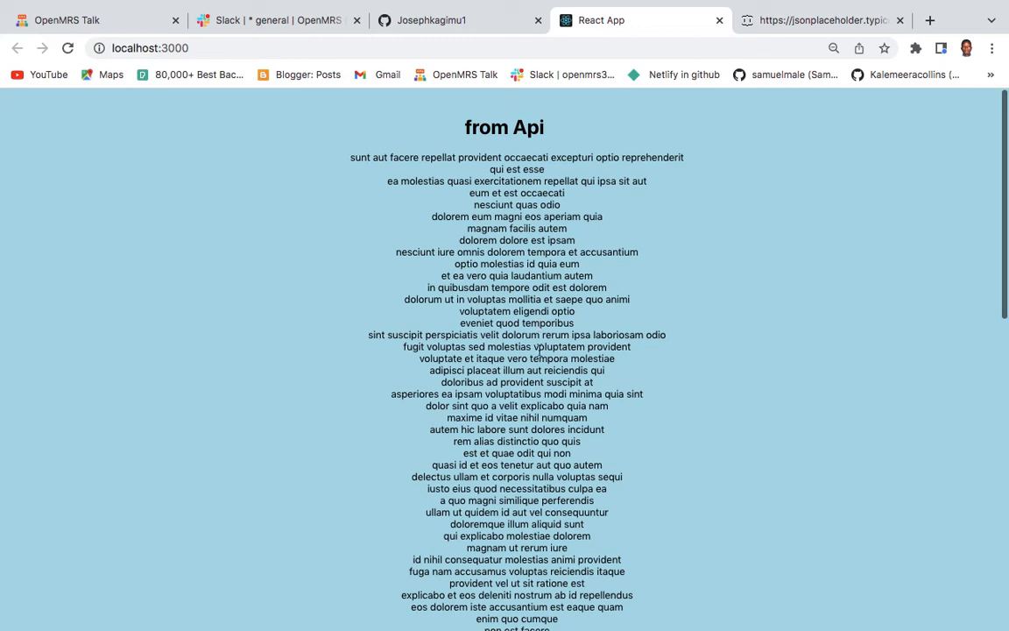
# Scroll the localhost:3000 post-title list and close the leftover JSONPlaceholder tab
pyautogui.scroll(-3)
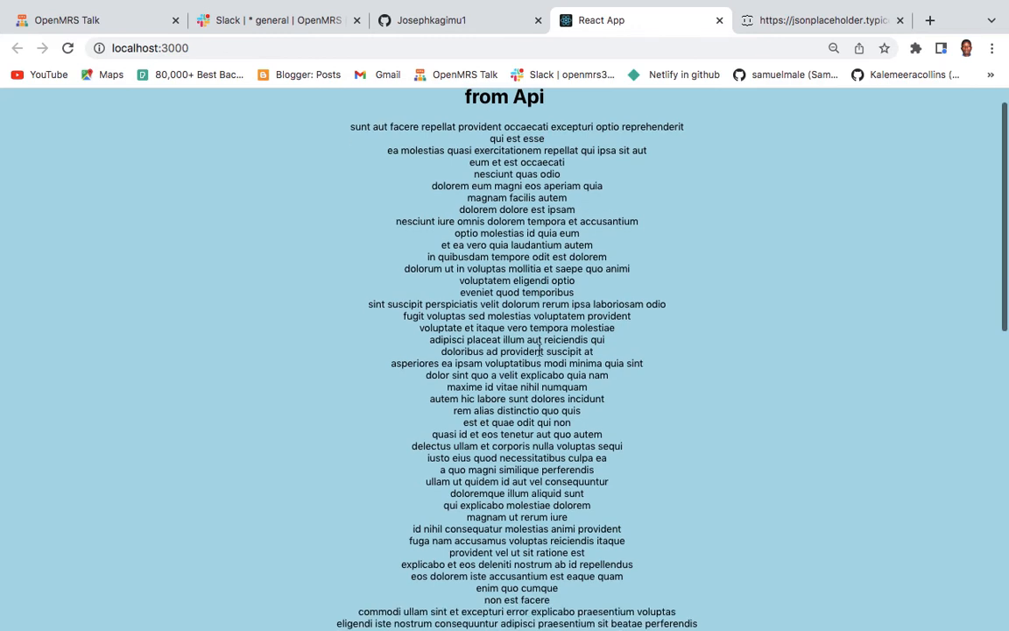
pyautogui.scroll(-3)
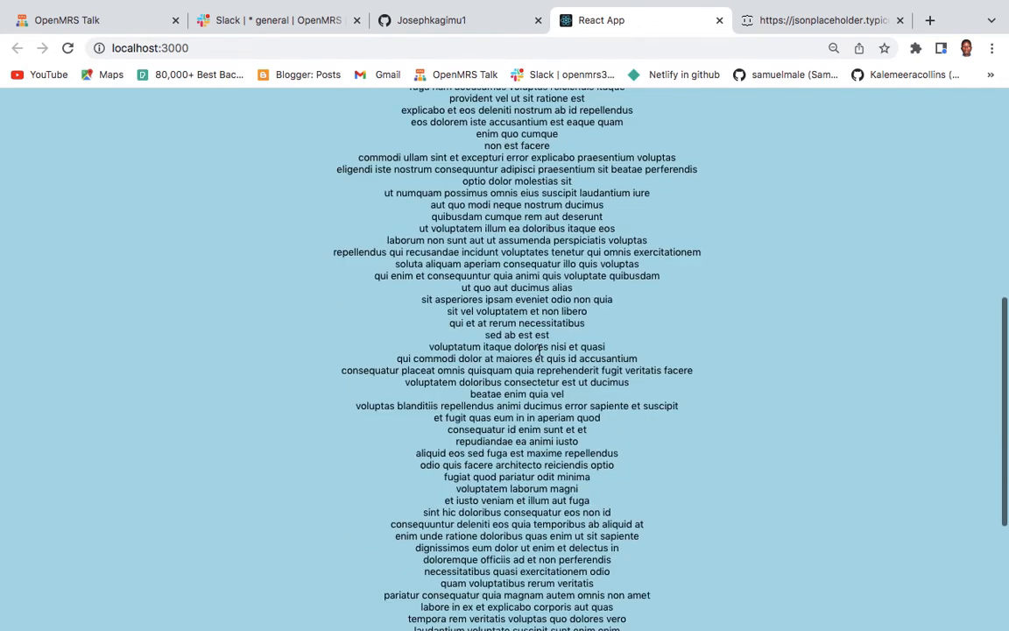
pyautogui.scroll(-3)
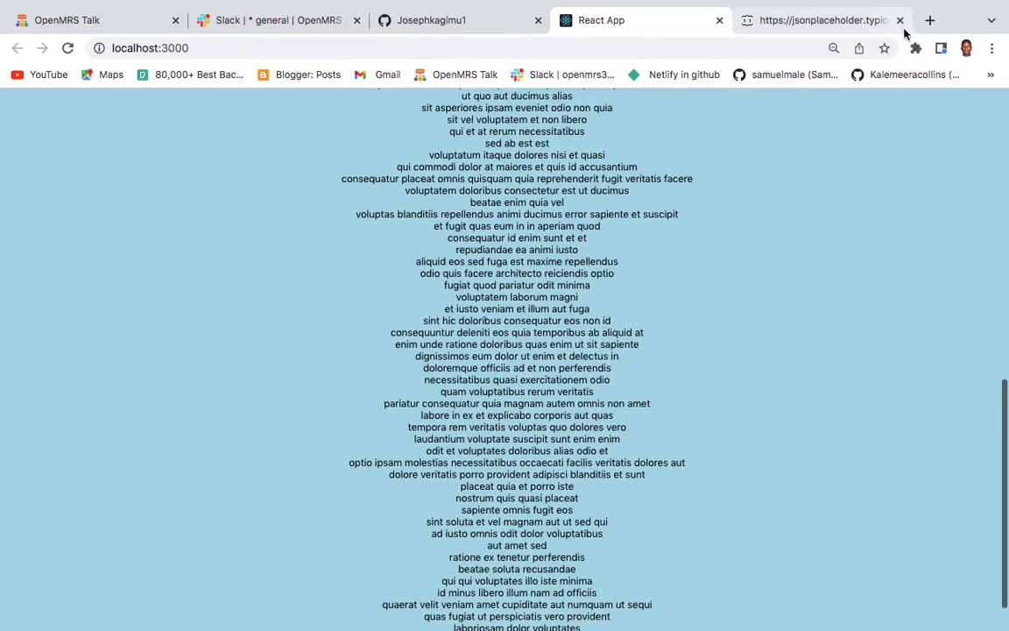
pyautogui.click(901, 20)
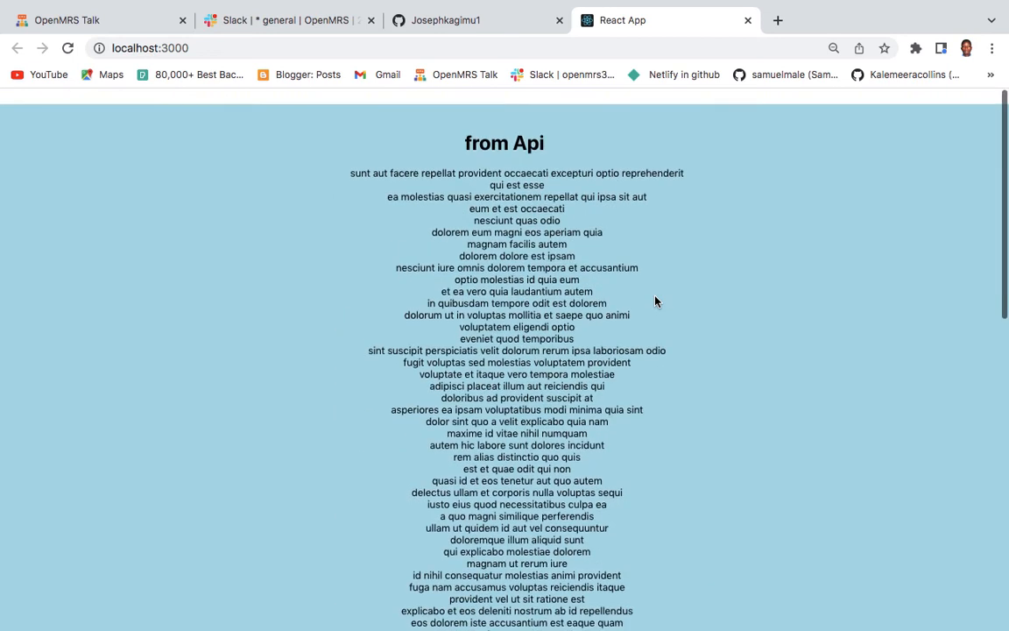
pyautogui.scroll(-3)
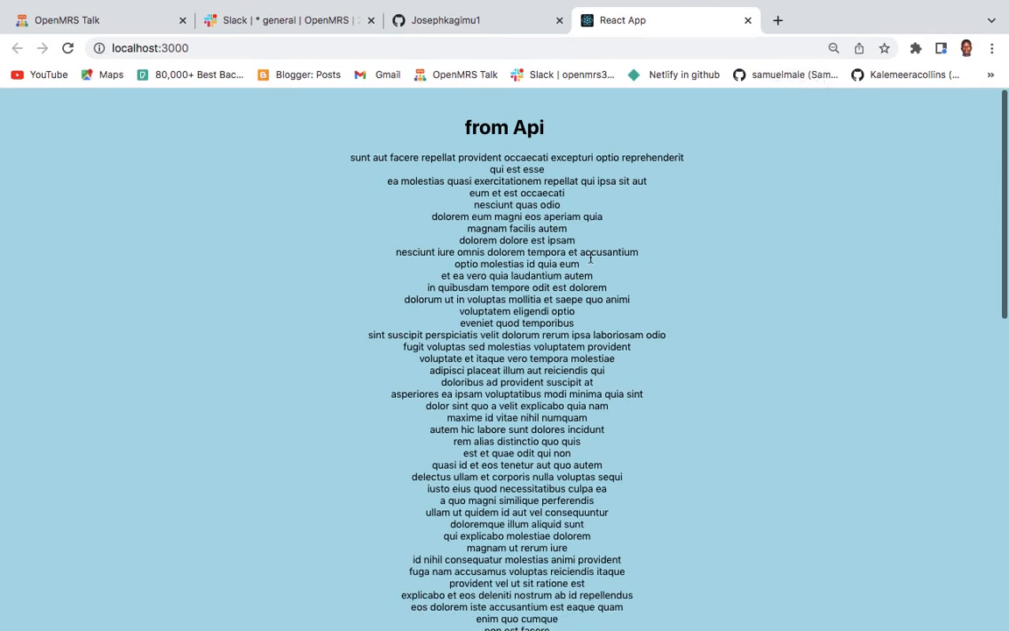
pyautogui.scroll(-3)
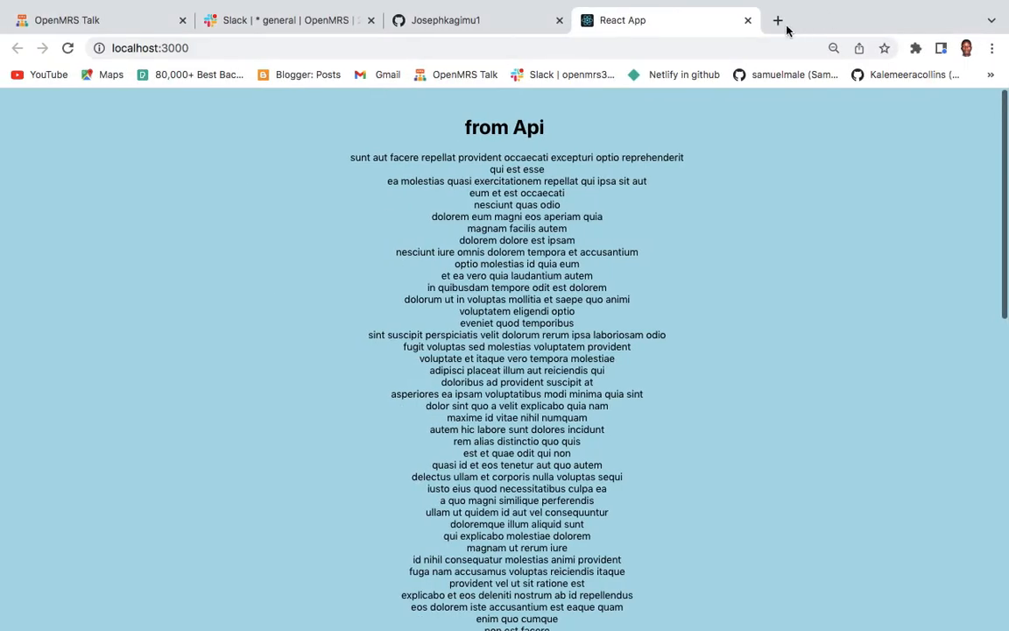
# Search the web for 'jasonplaceholder' in a fresh browser tab
pyautogui.click(778, 19)
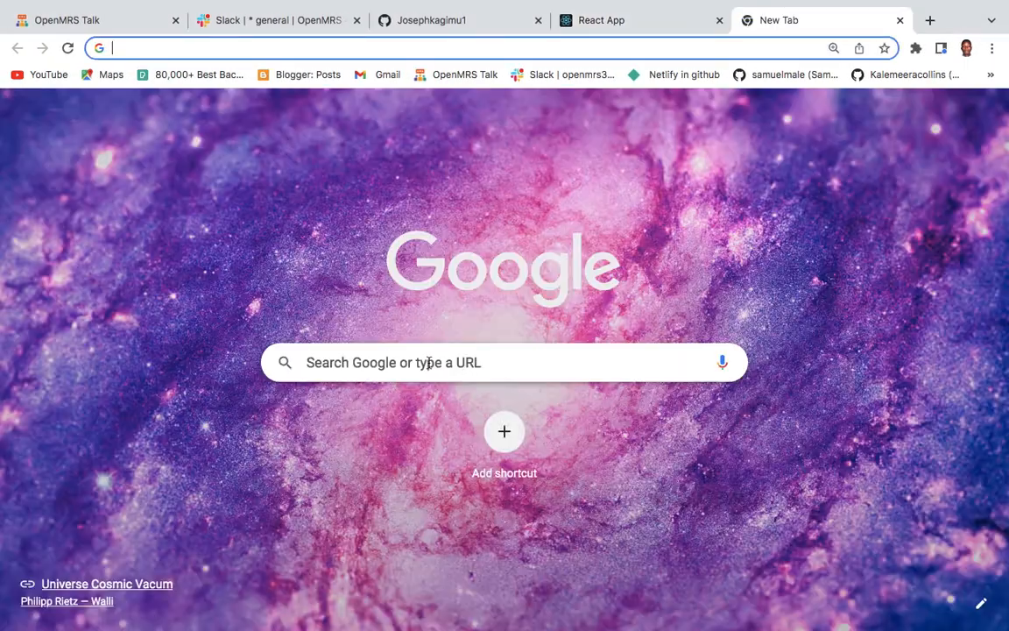
pyautogui.click(505, 361)
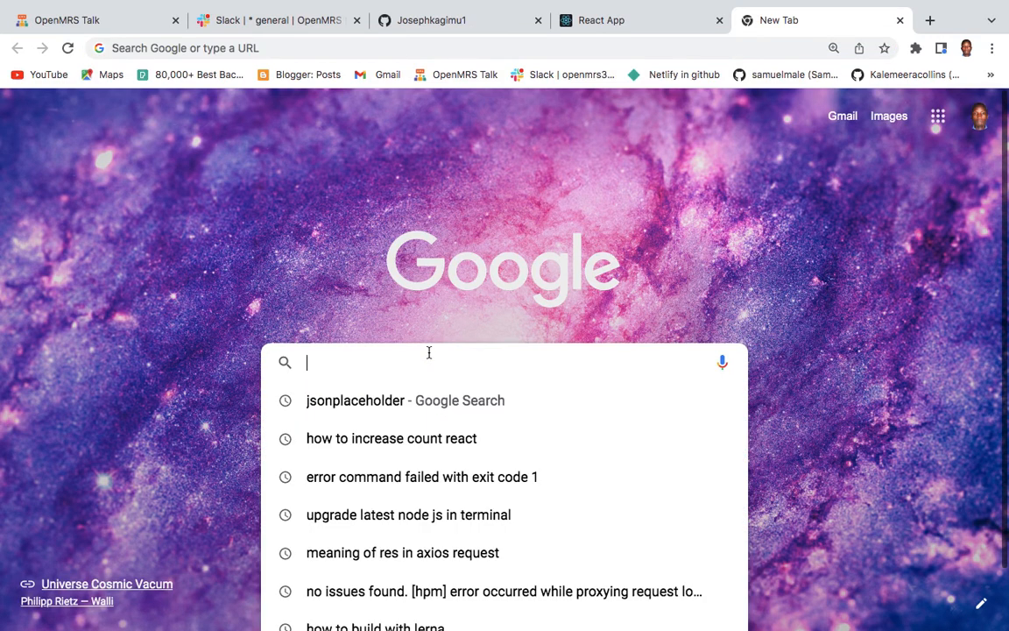
pyautogui.write('jasonplaceholder')
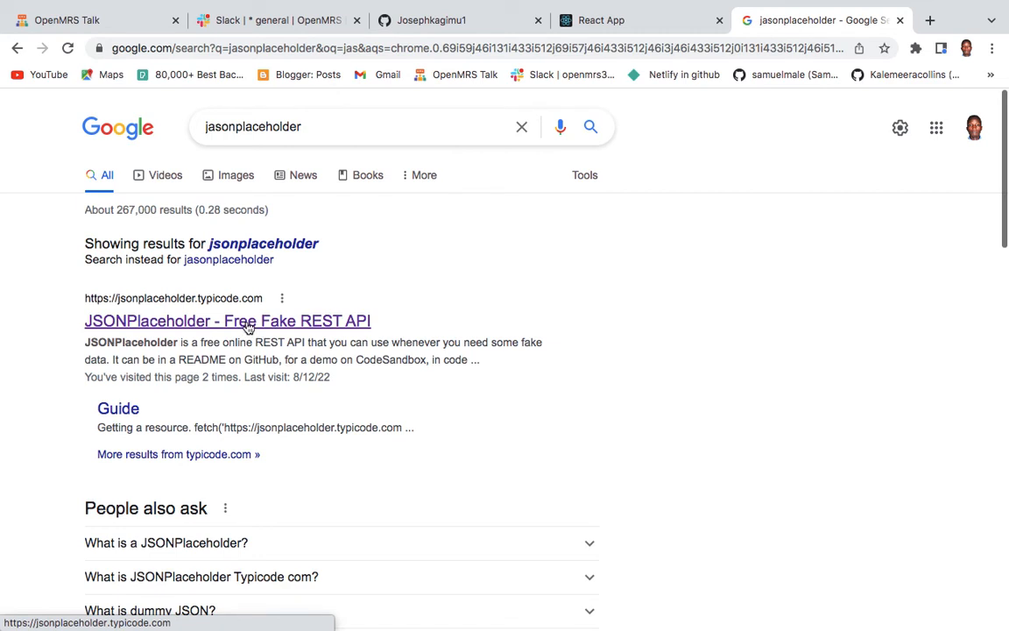
pyautogui.moveTo(350, 321)
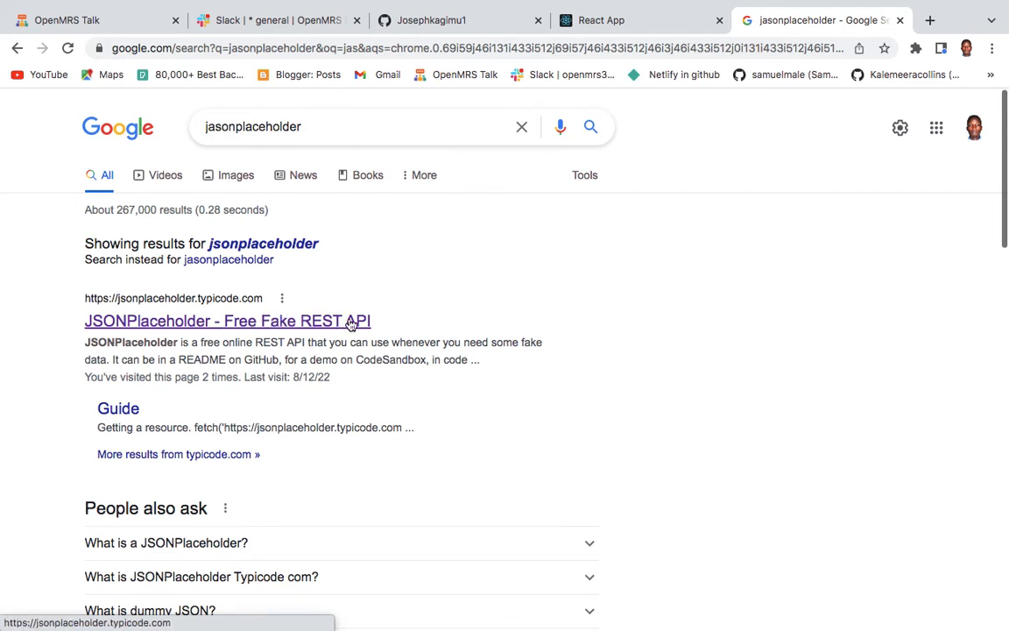
pyautogui.moveTo(392, 316)
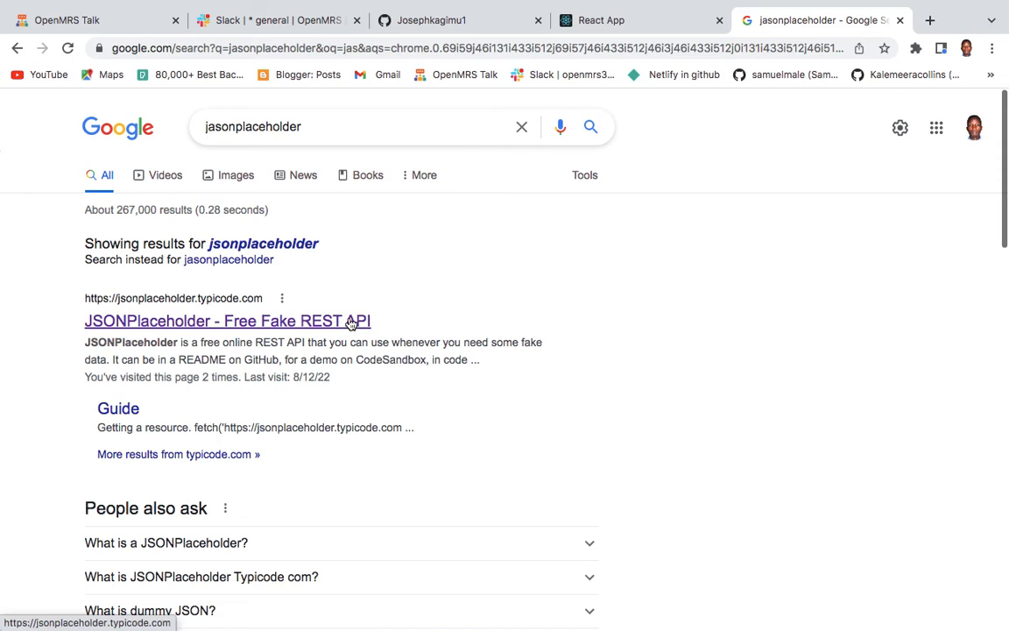
pyautogui.moveTo(330, 330)
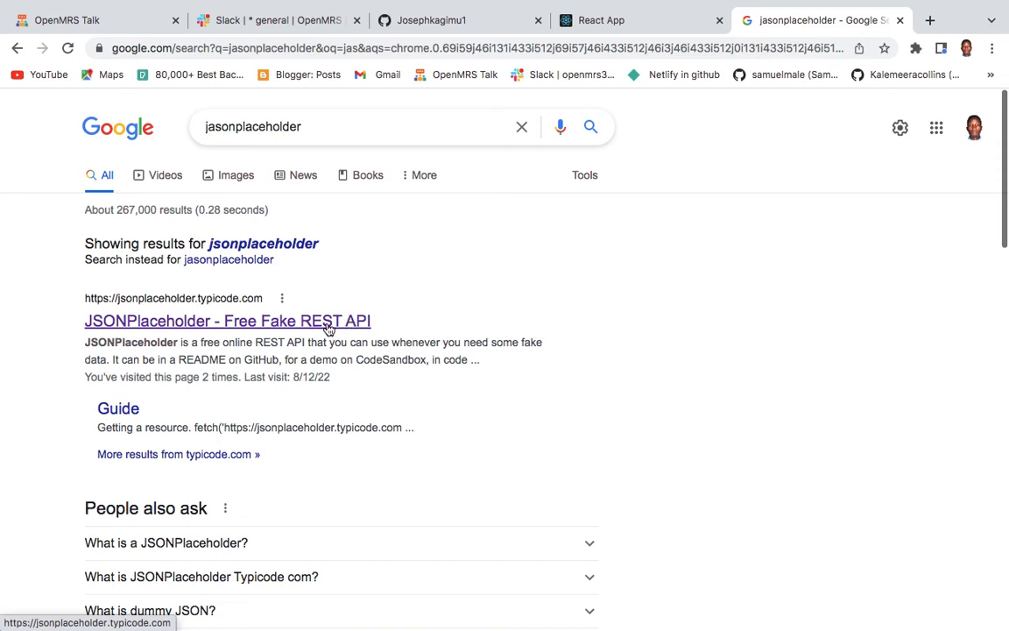
# Open the JSONPlaceholder site from the results and scroll down to its Routes list
pyautogui.click(228, 320)
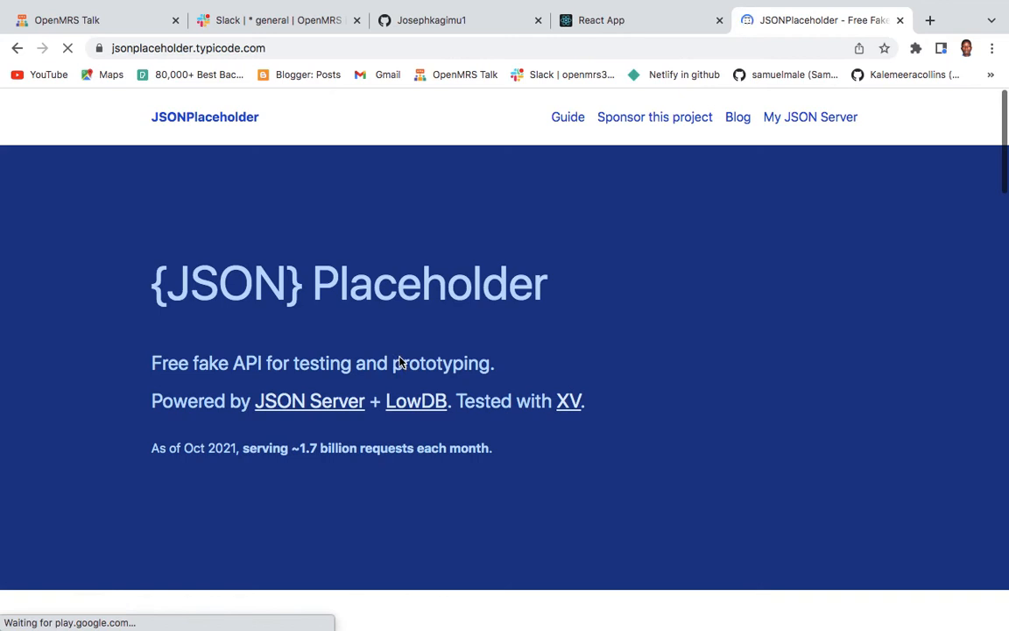
pyautogui.scroll(-3)
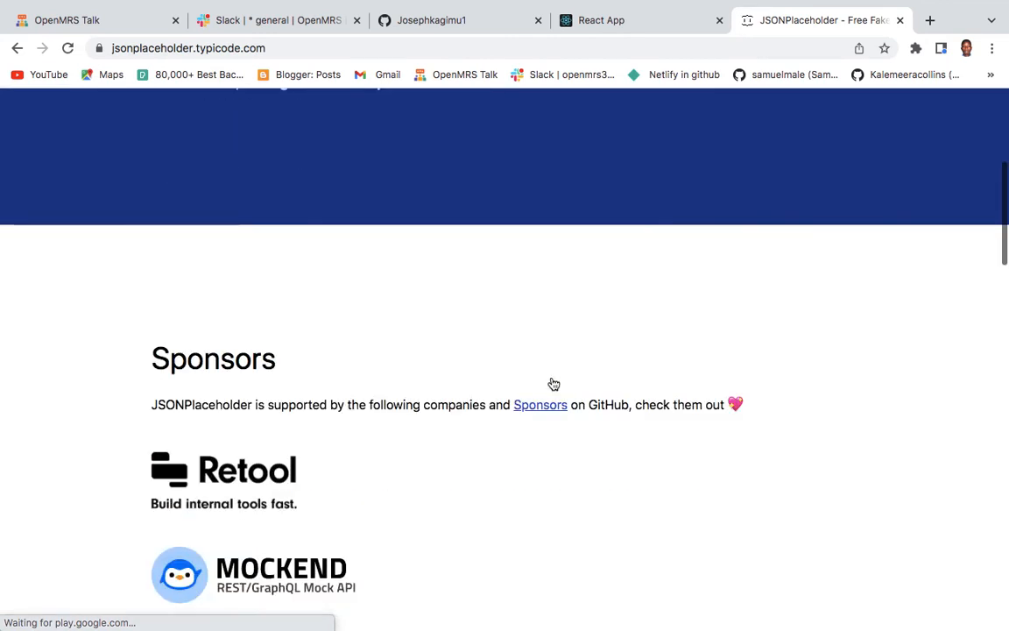
pyautogui.scroll(3)
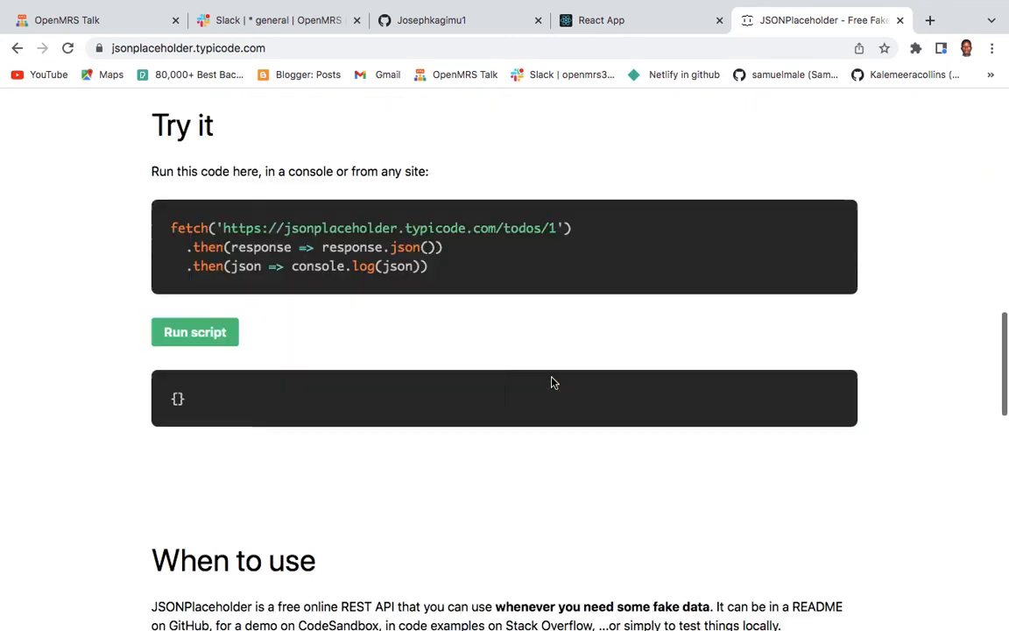
pyautogui.scroll(-3)
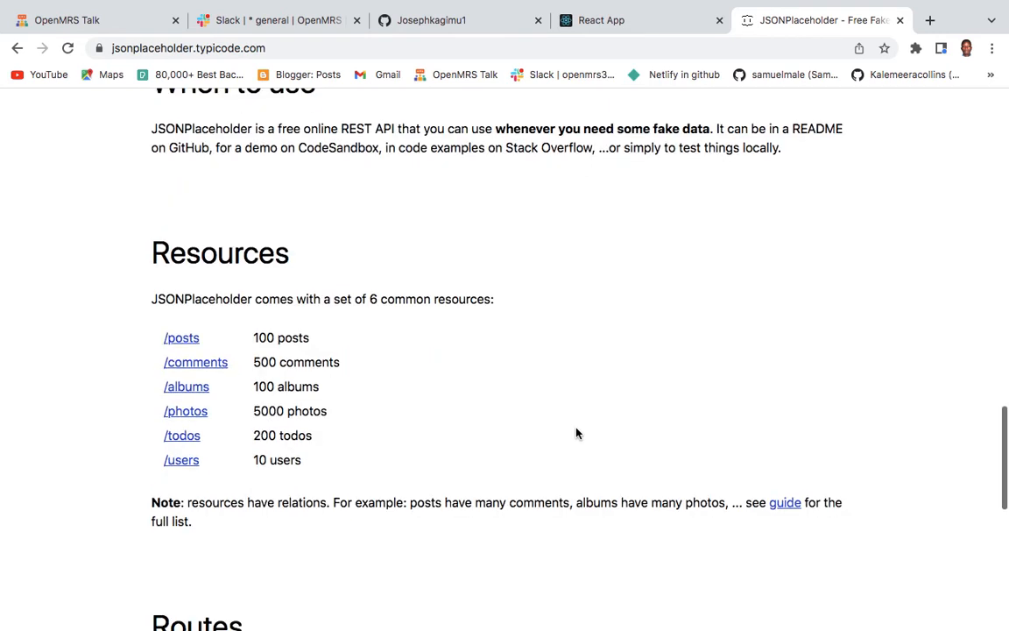
pyautogui.scroll(-3)
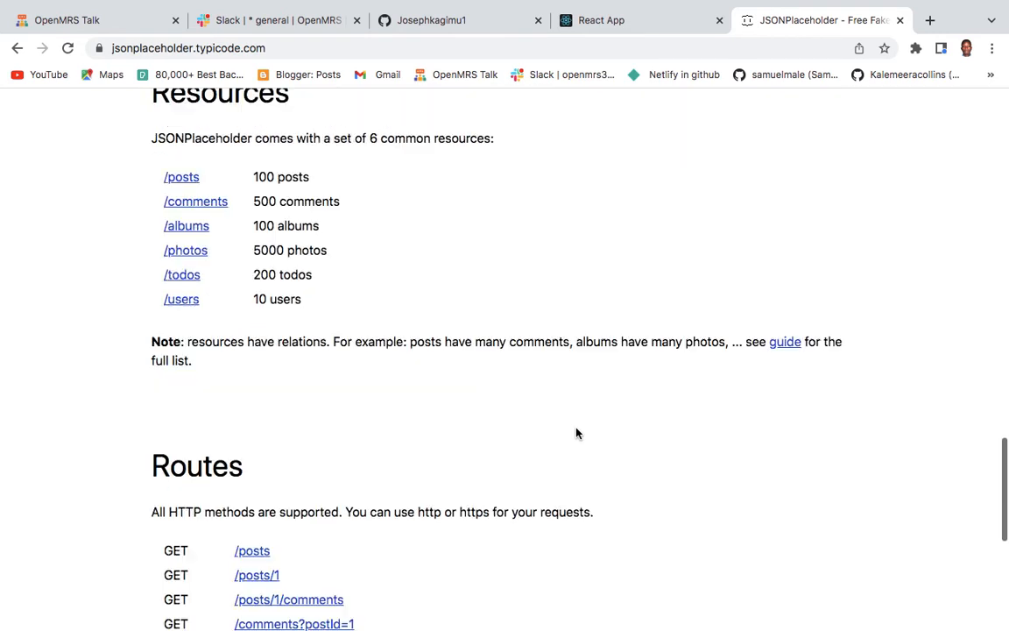
pyautogui.scroll(-3)
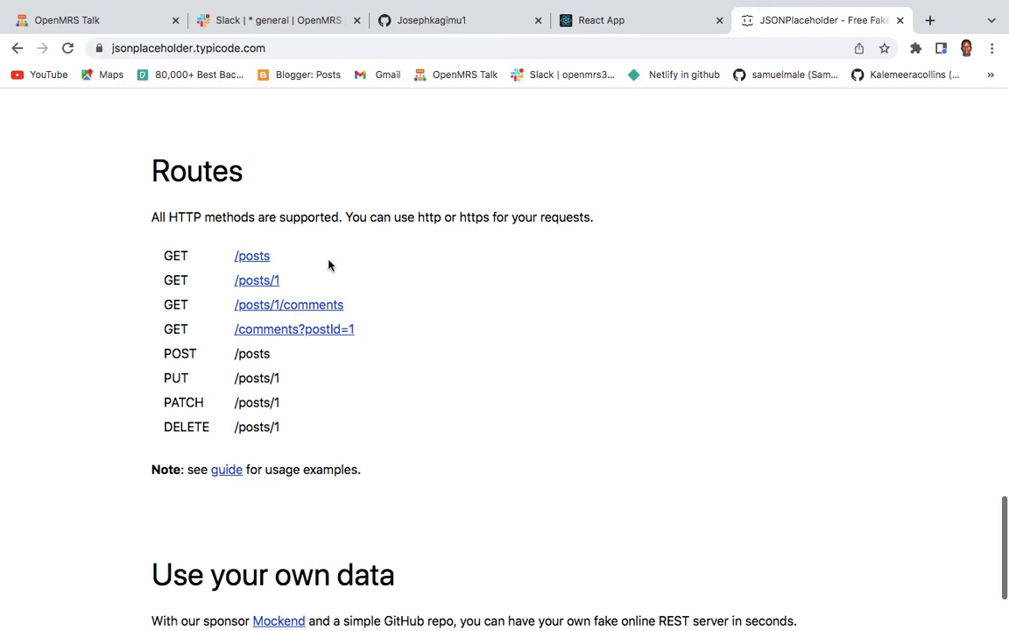
pyautogui.moveTo(154, 182)
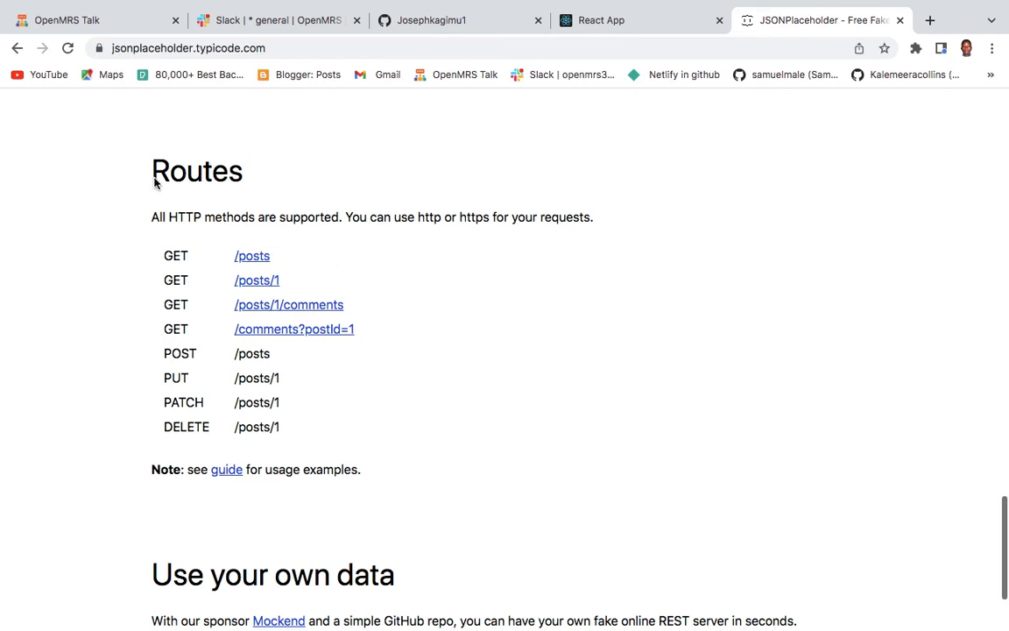
pyautogui.moveTo(224, 203)
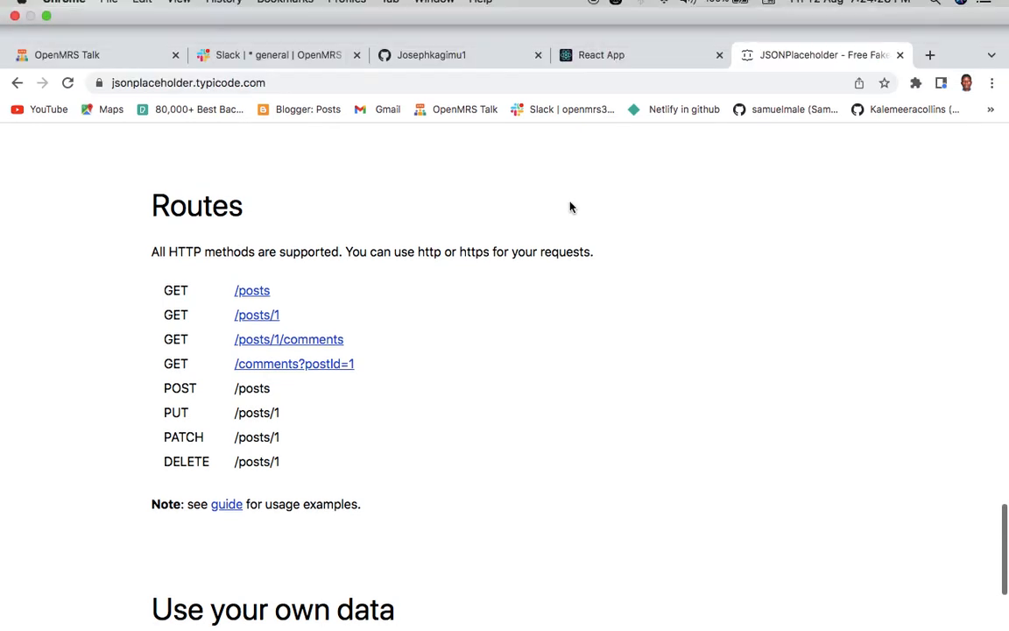
pyautogui.scroll(-3)
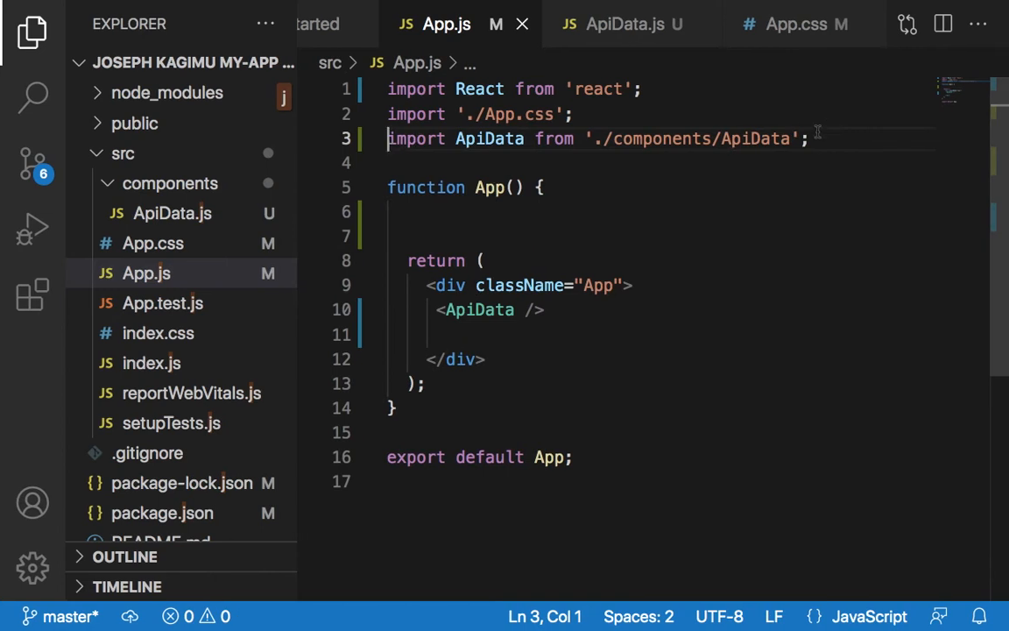
# Delete the ApiData import and <ApiData /> element from App.js, then expand the components folder
pyautogui.moveTo(388, 139); pyautogui.dragTo(805, 139)
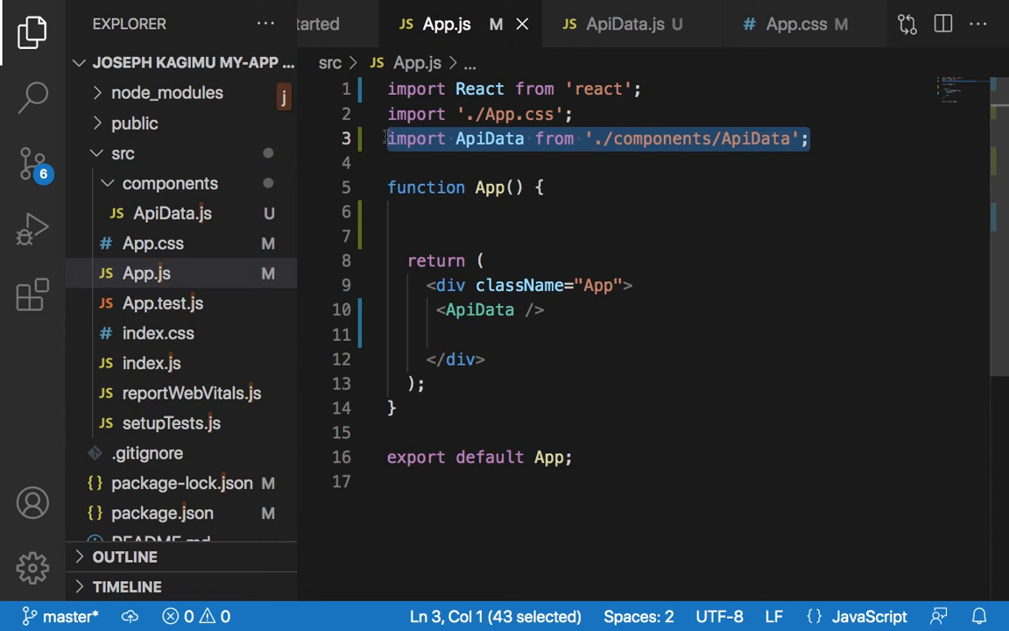
pyautogui.press('Delete')
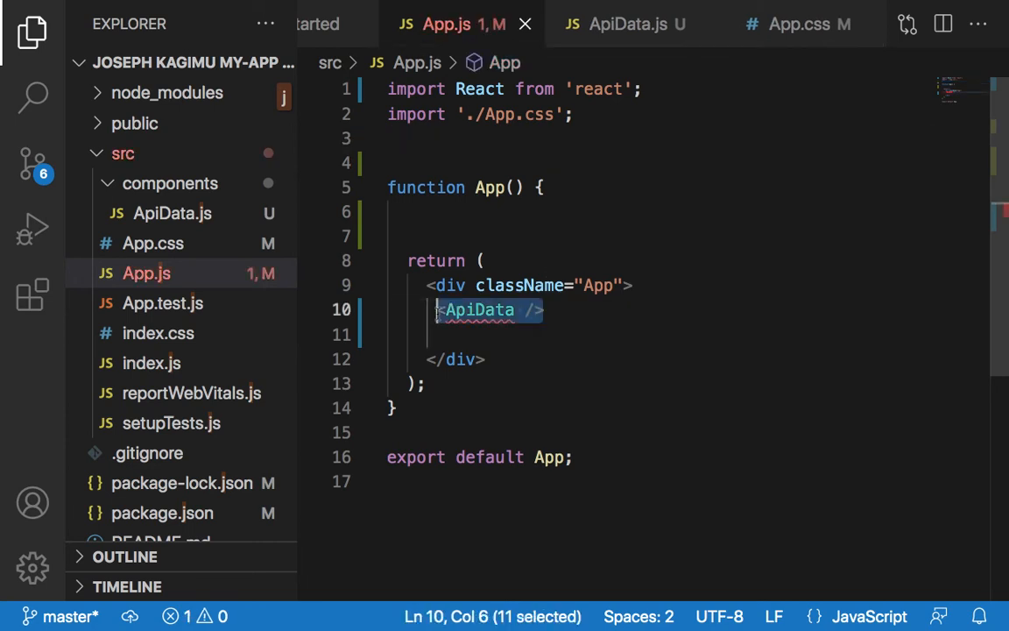
pyautogui.press('Delete')
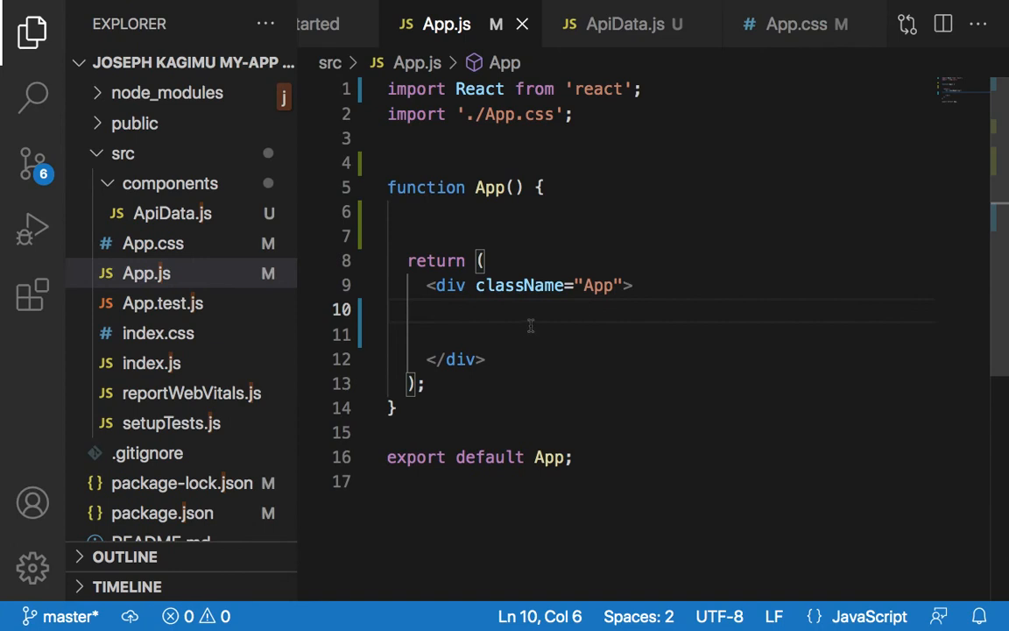
pyautogui.click(170, 184)
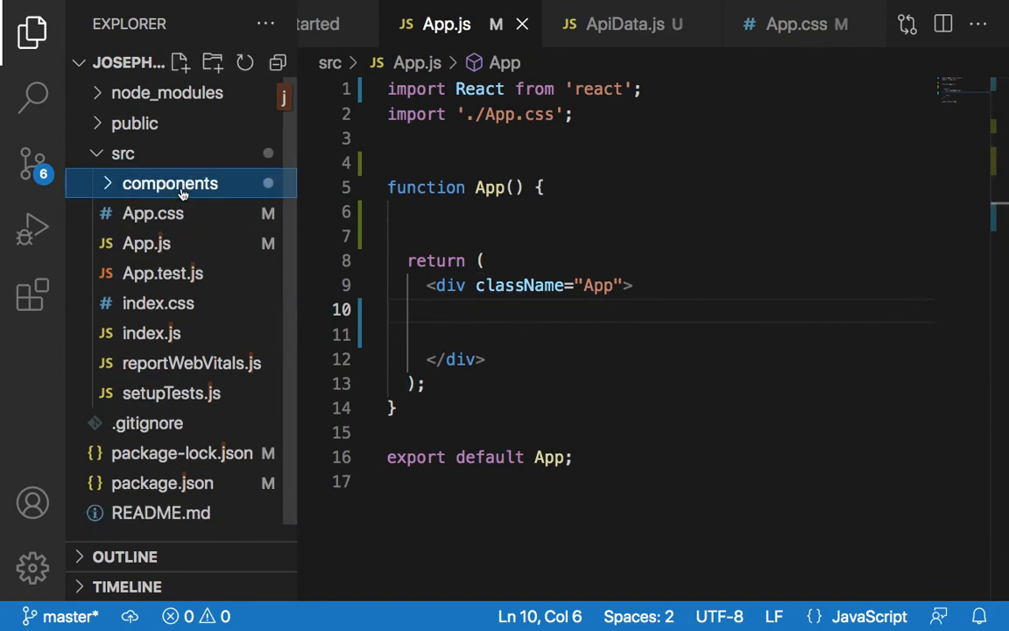
pyautogui.click(170, 184)
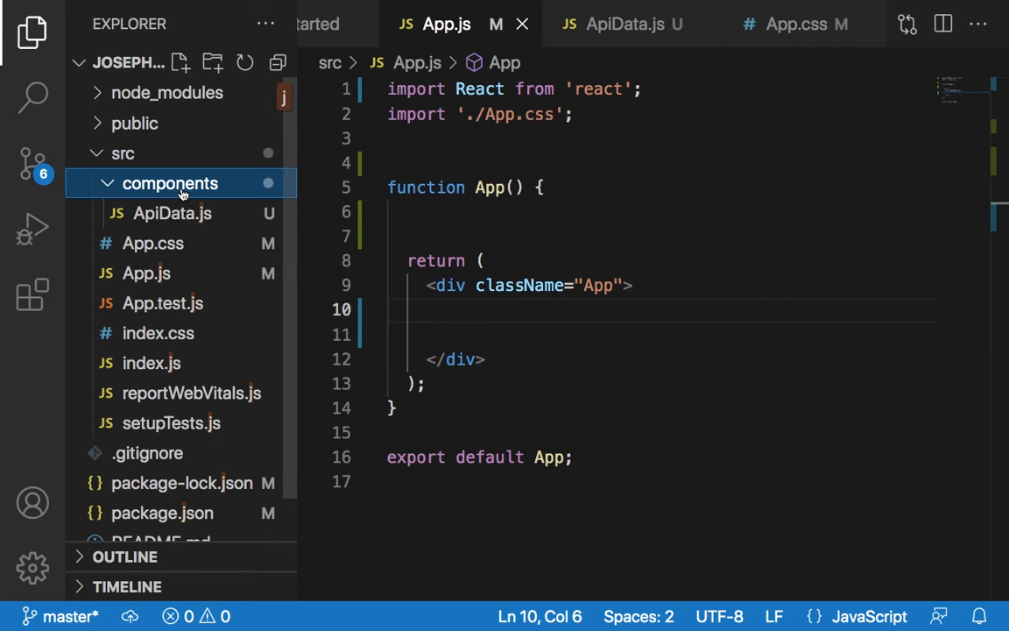
# Create a new file named FetchingData.js inside the components folder
pyautogui.rightClick(170, 184)
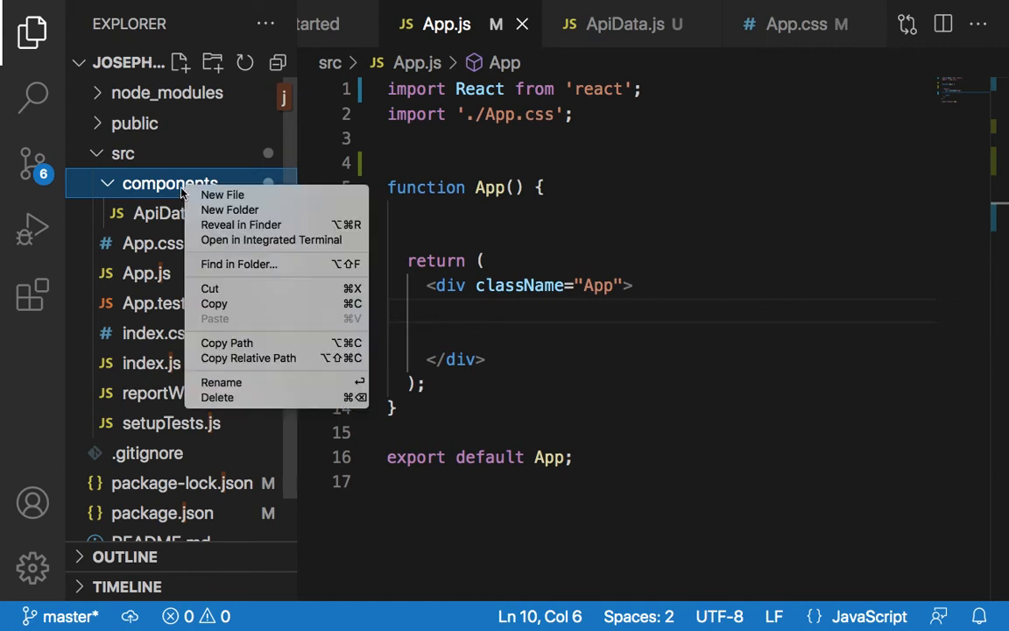
pyautogui.click(223, 194)
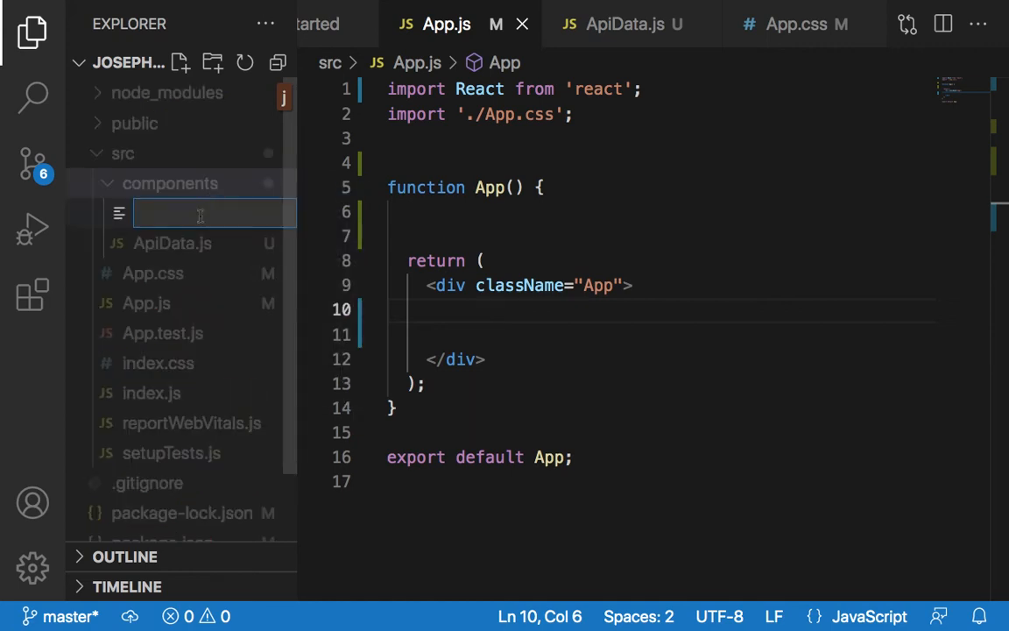
pyautogui.moveTo(200, 217)
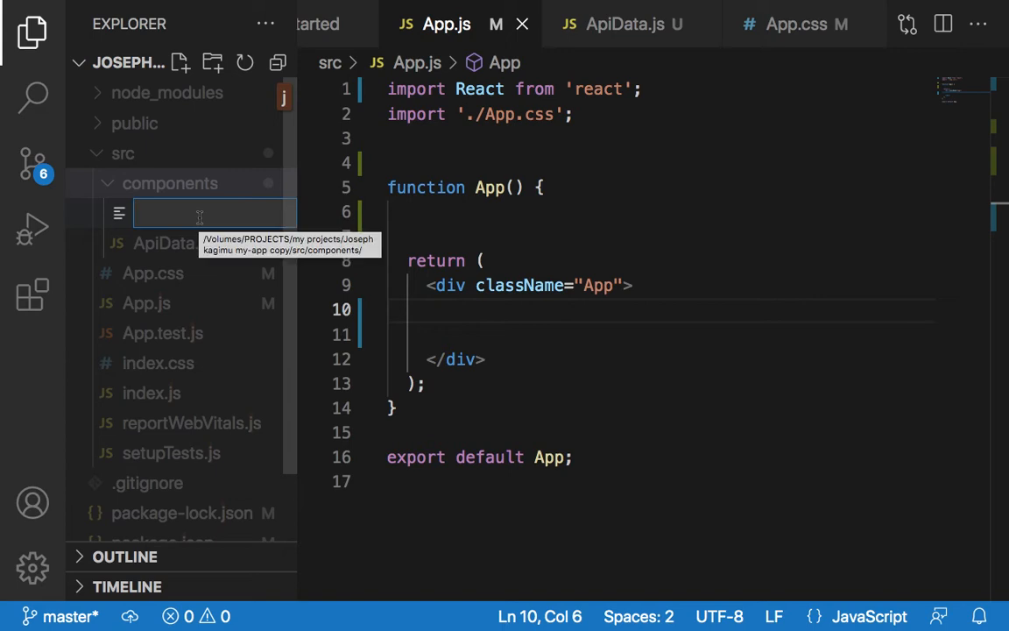
pyautogui.write('Fetchin')
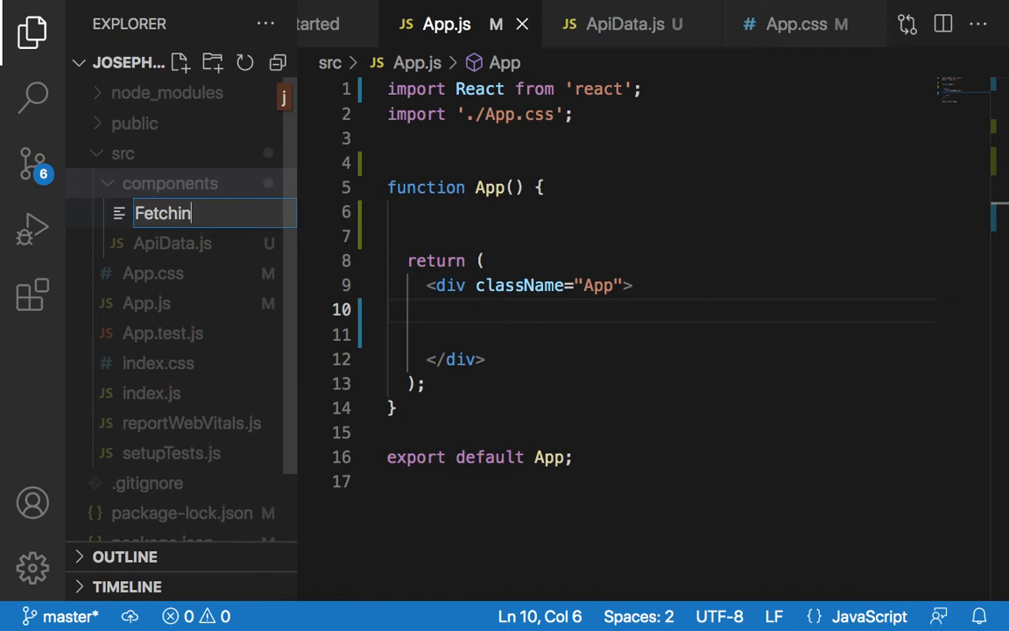
pyautogui.write('gDa')
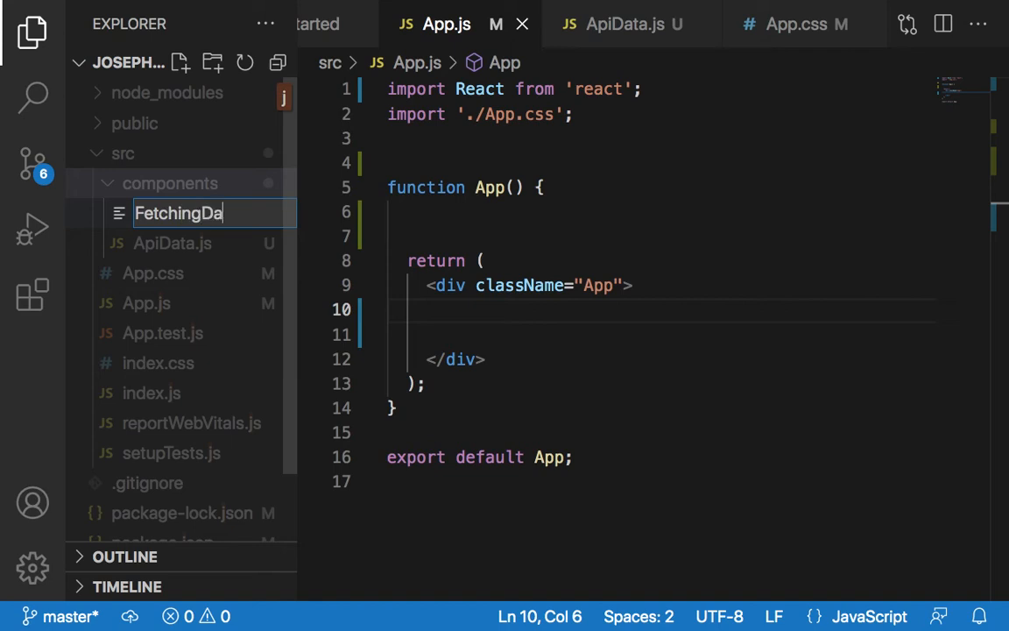
pyautogui.write('ta')
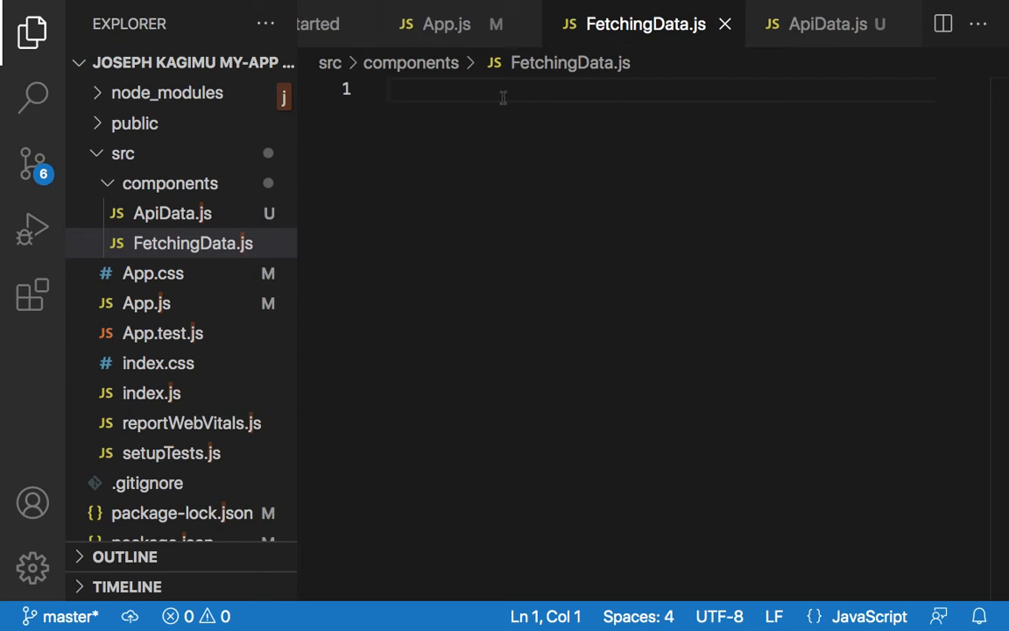
# Generate a FetchingData arrow-function component via the rafce snippet with semicolons added
pyautogui.write('ra')
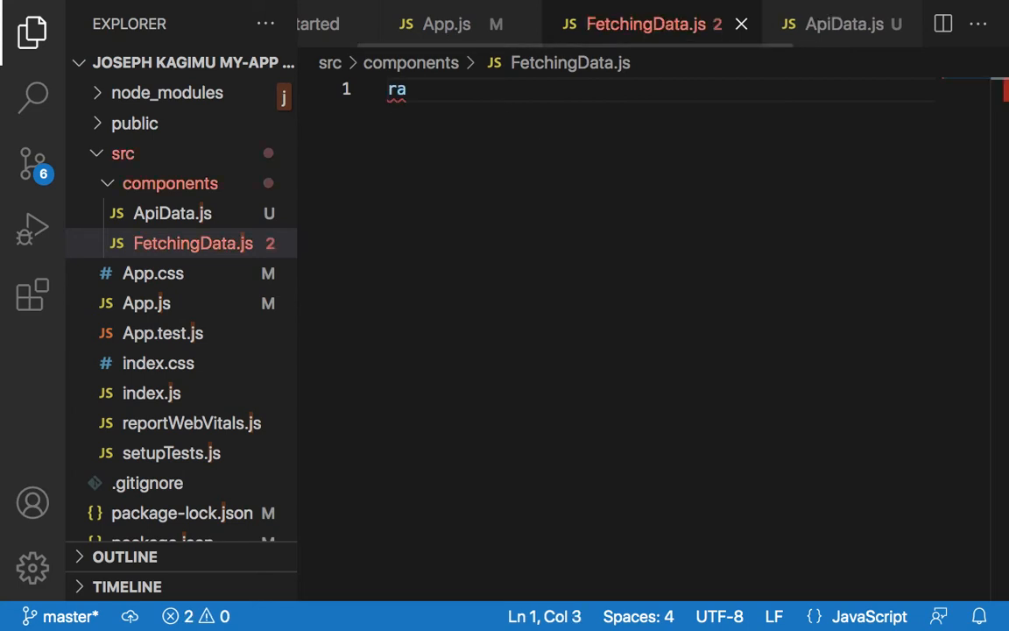
pyautogui.write('f')
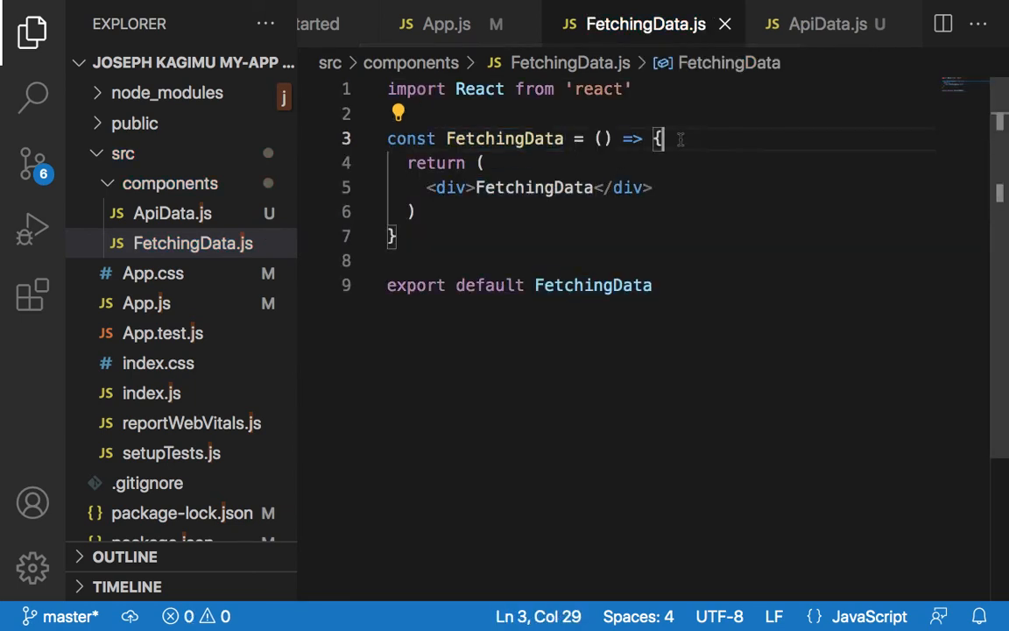
pyautogui.write(';')
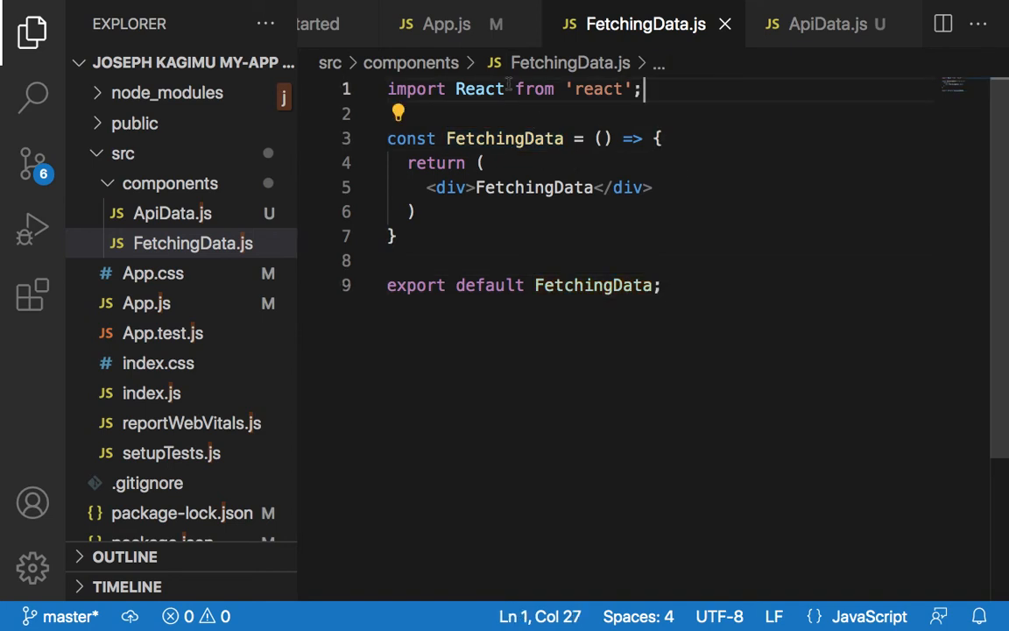
pyautogui.click(445, 24)
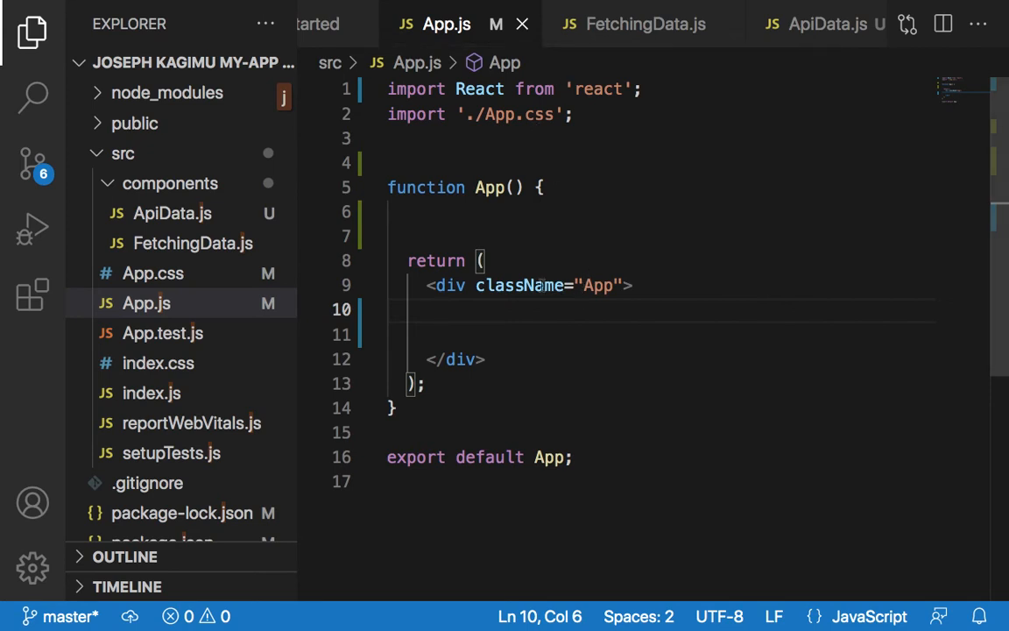
# Render <FetchingData /> inside the App div in App.js
pyautogui.write('<')
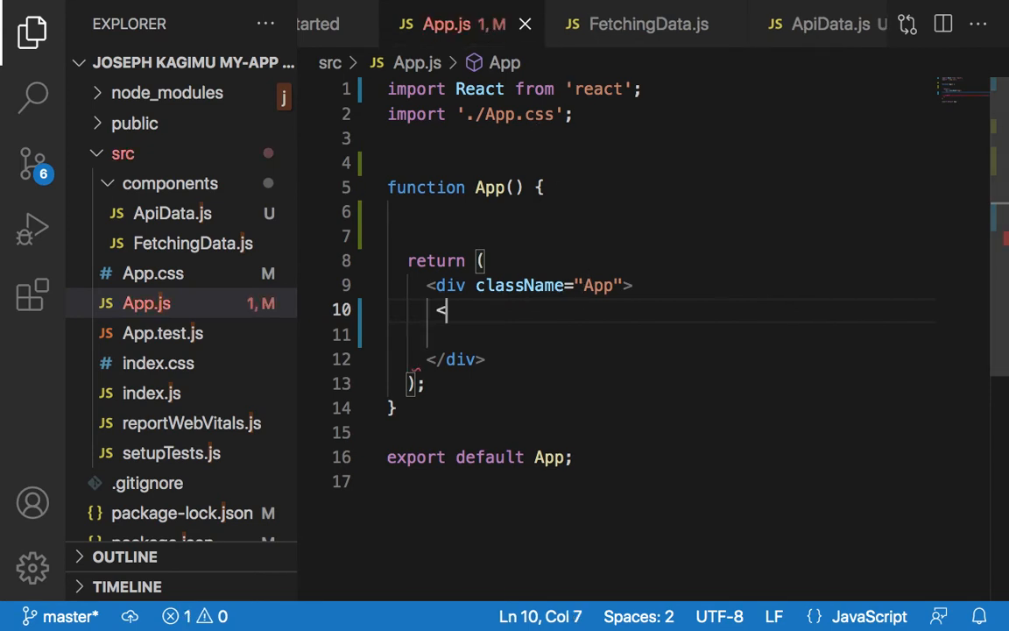
pyautogui.write('Fet')
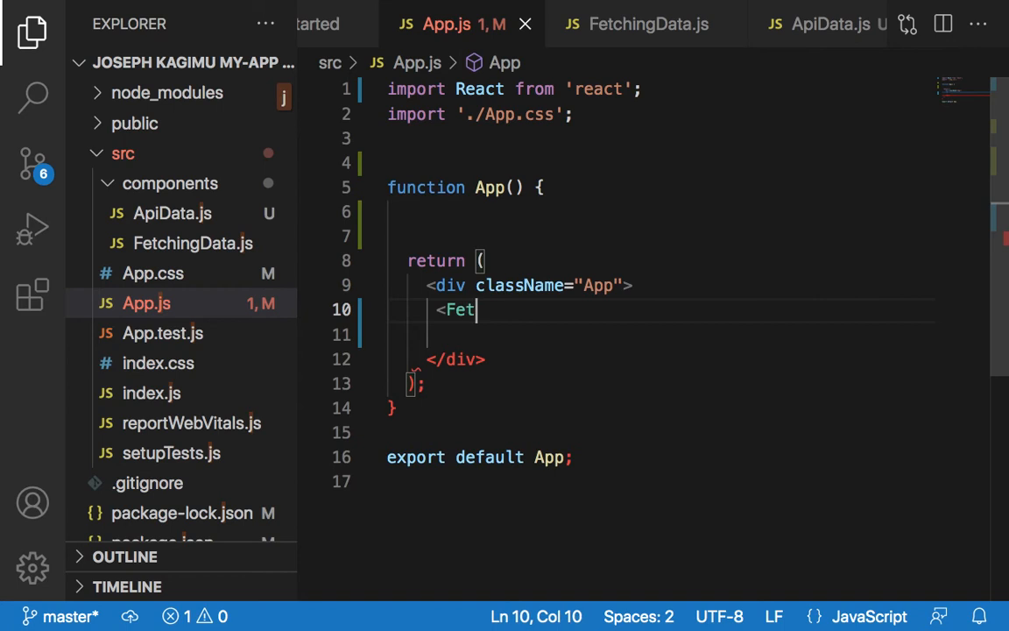
pyautogui.write('chi')
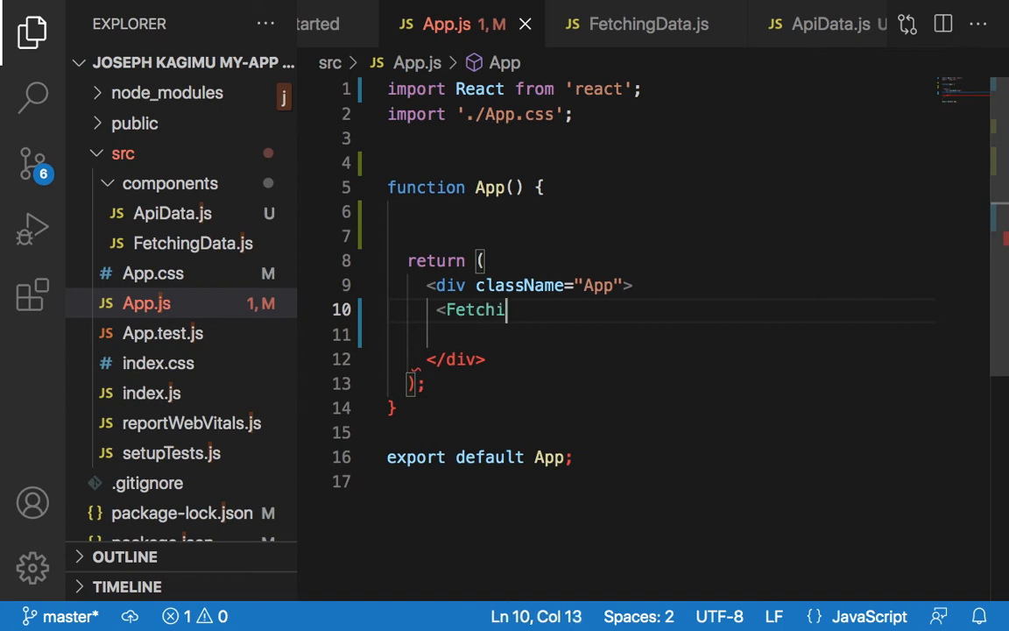
pyautogui.write('ngData /')
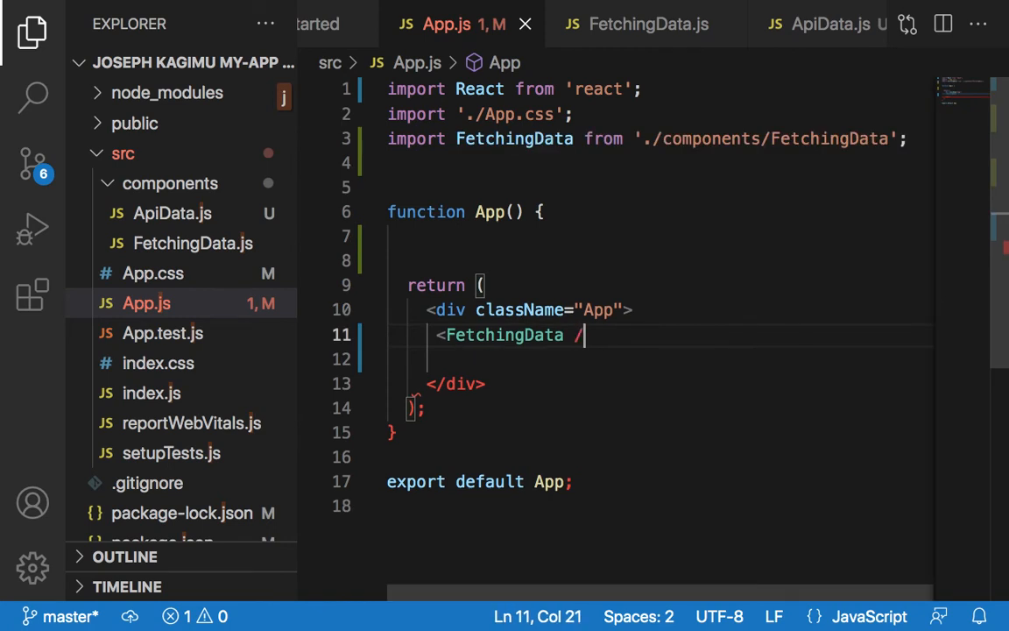
pyautogui.write('>')
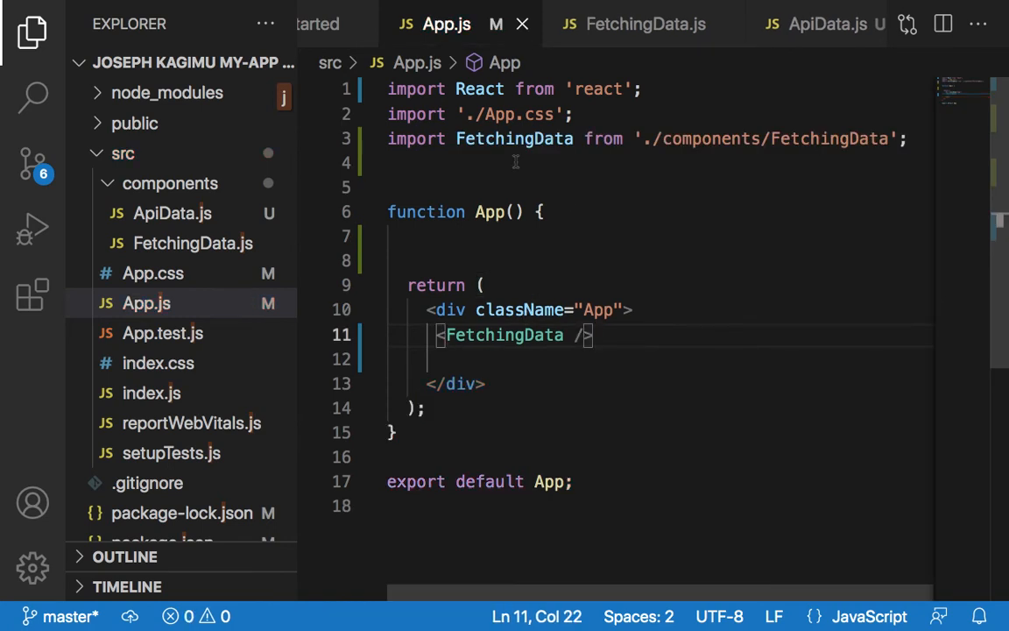
# Add the import line for FetchingData from the components folder
pyautogui.write('im')
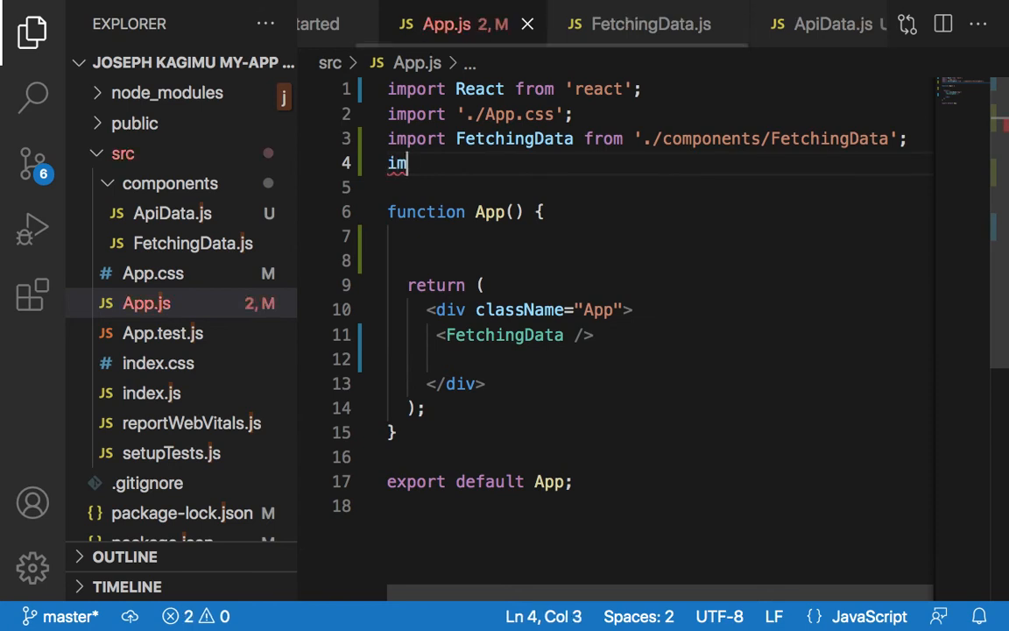
pyautogui.write('po')
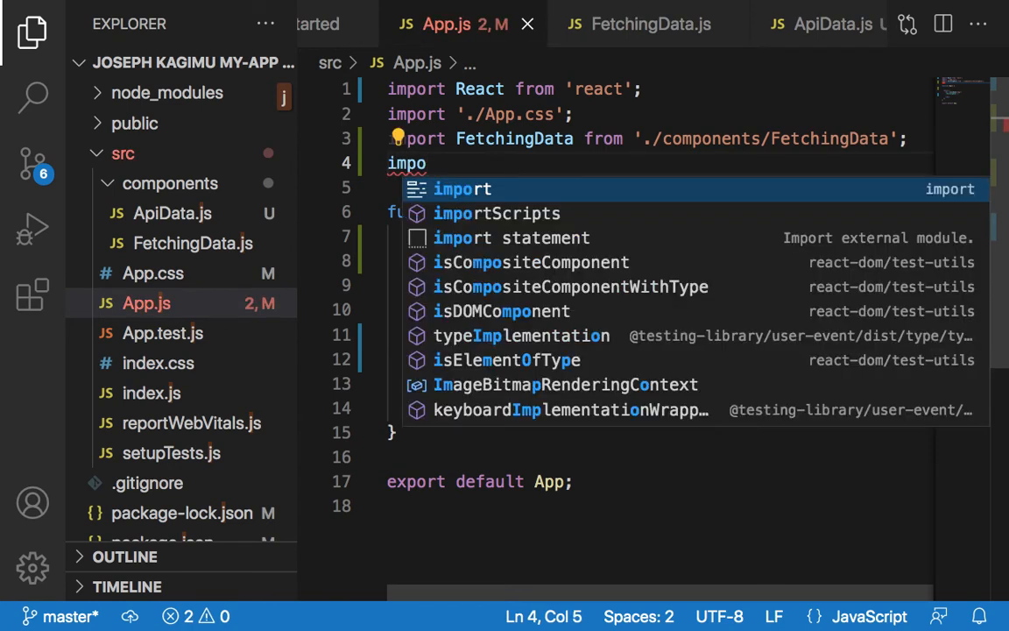
pyautogui.write('rt')
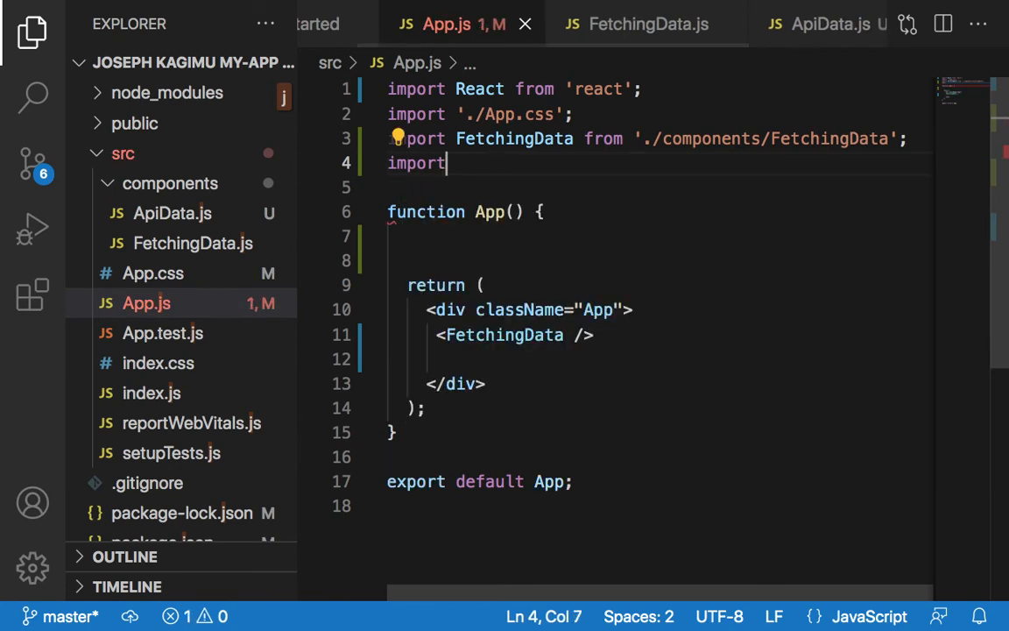
pyautogui.write('F')
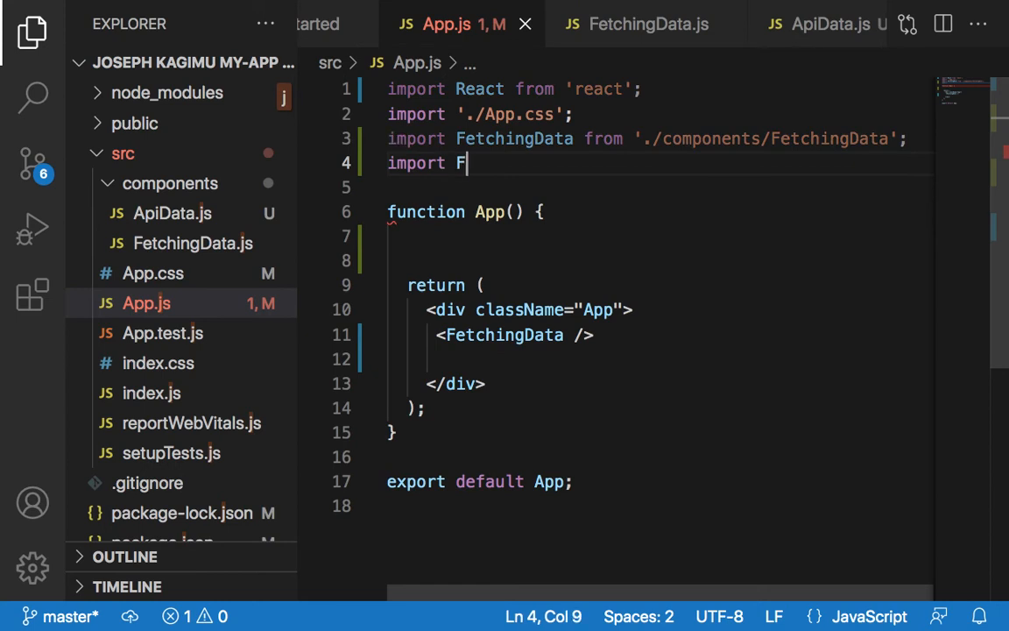
pyautogui.write('etc')
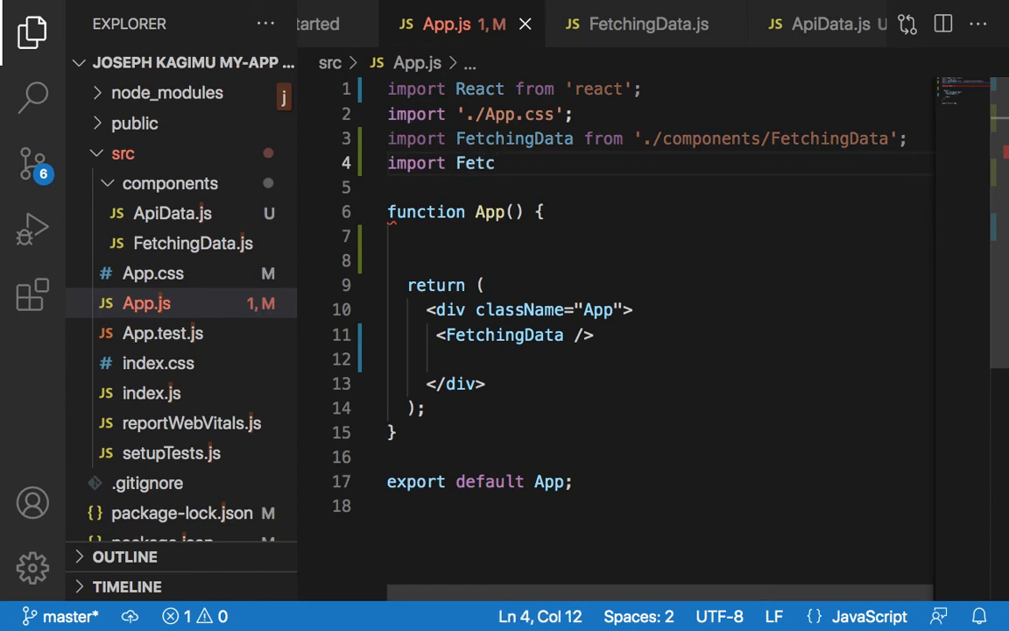
pyautogui.write('hing')
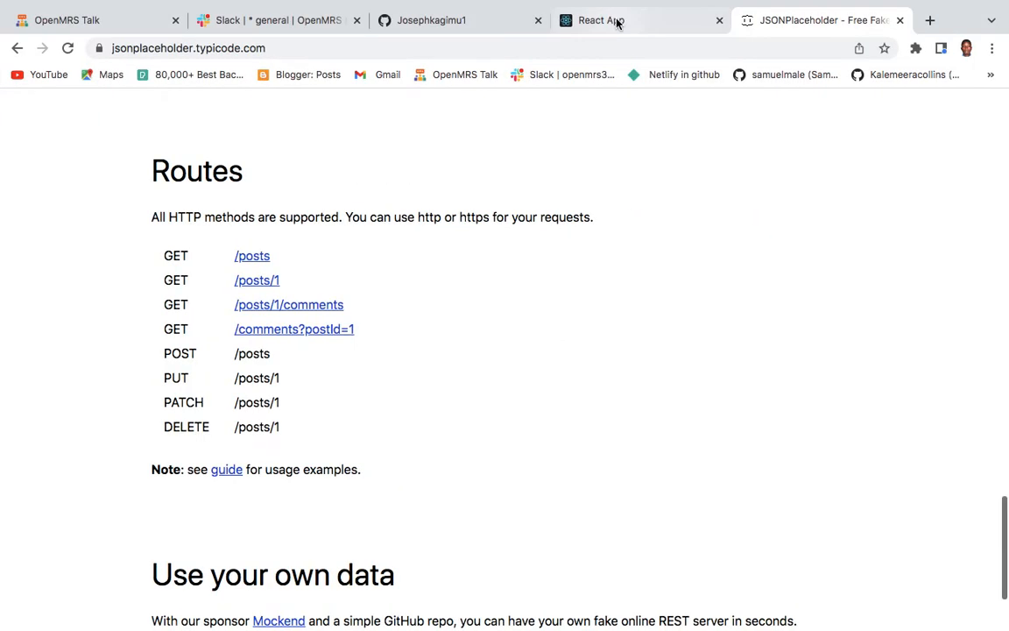
# Switch to the React App tab to see the FetchingData text rendered
pyautogui.click(601, 20)
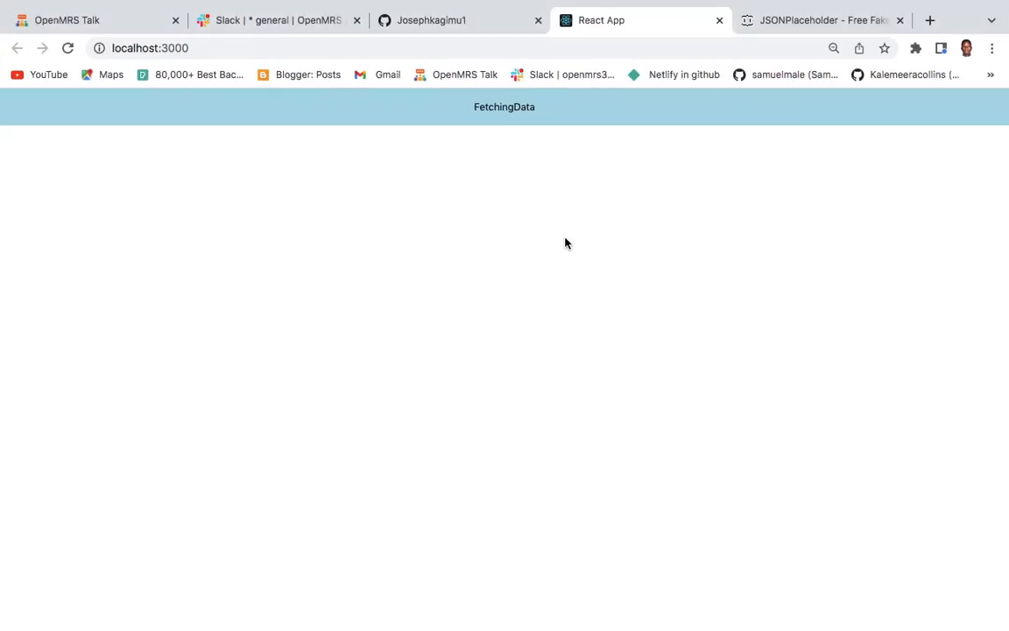
pyautogui.moveTo(568, 287)
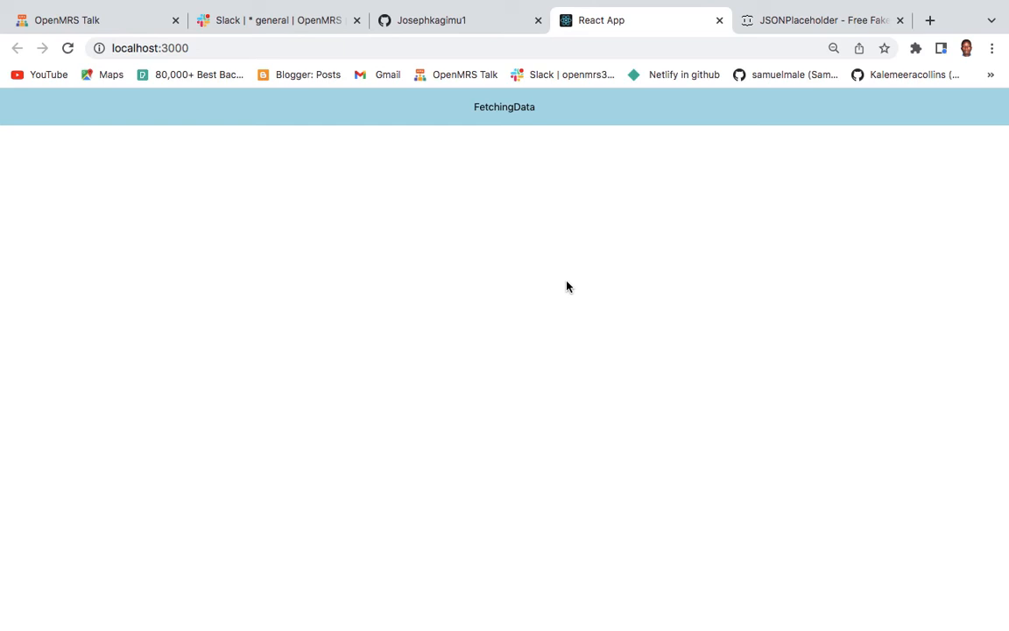
pyautogui.moveTo(597, 305)
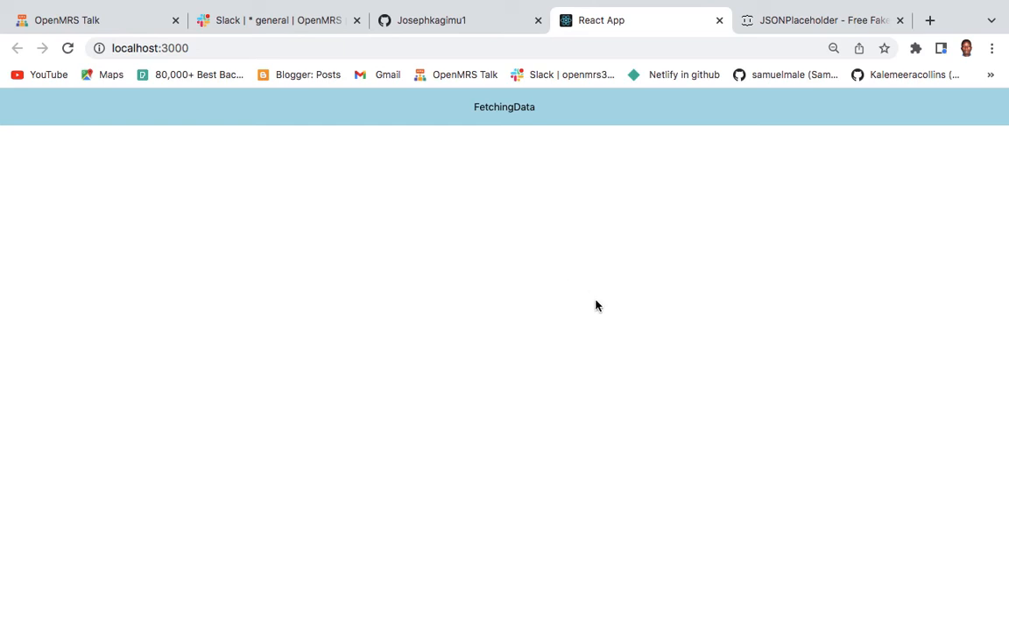
pyautogui.moveTo(603, 418)
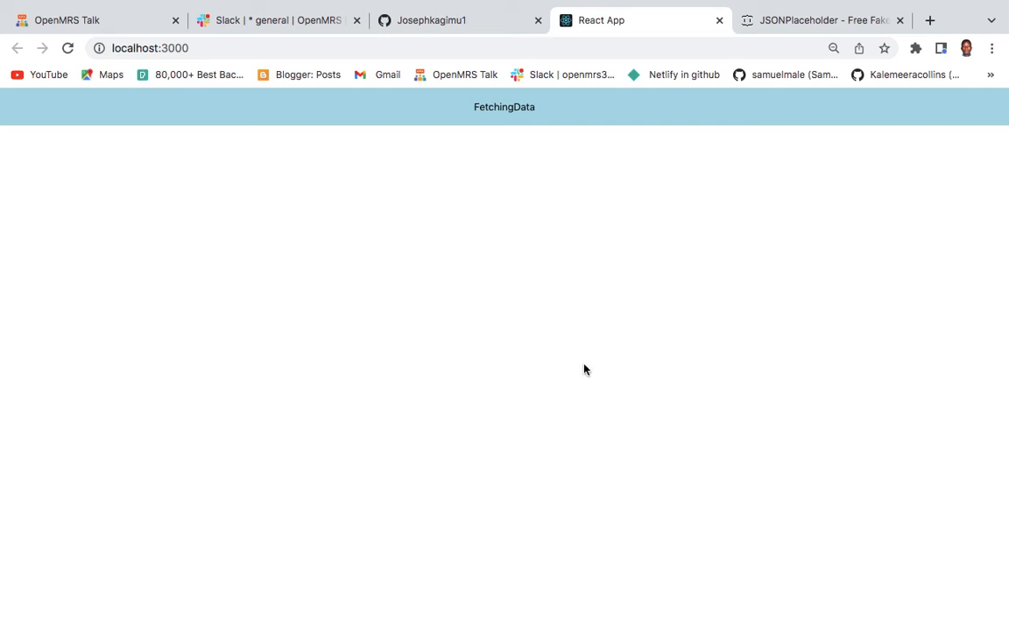
pyautogui.moveTo(643, 333)
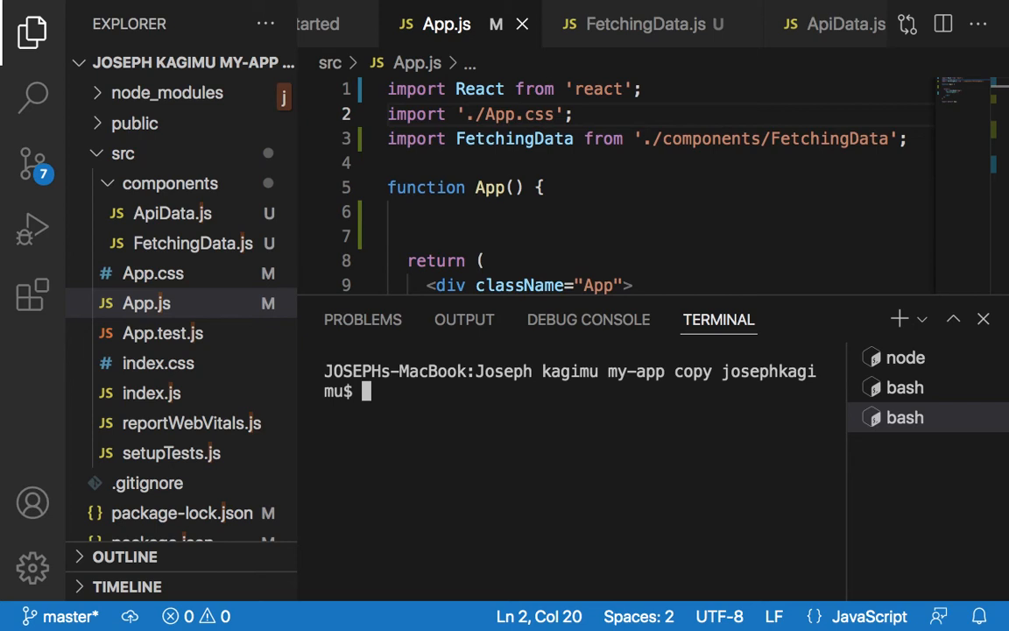
# Run 'npm i axios' in the integrated terminal to install axios
pyautogui.write('npm i')
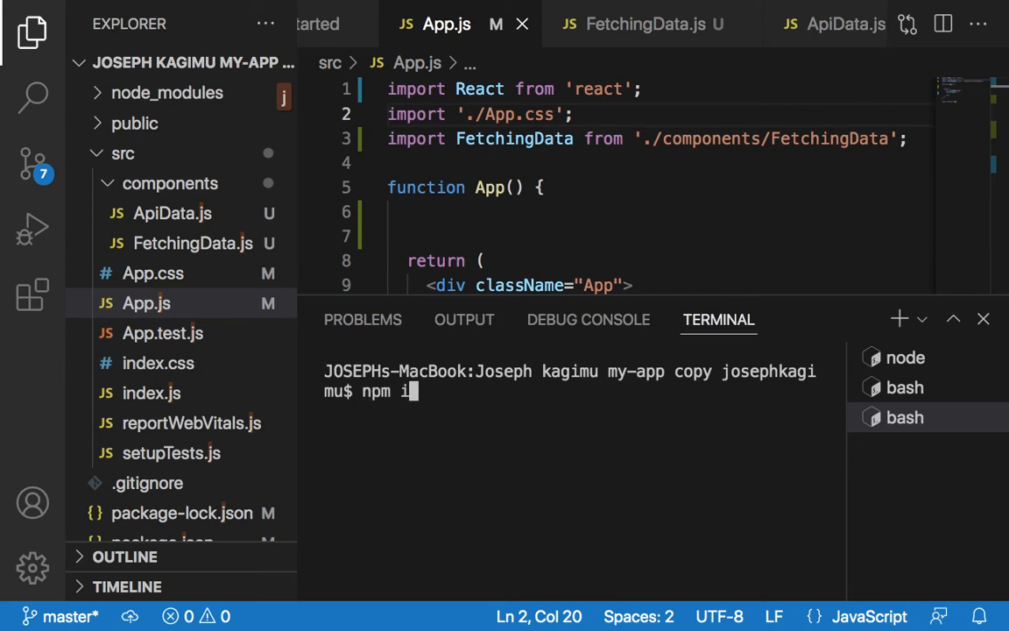
pyautogui.write('a')
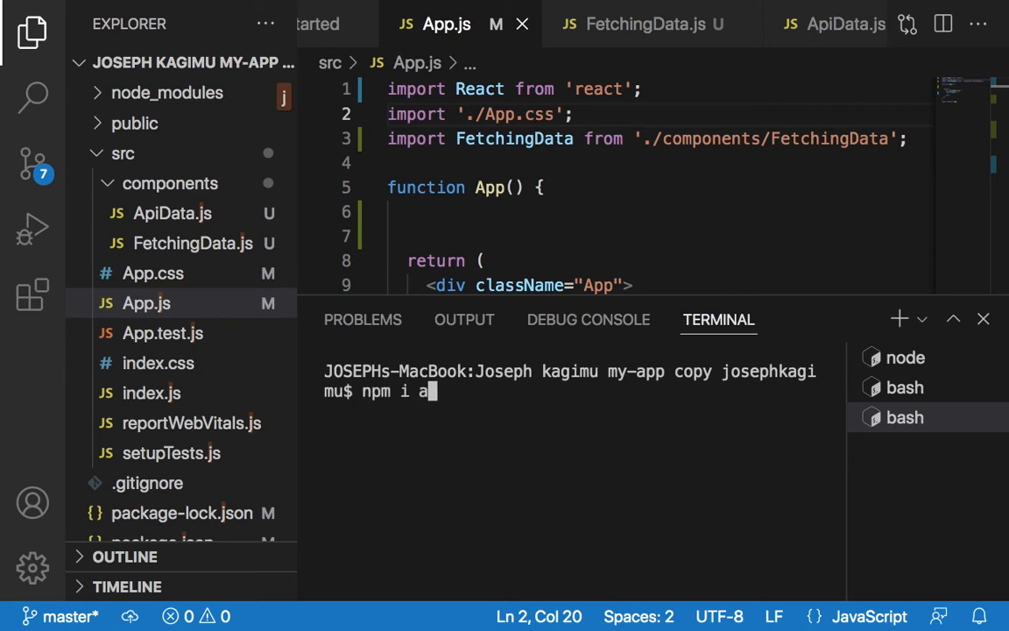
pyautogui.write('xios')
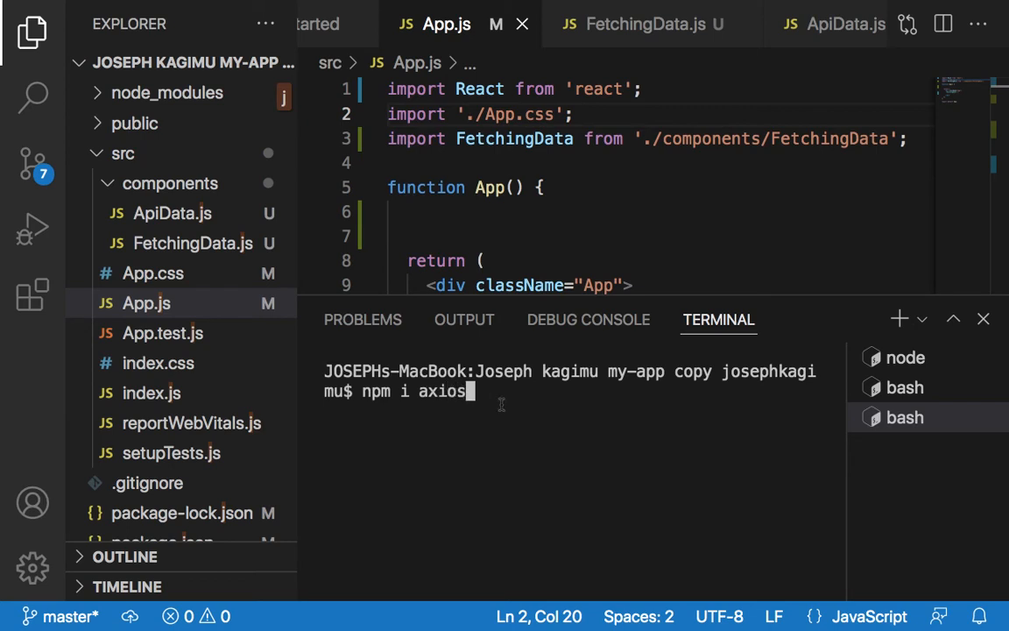
pyautogui.moveTo(483, 401)
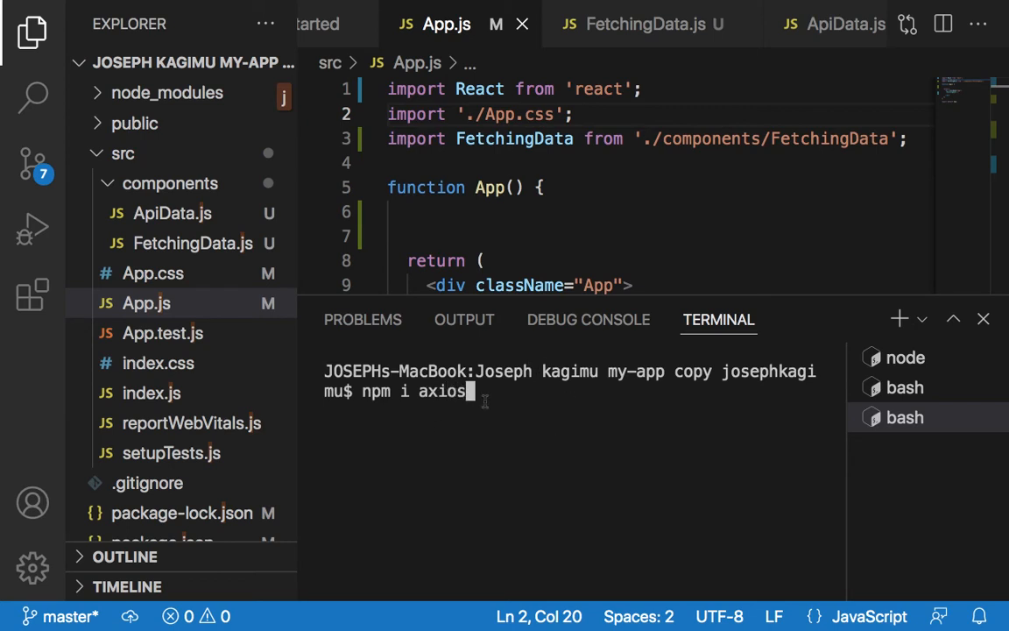
pyautogui.moveTo(541, 445)
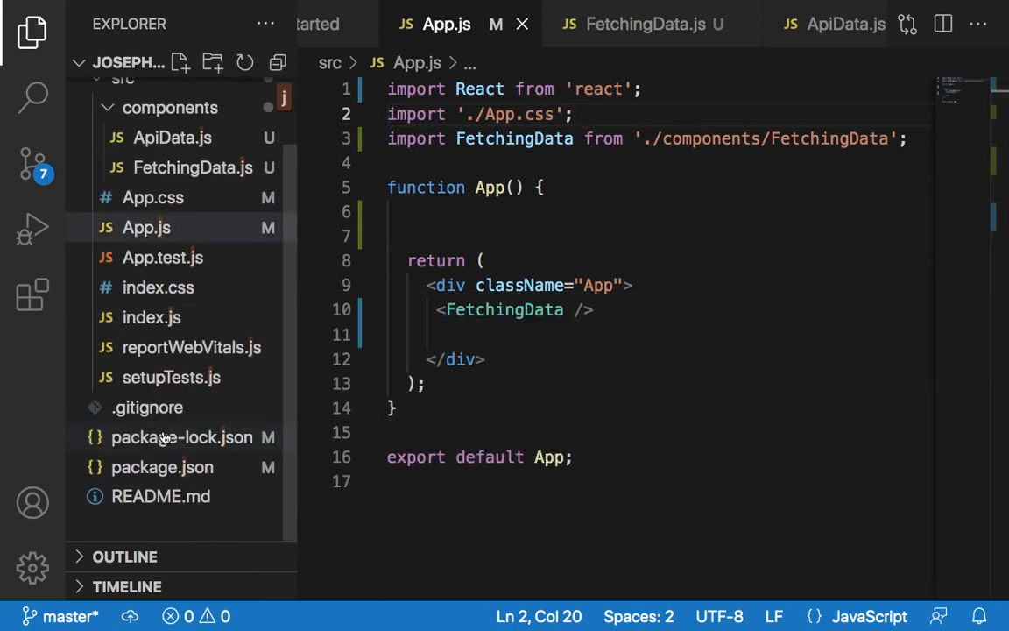
# Open package.json and confirm axios ^0.27.2 appears in dependencies
pyautogui.click(161, 466)
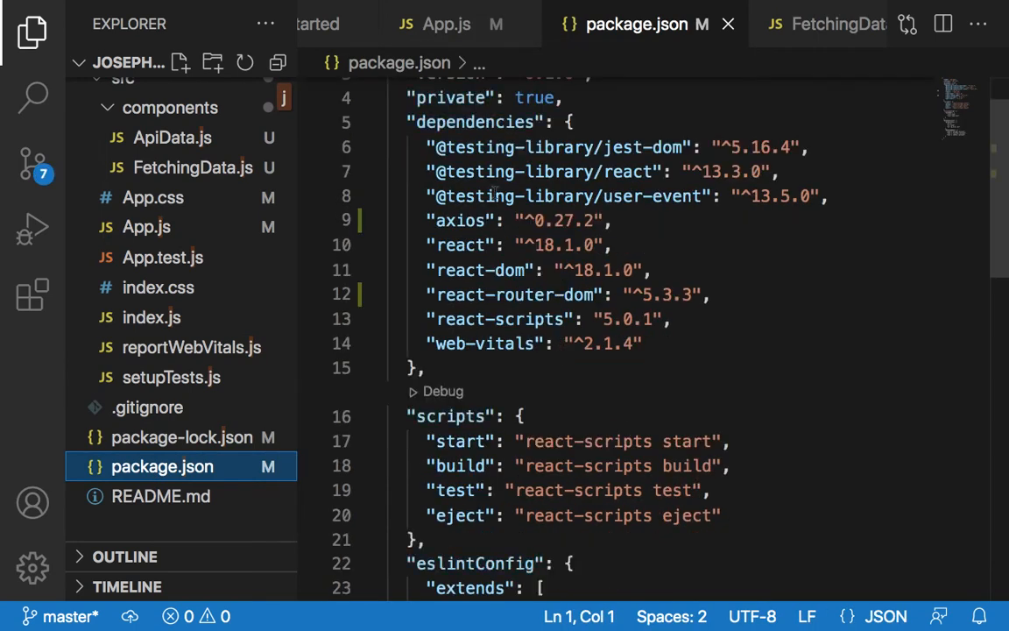
pyautogui.moveTo(700, 95)
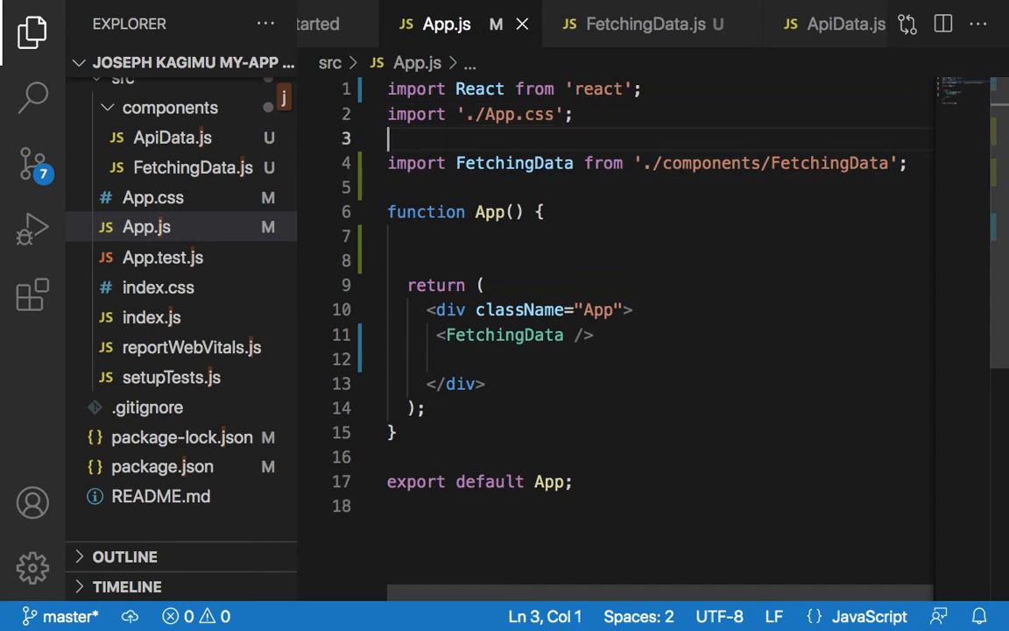
# Add import axios from 'axios'; below the App.css import and remove the stray 'co'
pyautogui.write('import')
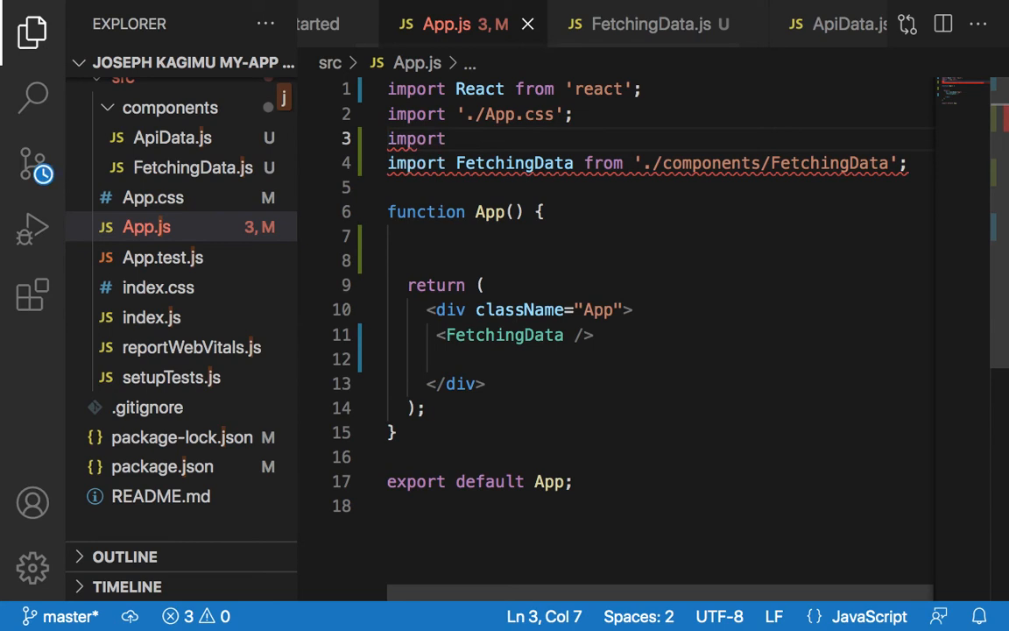
pyautogui.write('im')
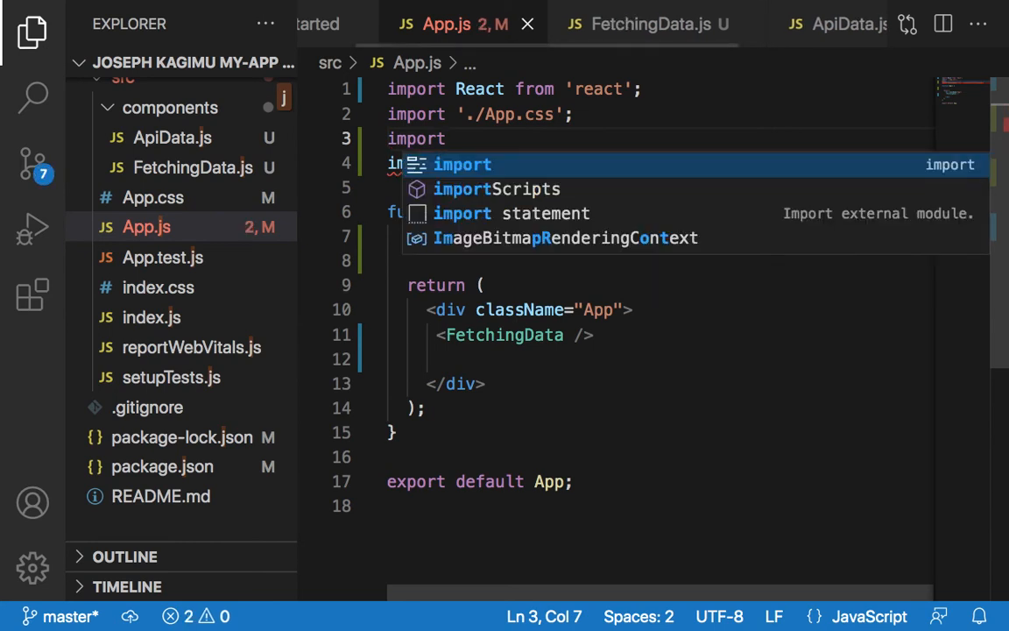
pyautogui.write("axios from 'axios';")
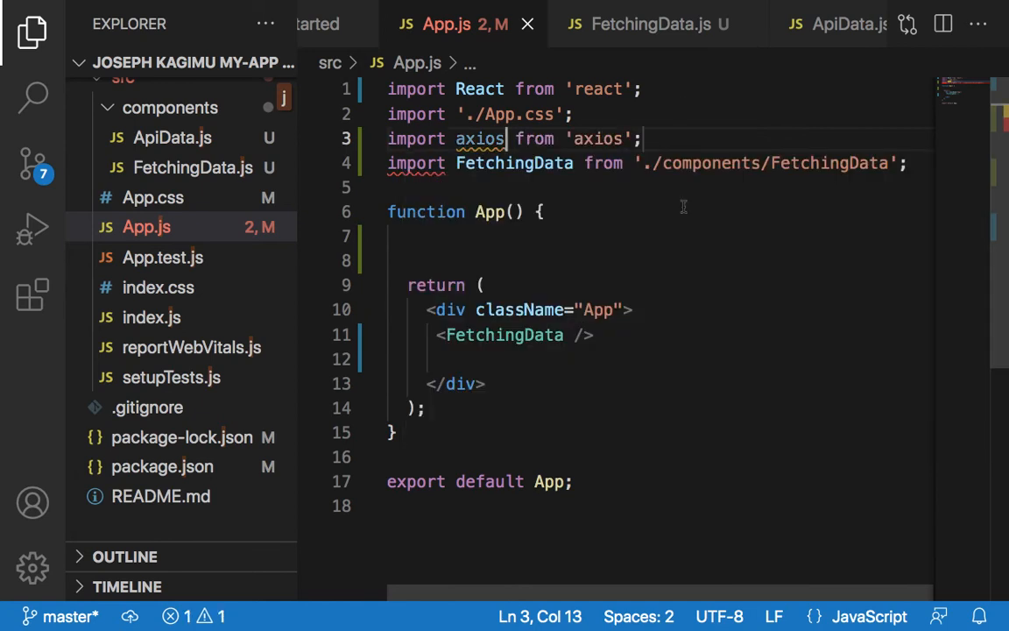
pyautogui.moveTo(533, 243)
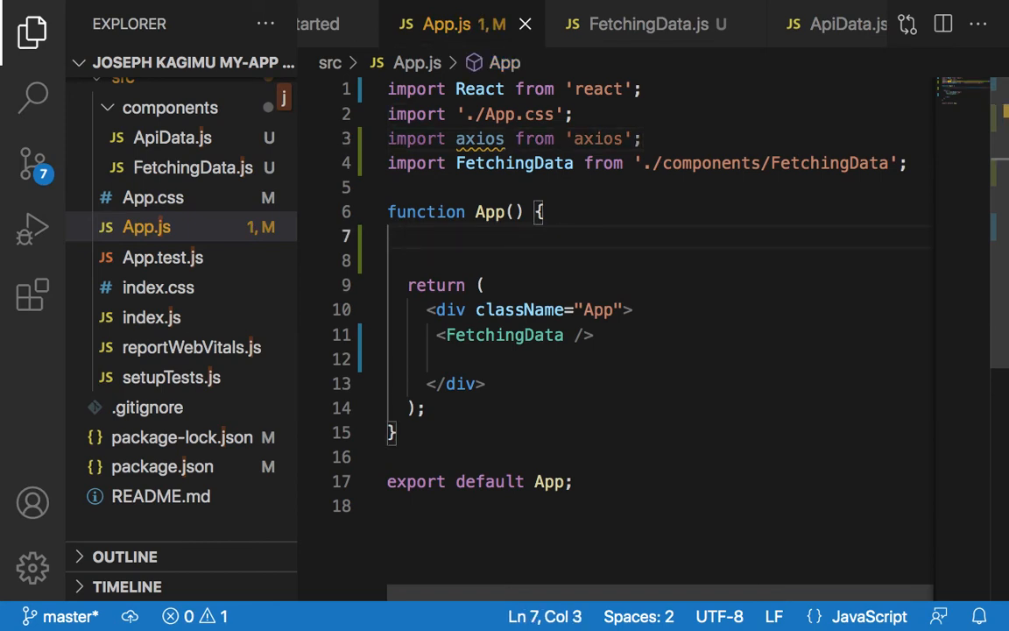
pyautogui.write('co')
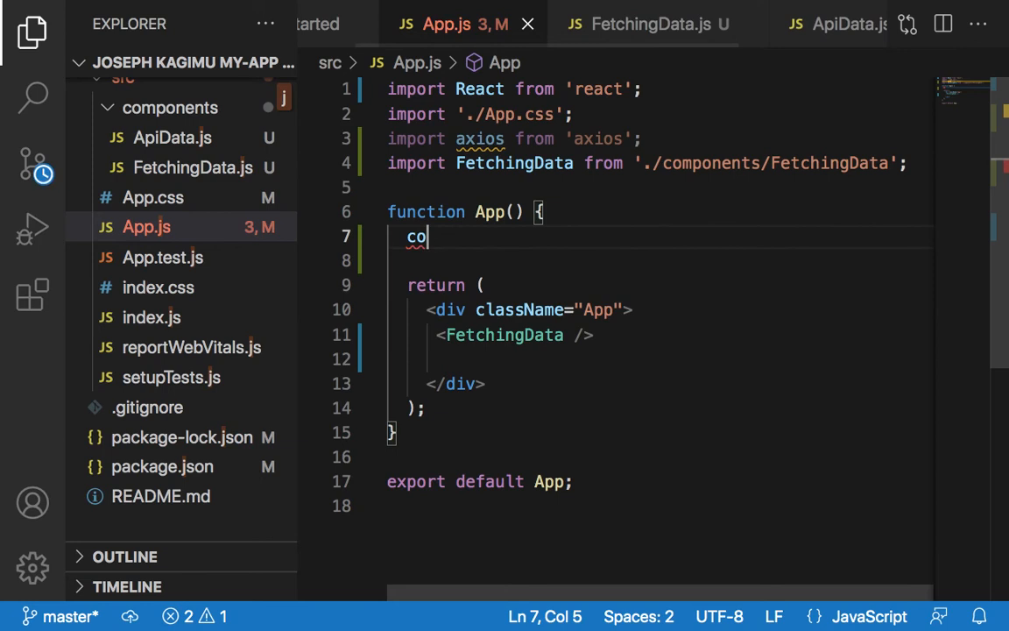
pyautogui.press('Backspace')
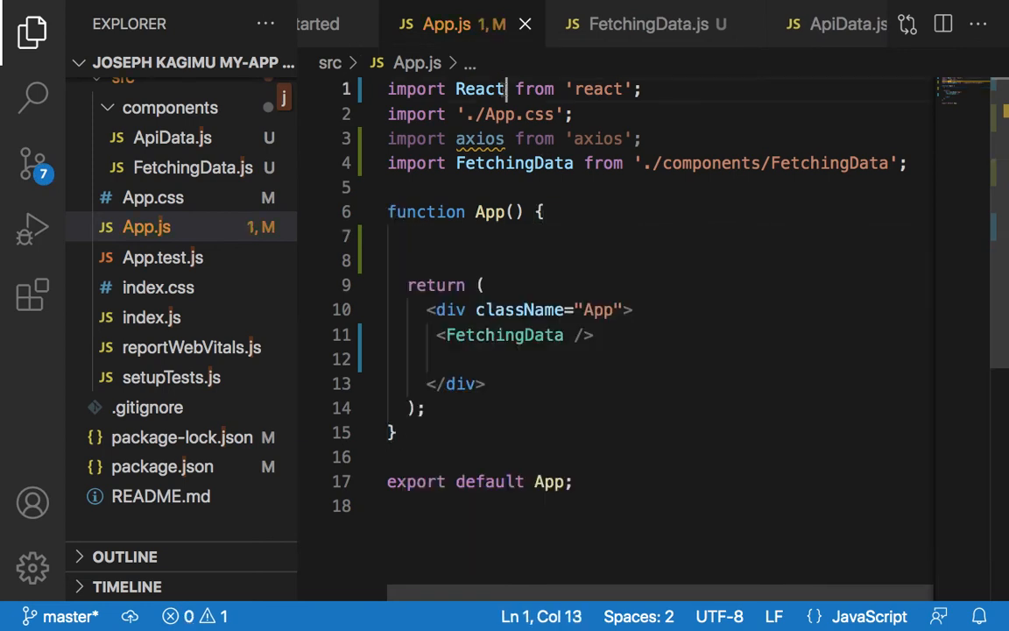
# Extend line 1 to import React, {useEffect, useState} from 'react'
pyautogui.write(',')
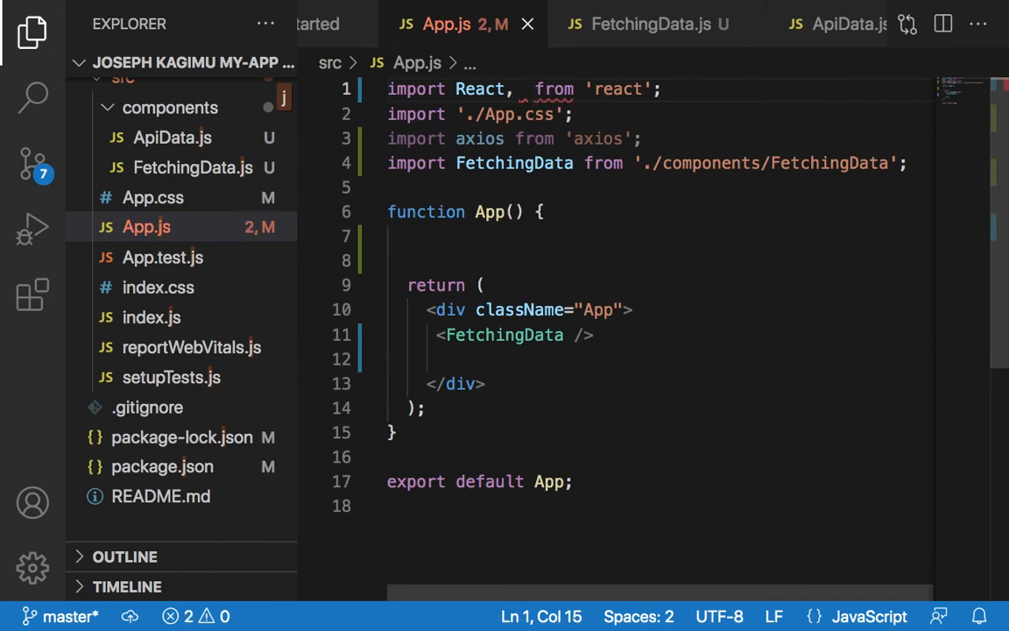
pyautogui.write('{}')
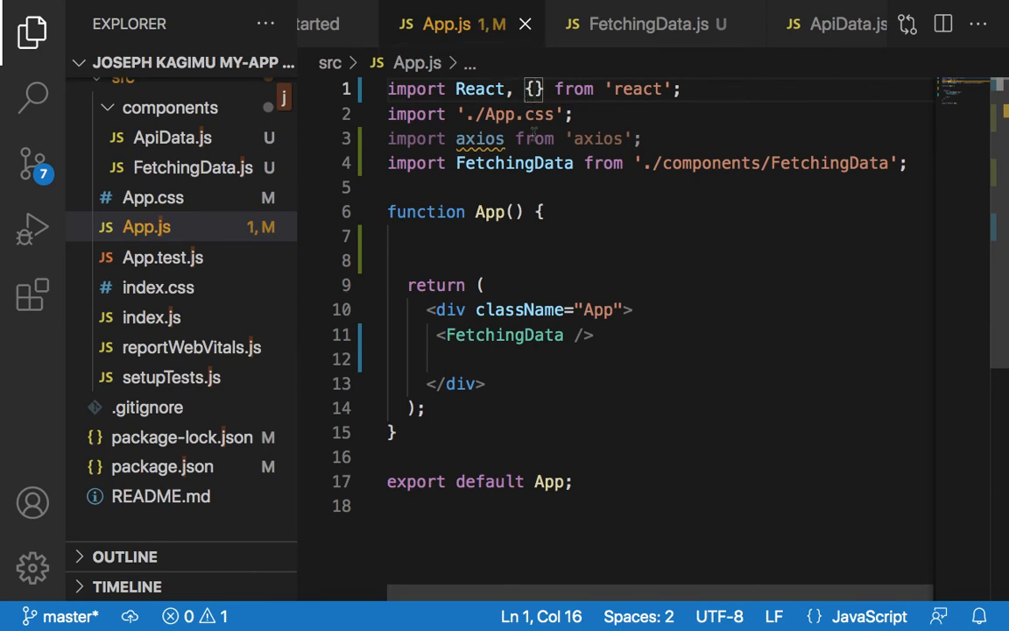
pyautogui.moveTo(515, 163)
pyautogui.write('use')
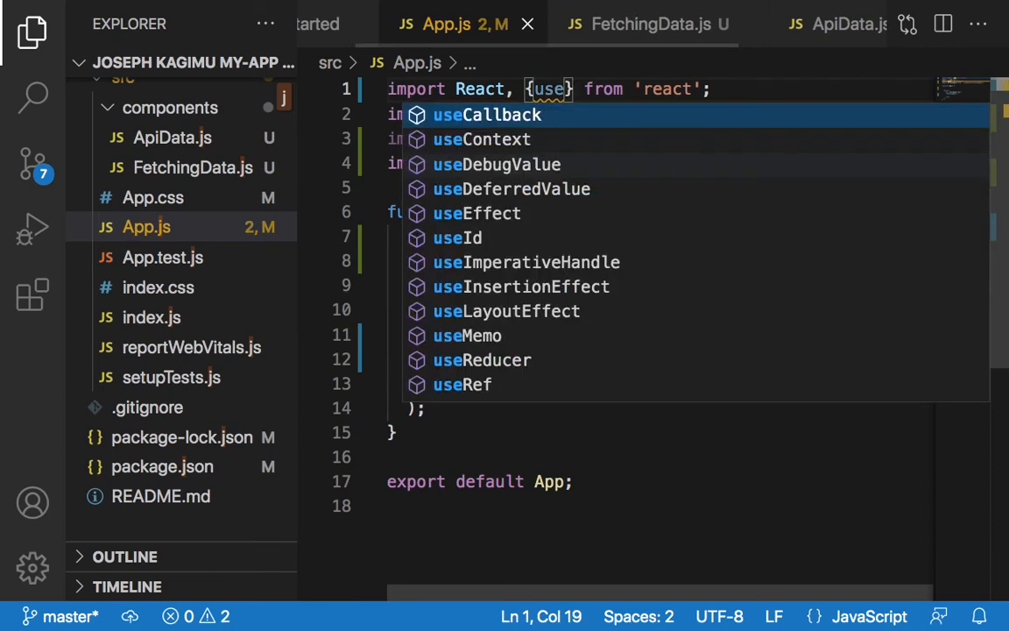
pyautogui.click(476, 214)
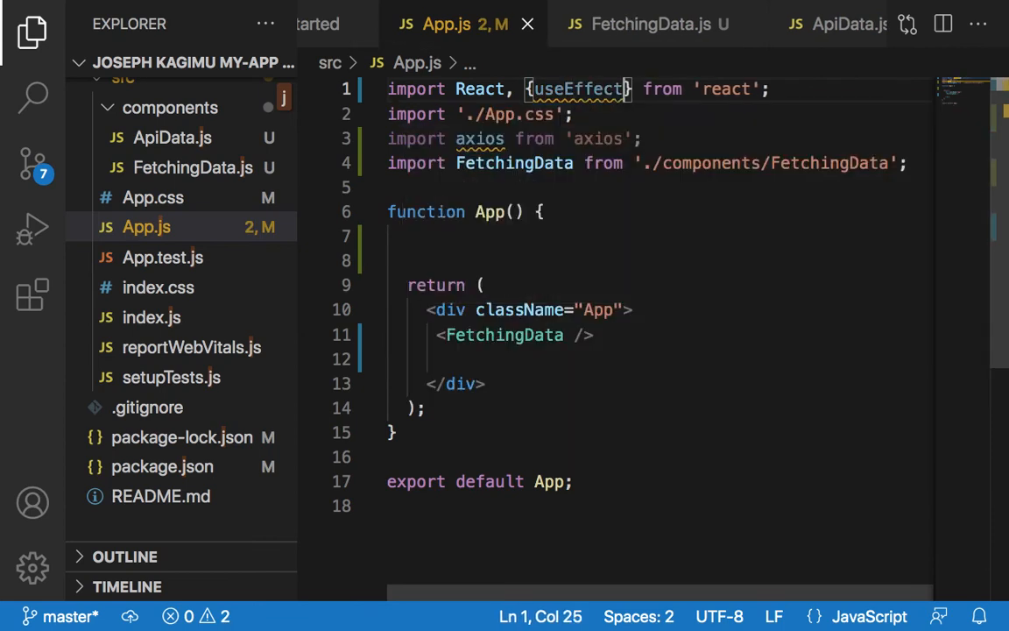
pyautogui.write(',')
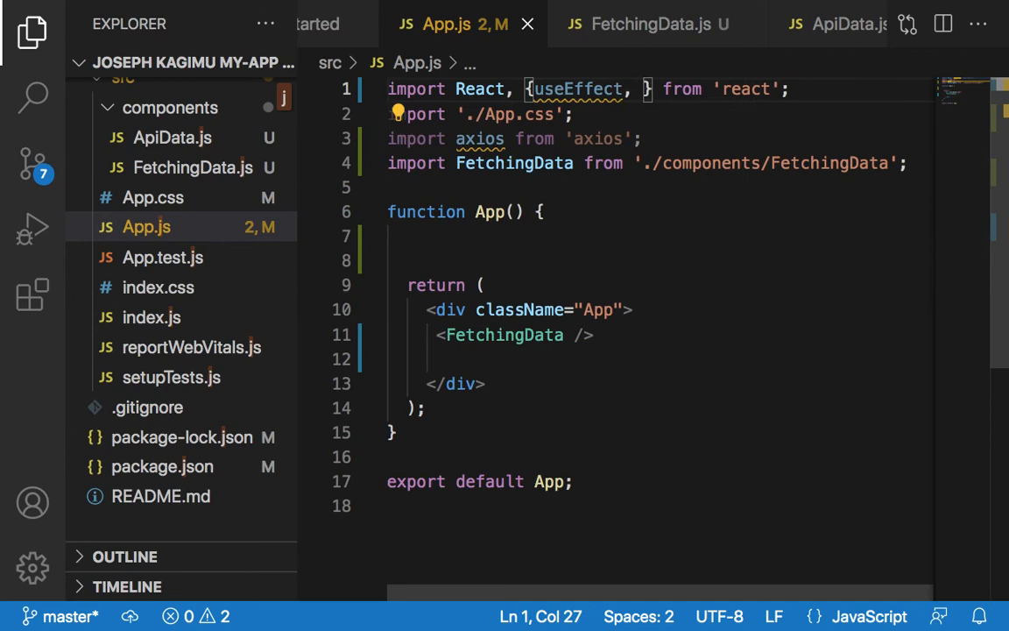
pyautogui.write('Use')
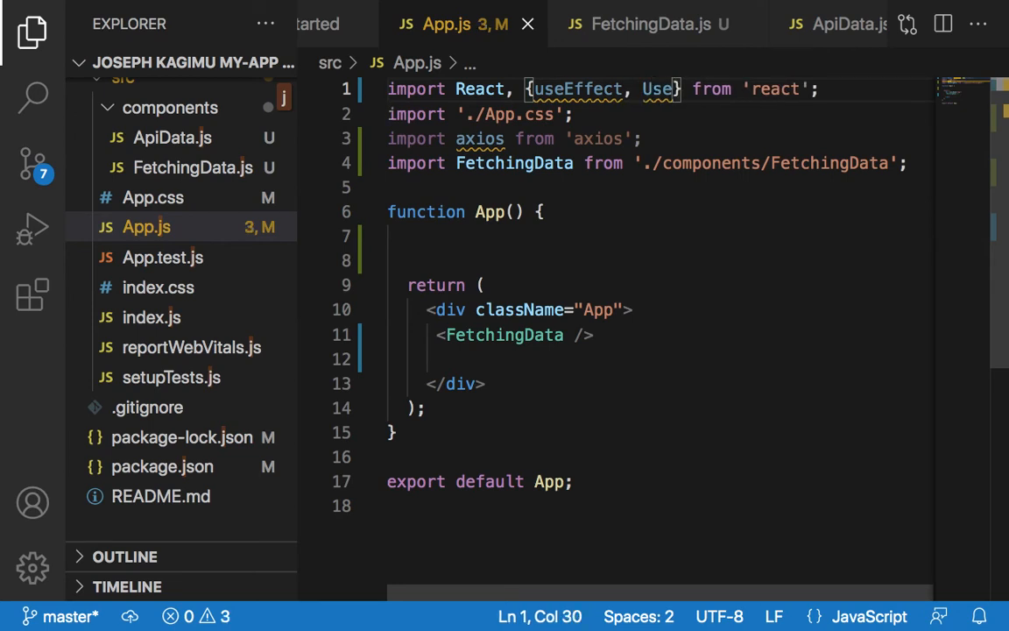
pyautogui.write('Use')
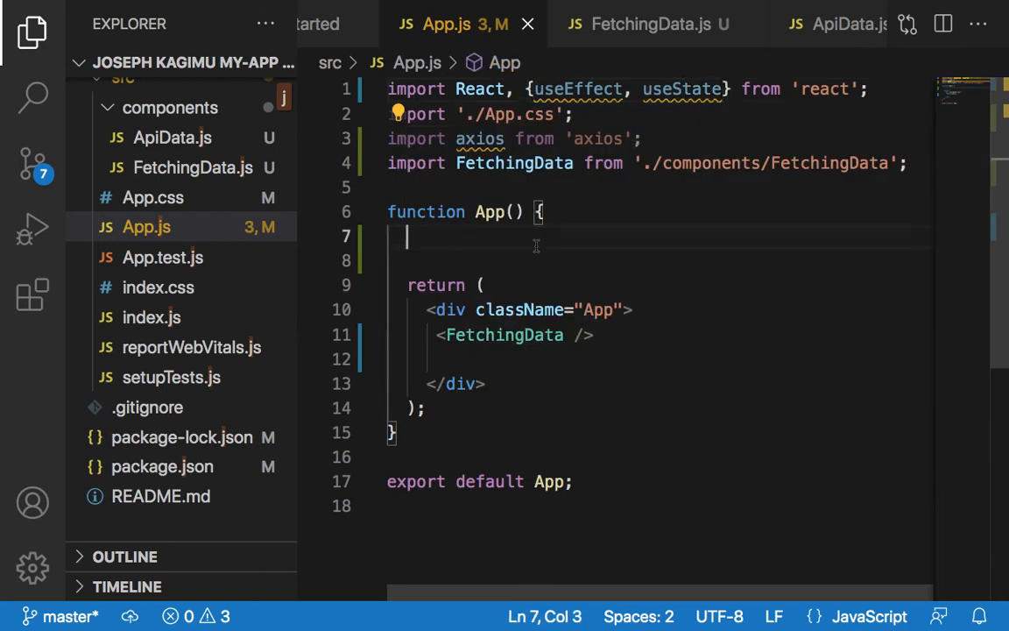
# Write const [posts, setPosts] = useState([]); inside the App component
pyautogui.write('const')
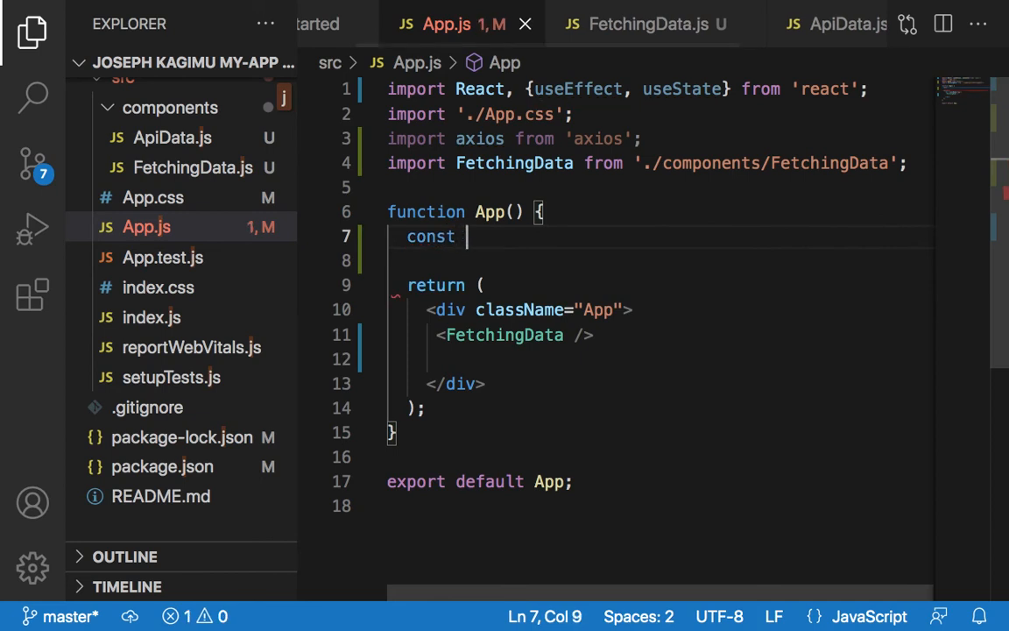
pyautogui.write('[')
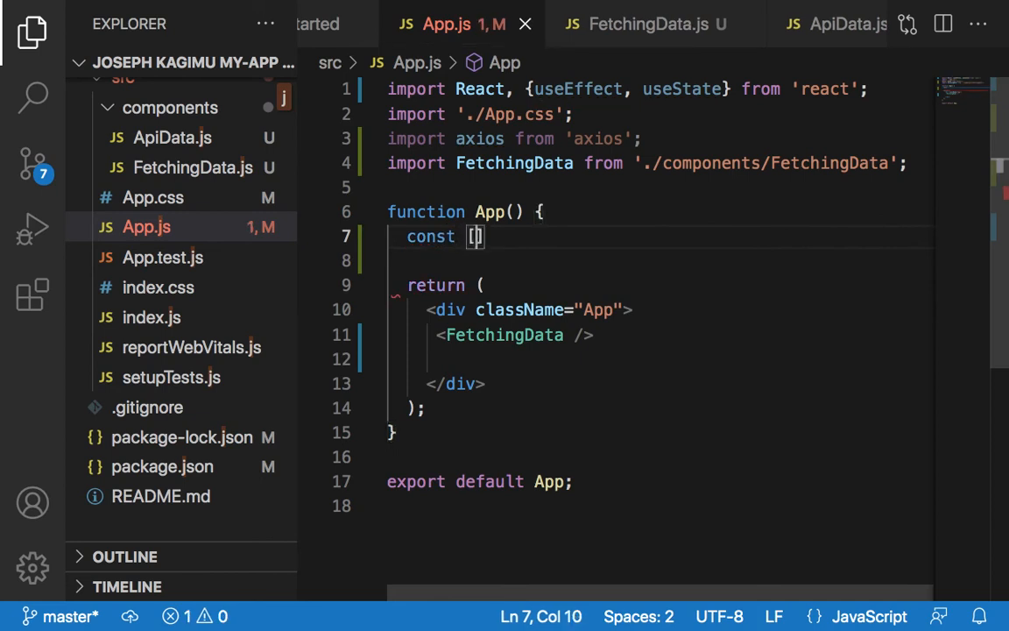
pyautogui.write('po')
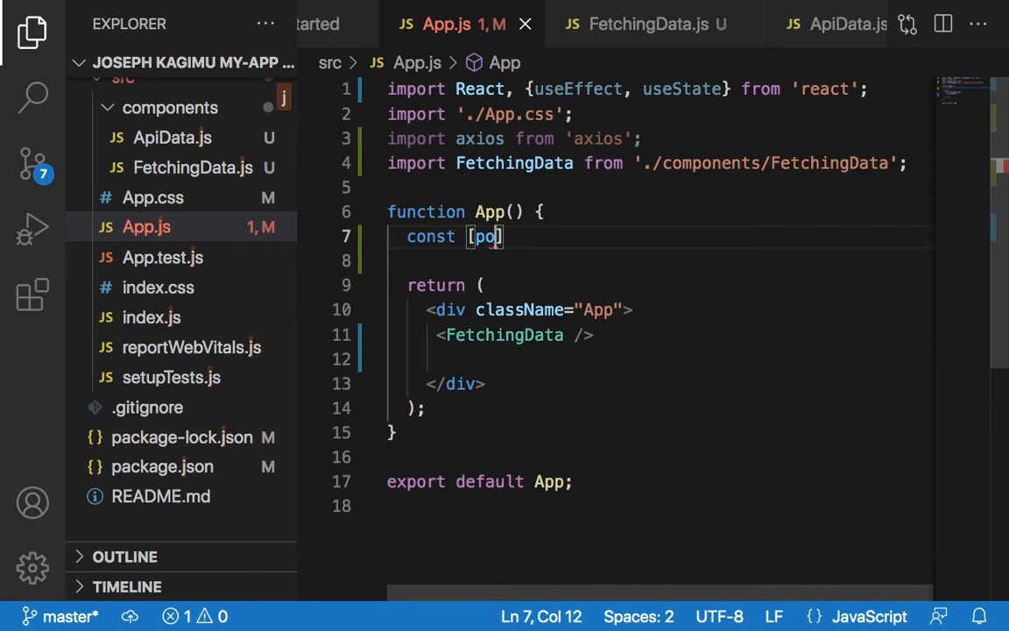
pyautogui.write('sts')
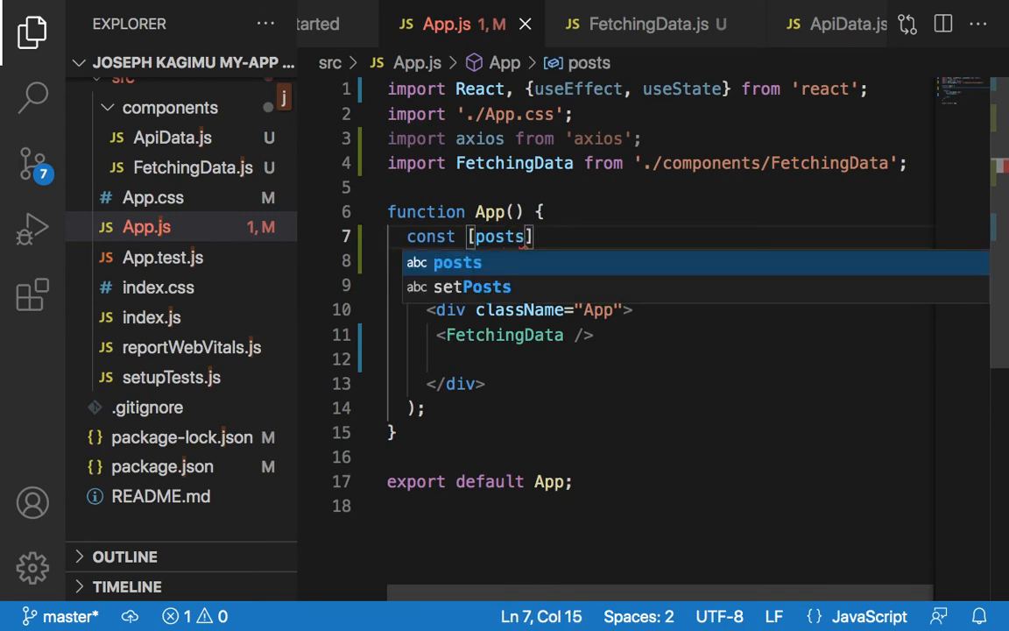
pyautogui.write(', set')
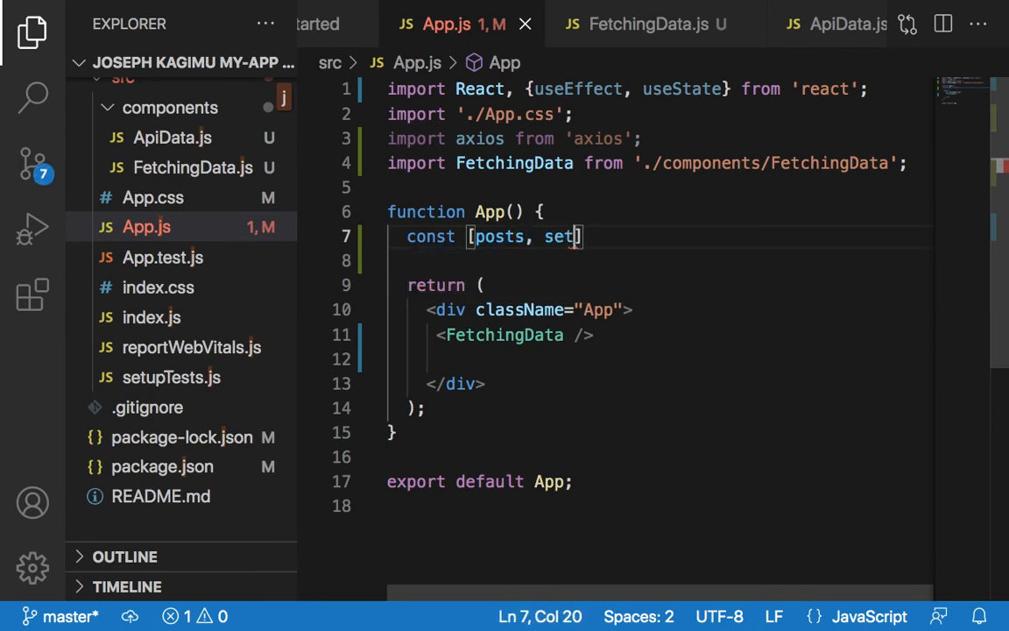
pyautogui.write('Posts')
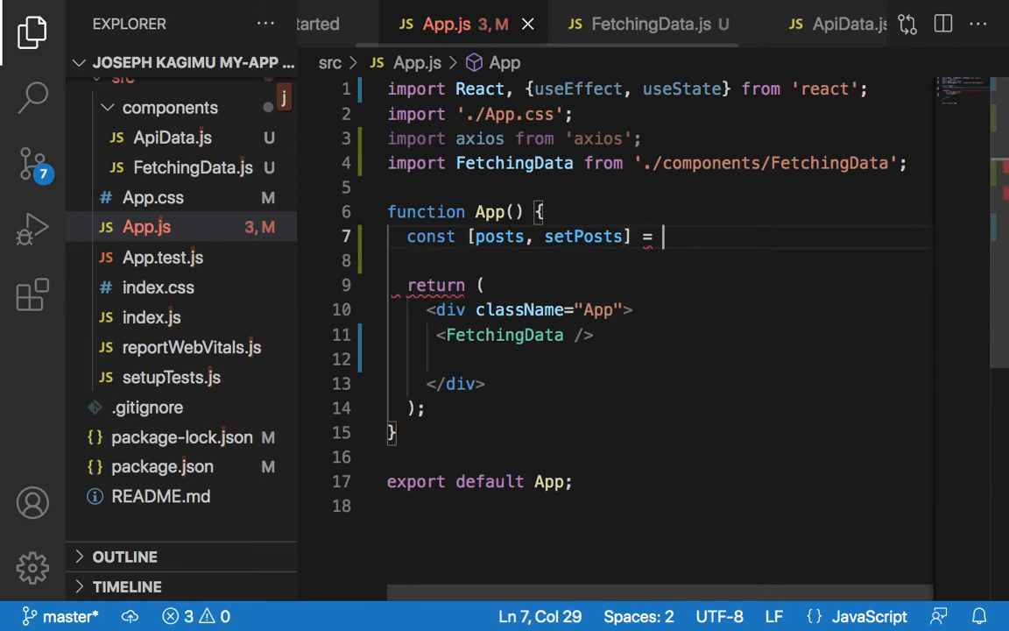
pyautogui.write('use')
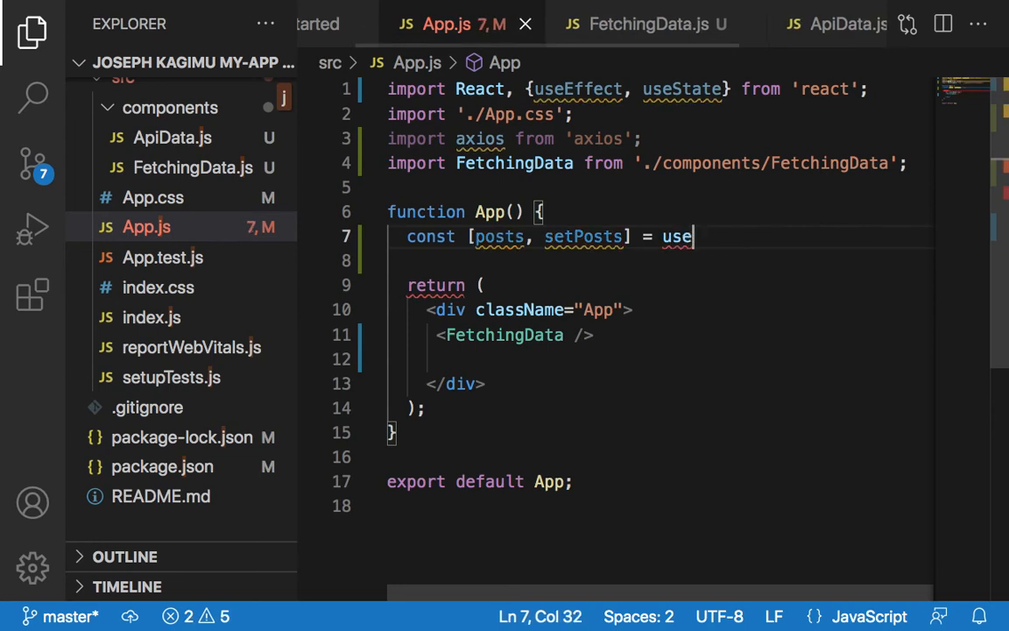
pyautogui.write('Stat')
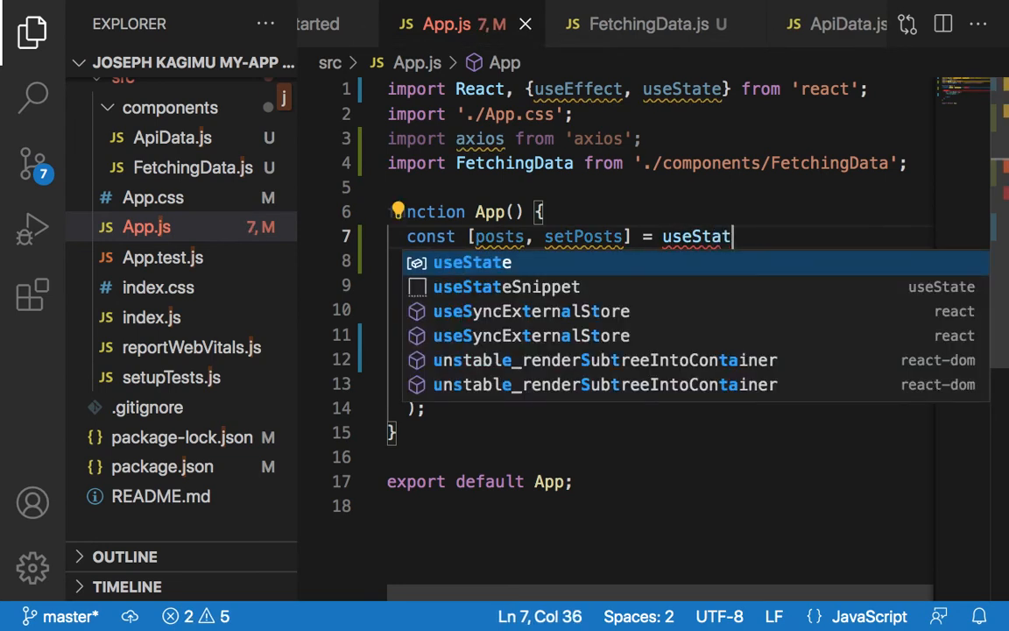
pyautogui.write('e(')
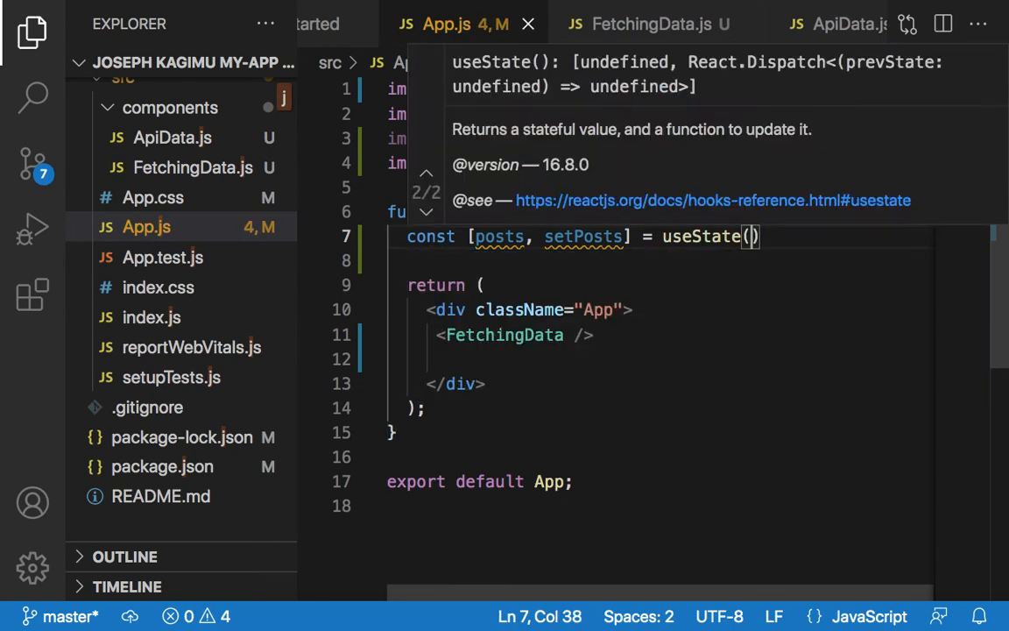
pyautogui.write('[]')
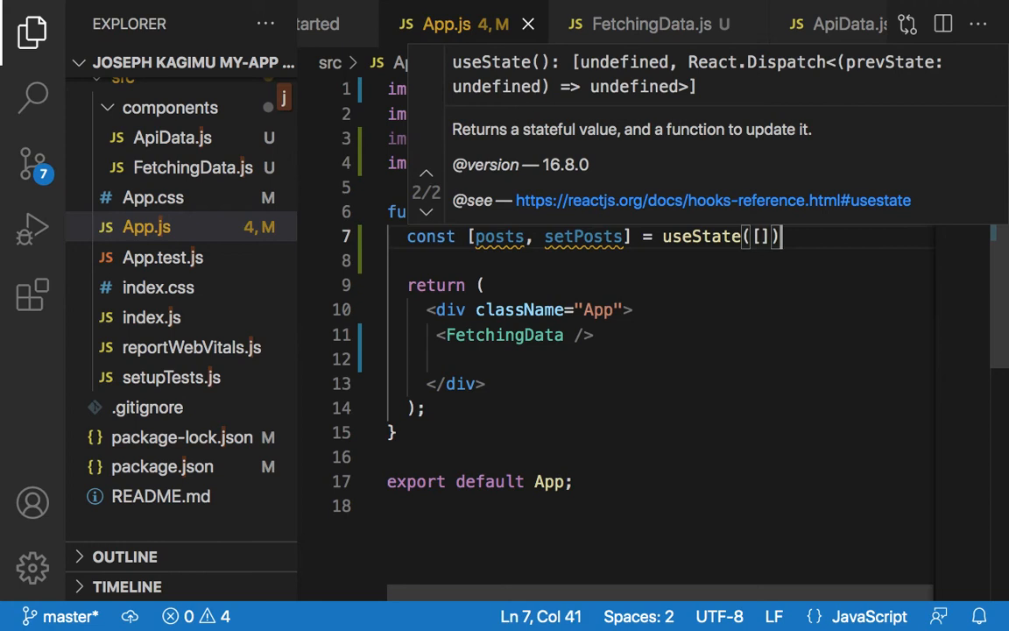
pyautogui.write(';')
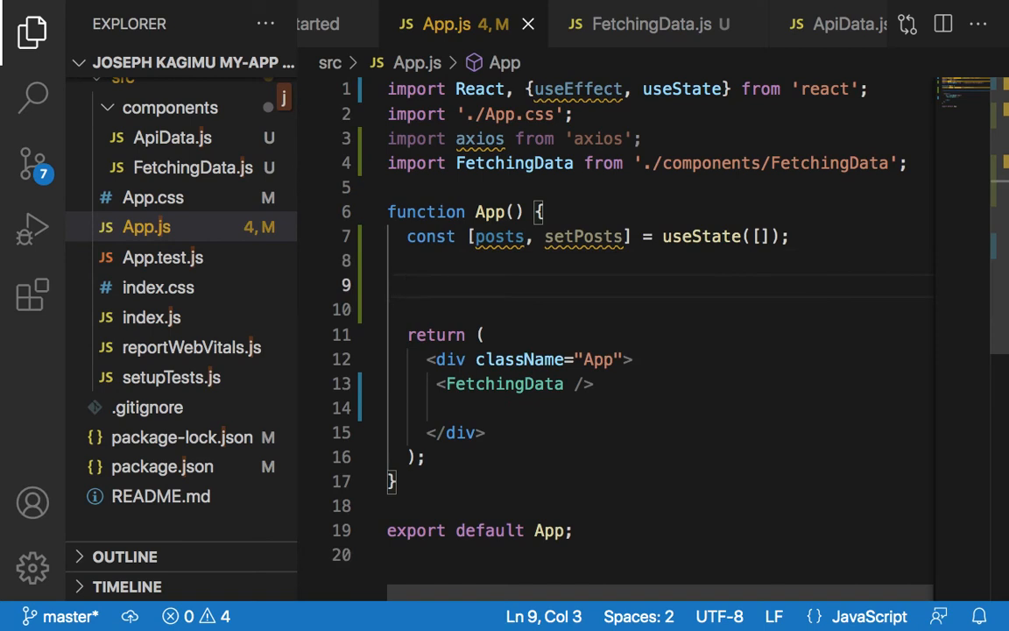
# Write useEffect(() => {}) in App with an empty line inside the callback body
pyautogui.write('use')
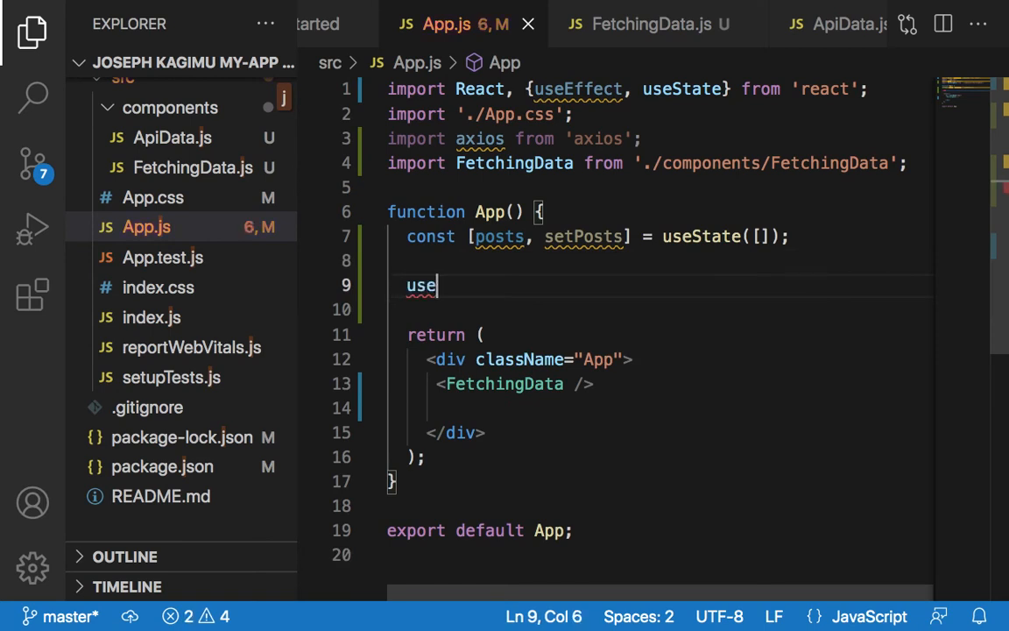
pyautogui.write('Effect(')
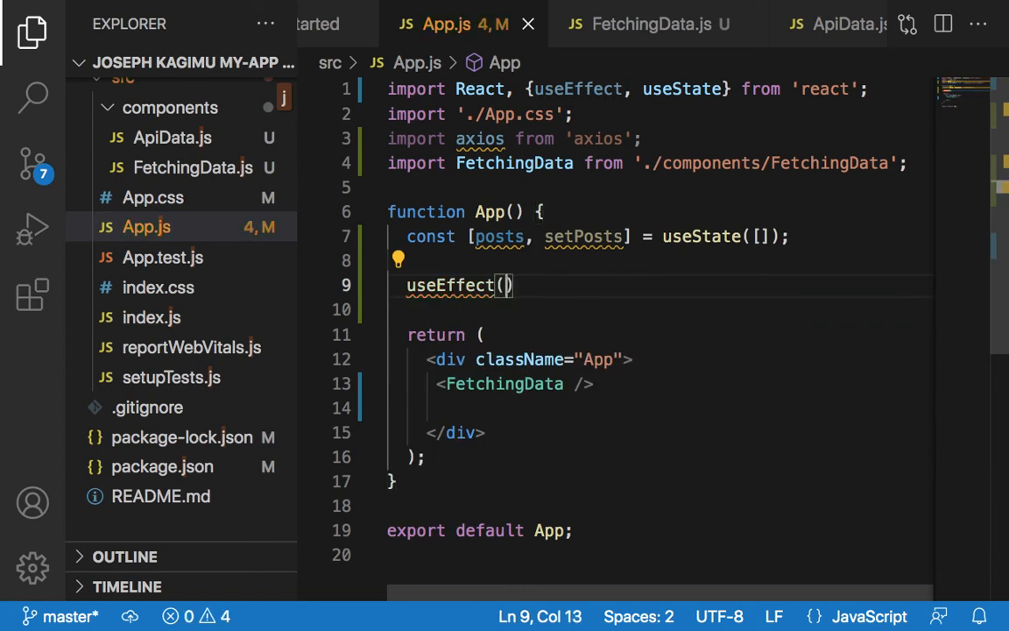
pyautogui.write('(')
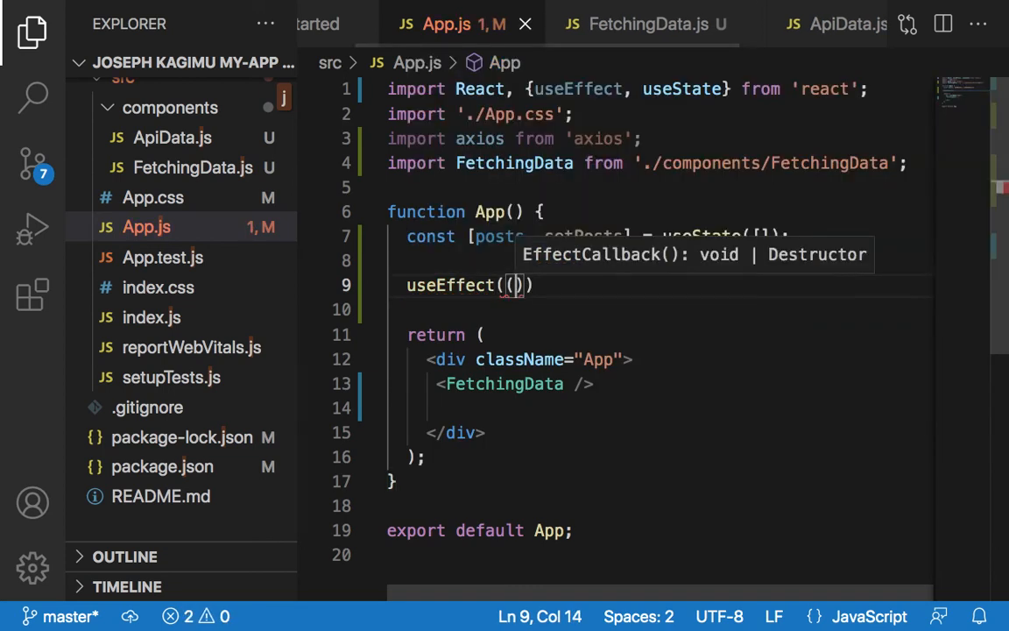
pyautogui.write('() =>')
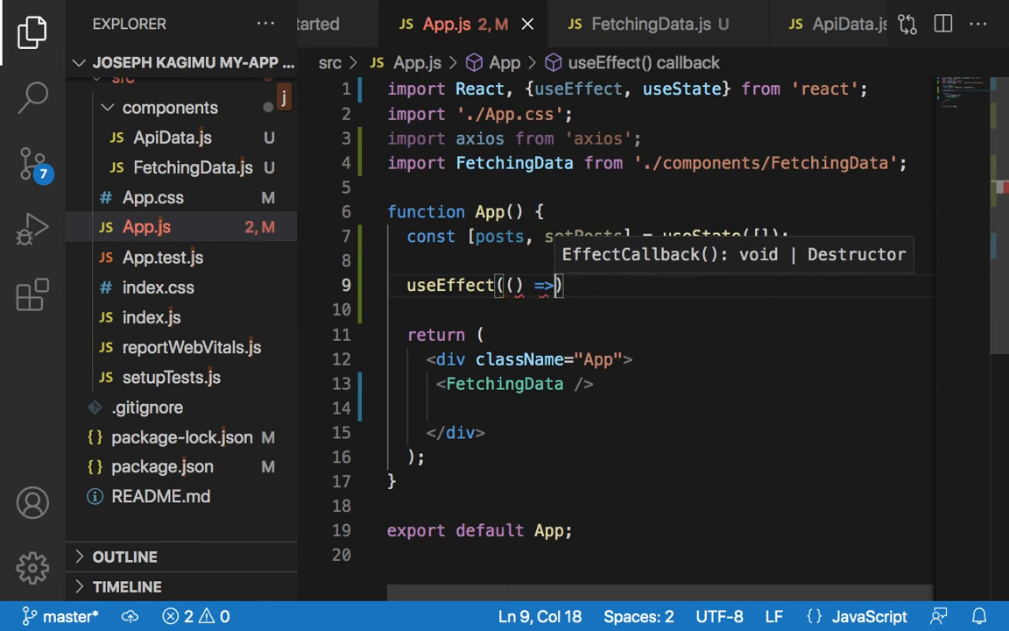
pyautogui.write('{}')
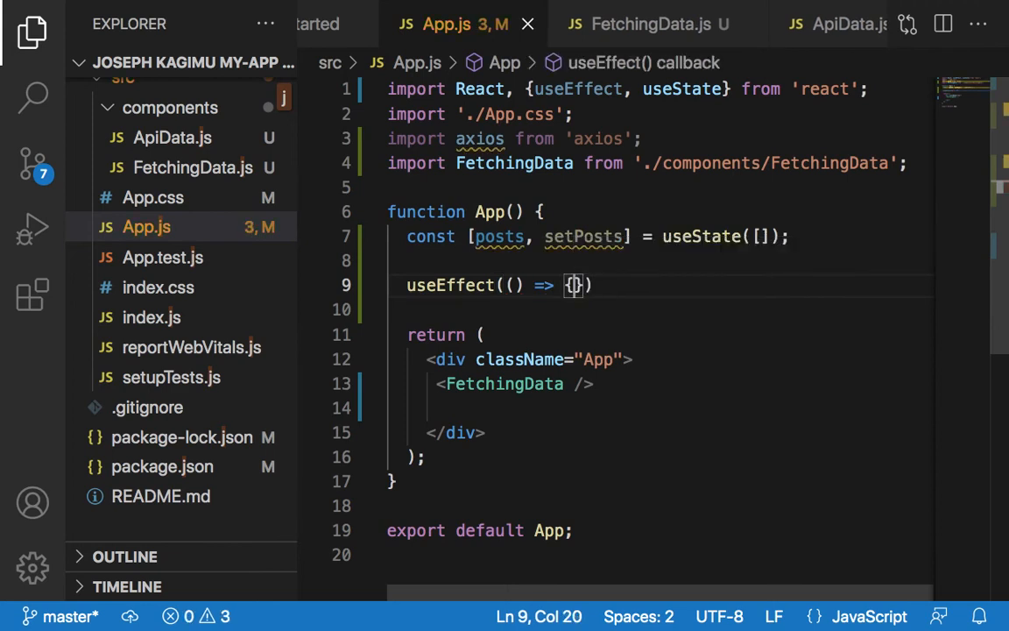
pyautogui.press('Enter')
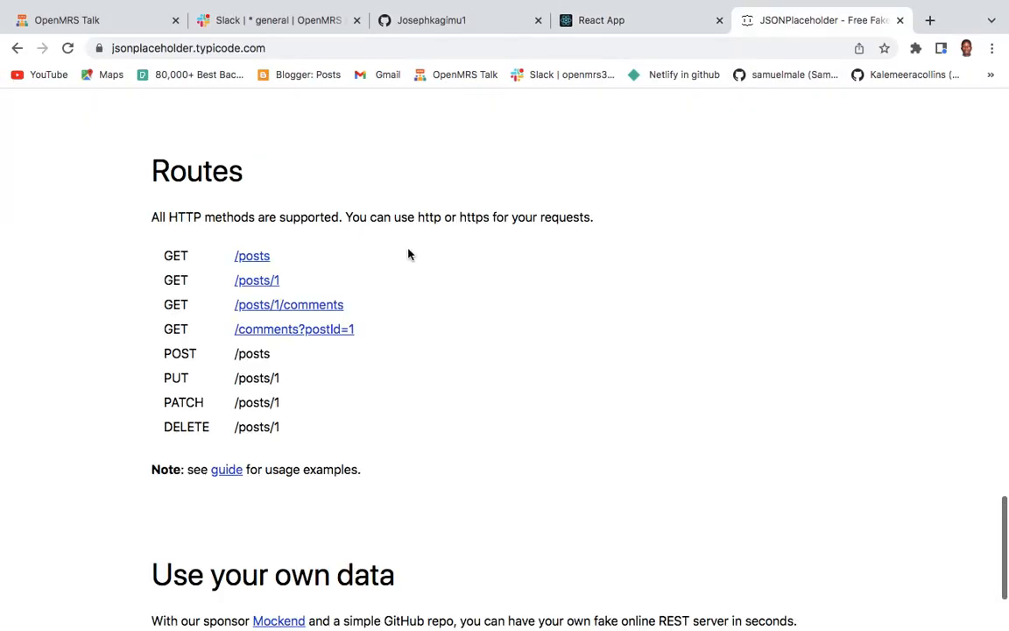
pyautogui.moveTo(252, 260)
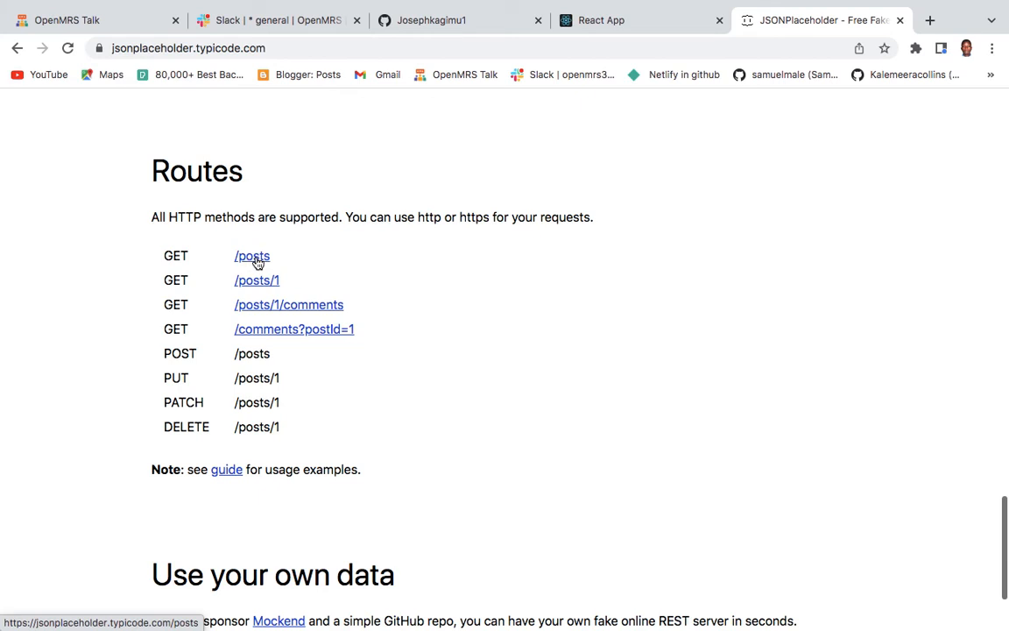
# Show the JSONPlaceholder /posts JSON listing in Chrome, translated into English
pyautogui.click(252, 256)
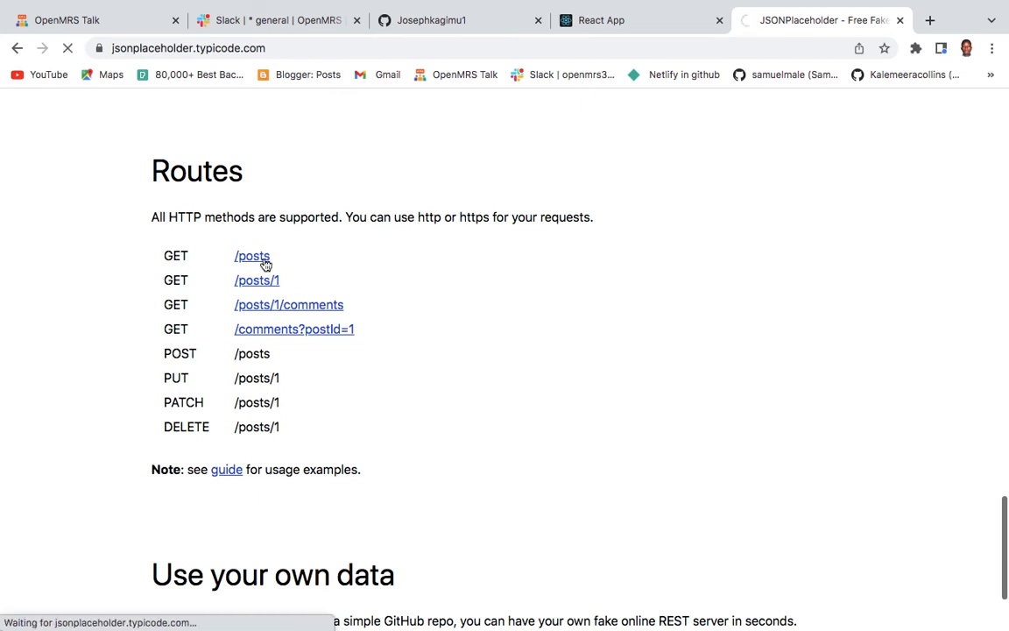
pyautogui.click(252, 256)
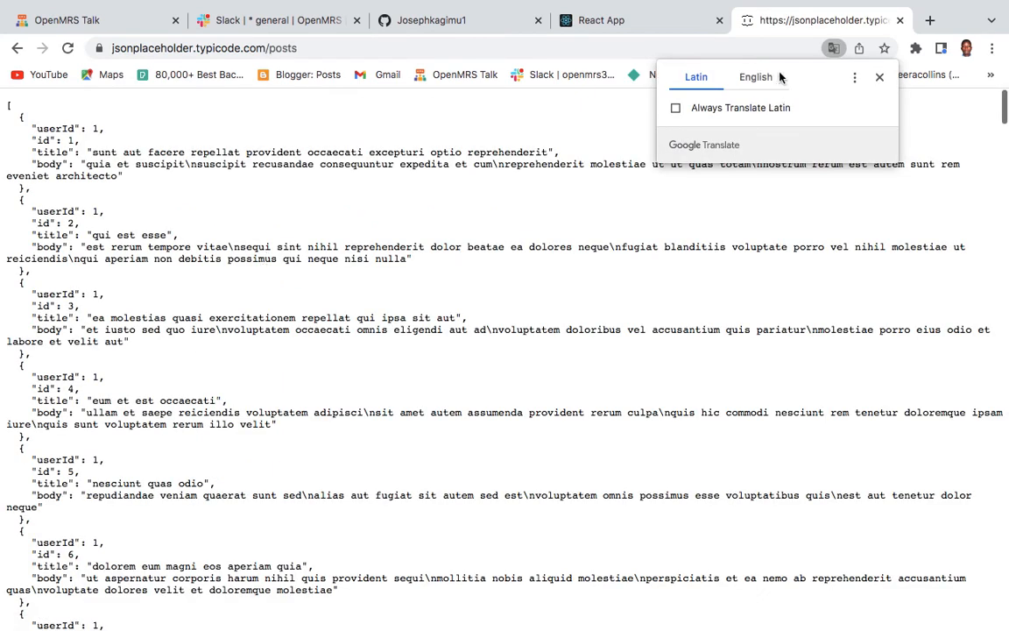
pyautogui.click(755, 77)
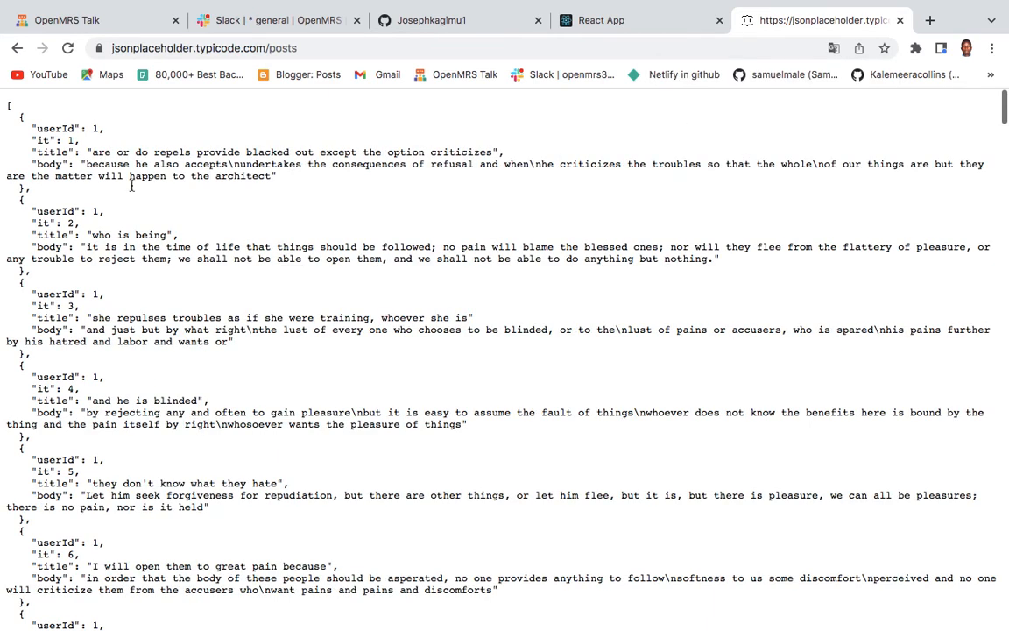
pyautogui.moveTo(326, 98)
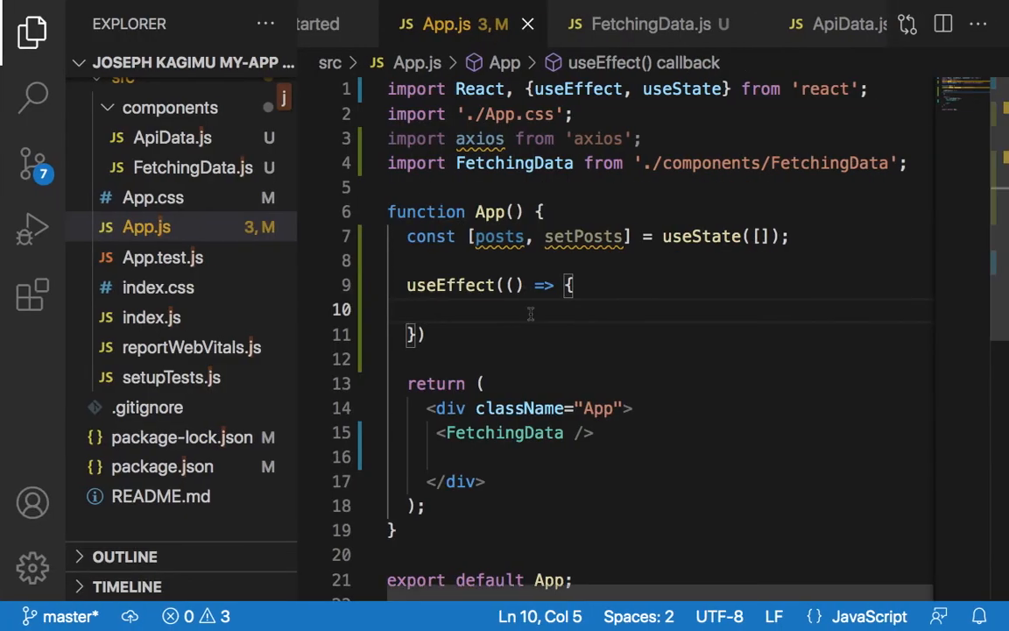
pyautogui.write('axios')
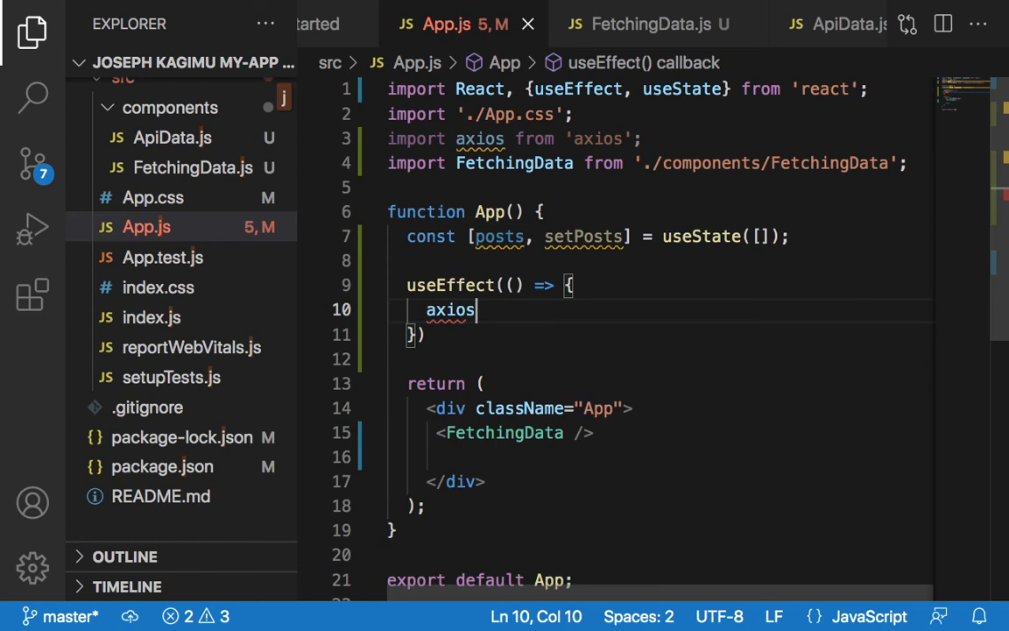
pyautogui.write('.')
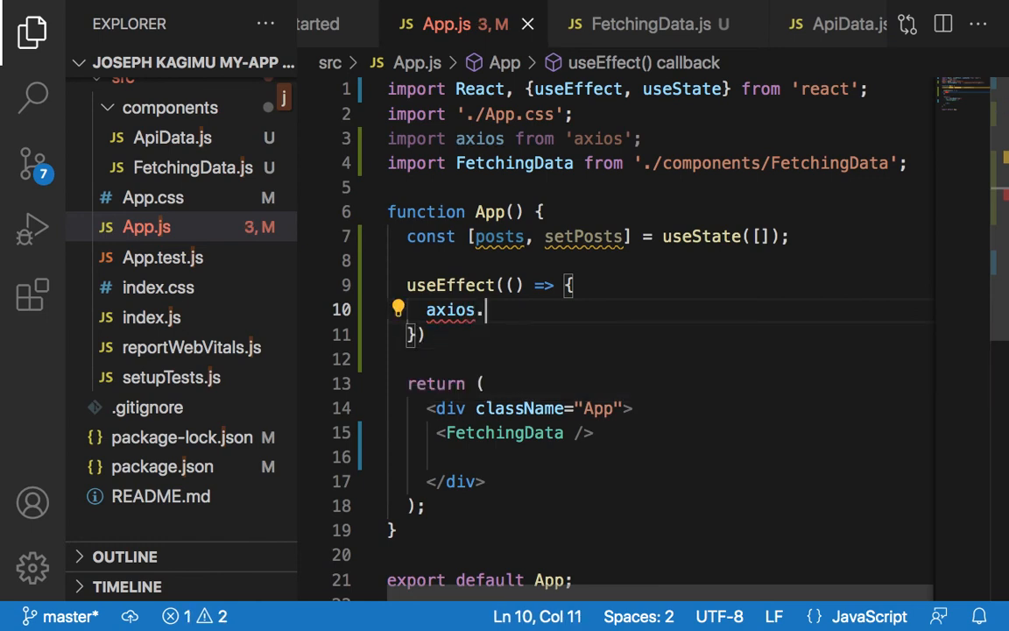
pyautogui.write("get('")
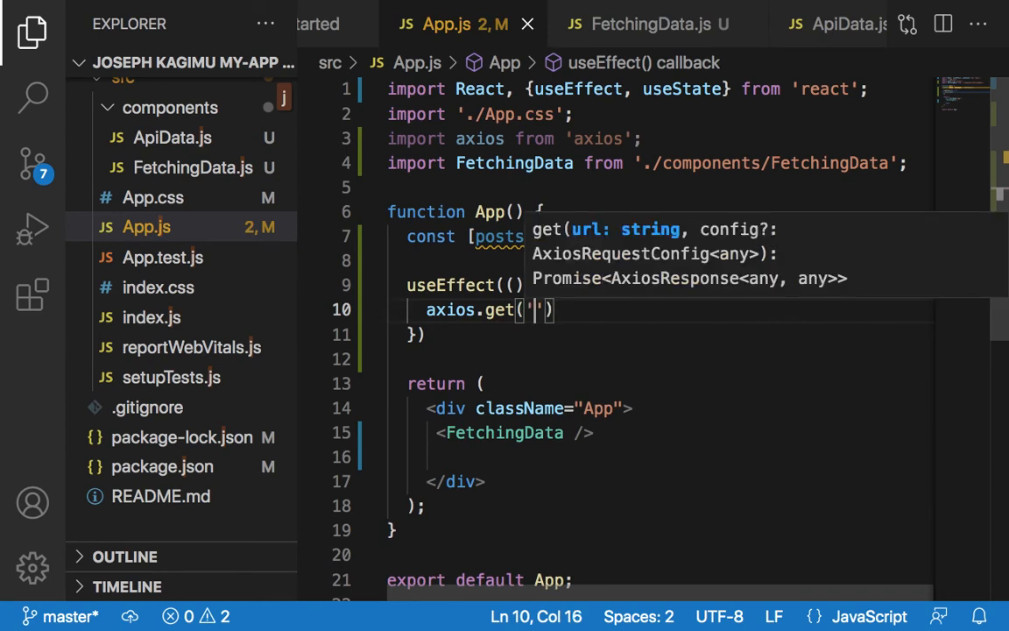
pyautogui.write('https://jsonplaceholder.typicode.com/posts')
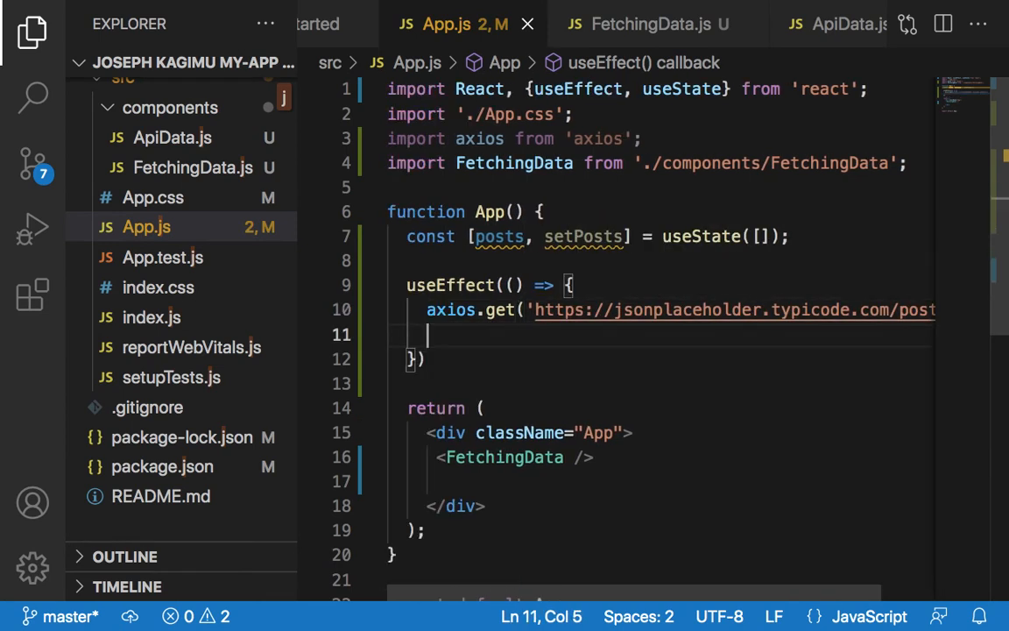
pyautogui.moveTo(512, 332)
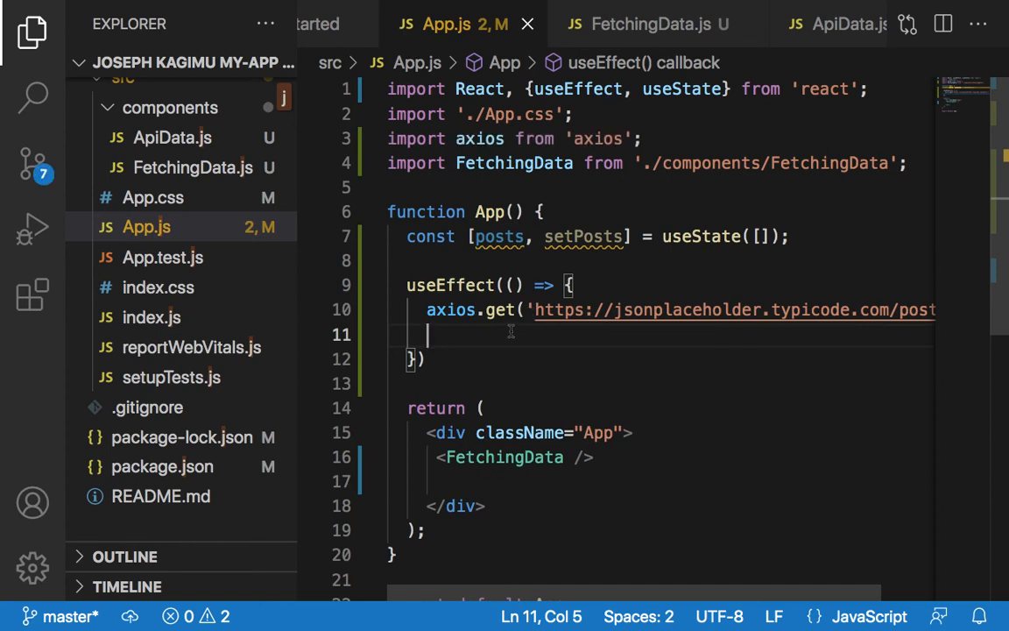
pyautogui.write('.th')
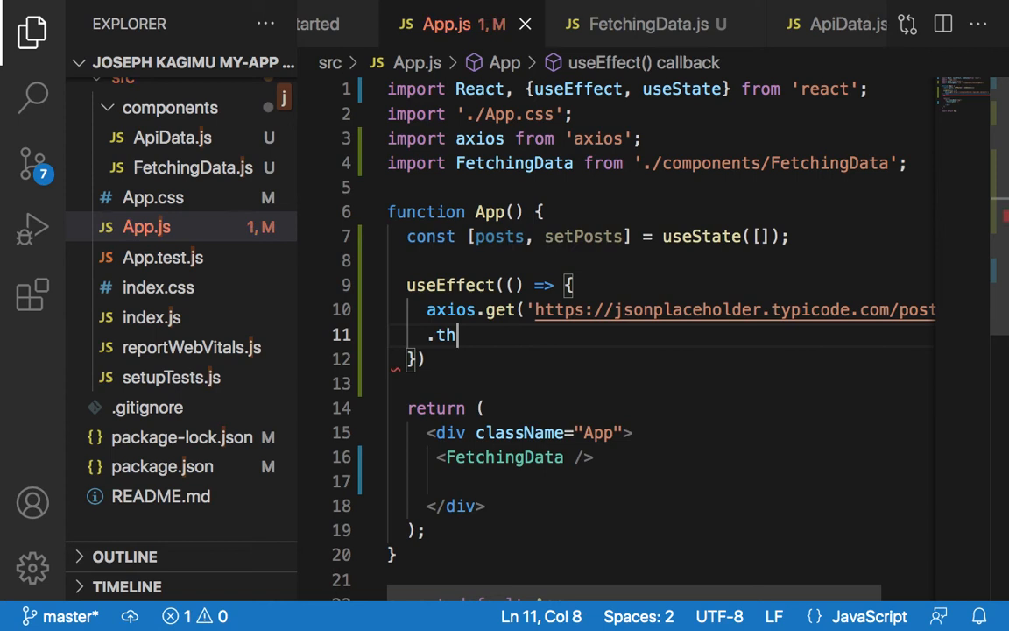
# Complete .then(res => { console.log(res) }) on the axios.get call
pyautogui.write('em')
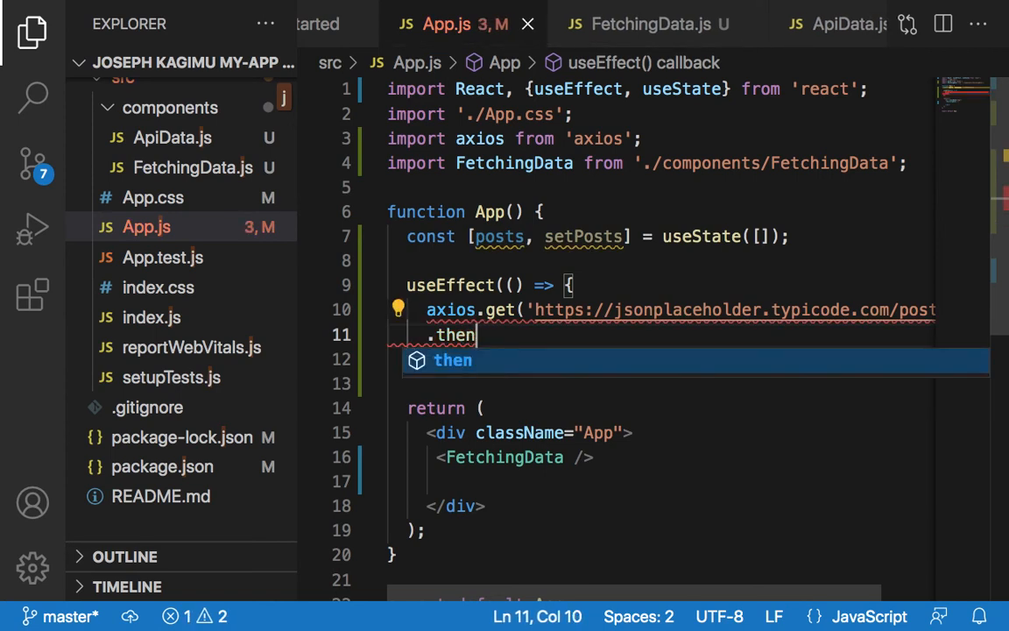
pyautogui.write('(')
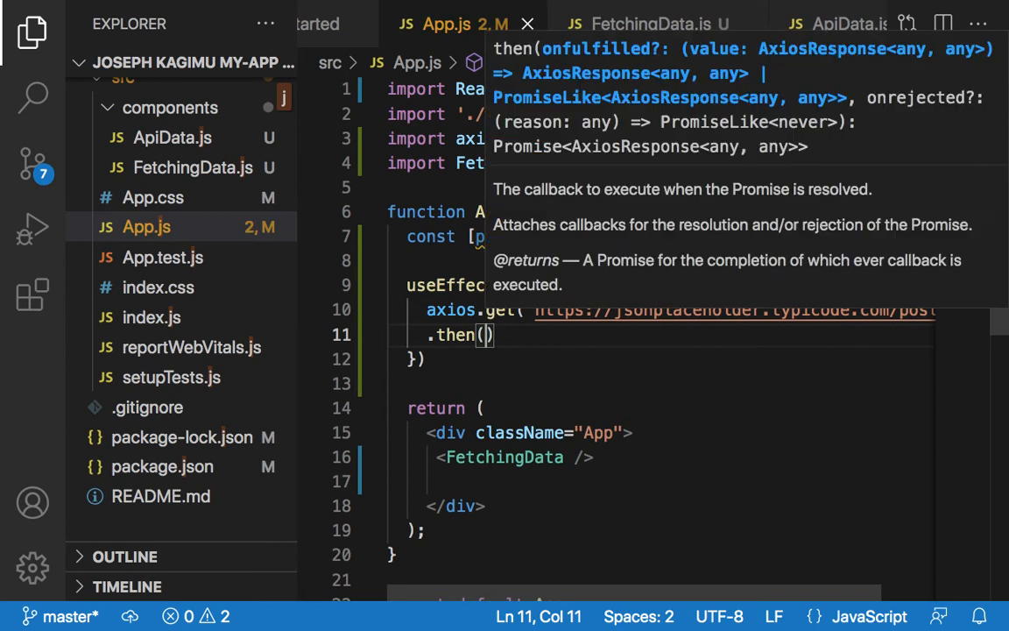
pyautogui.write('res')
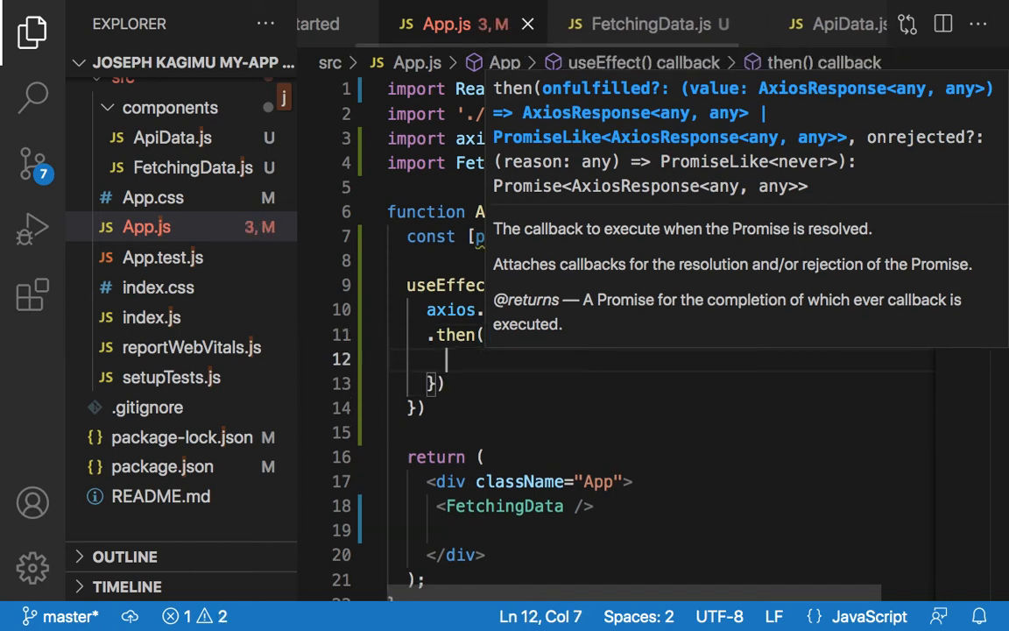
pyautogui.write('console')
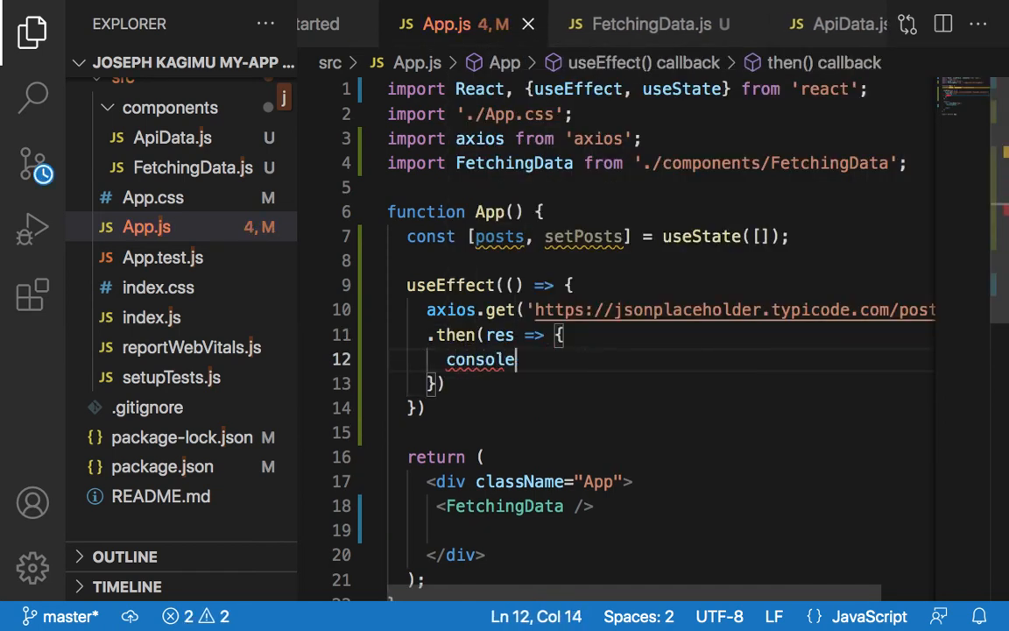
pyautogui.write('.lo')
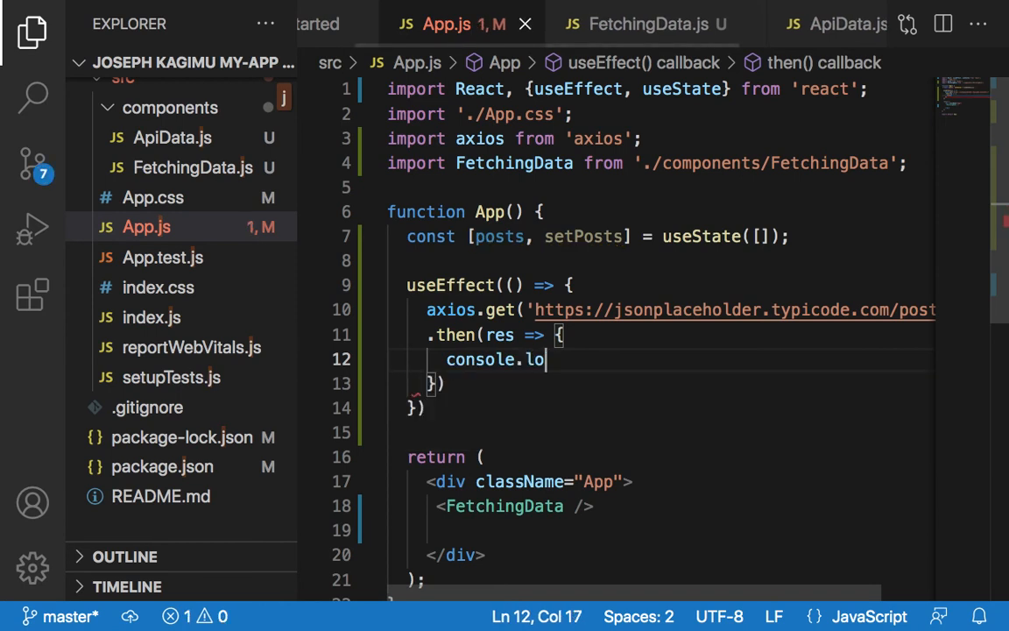
pyautogui.write('g(res')
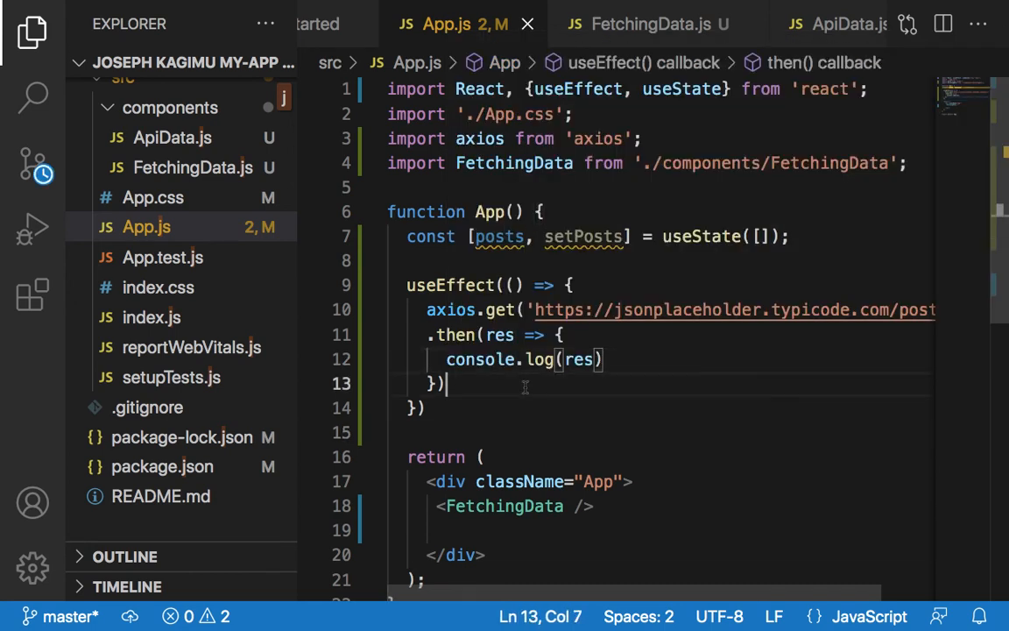
pyautogui.press('Enter')
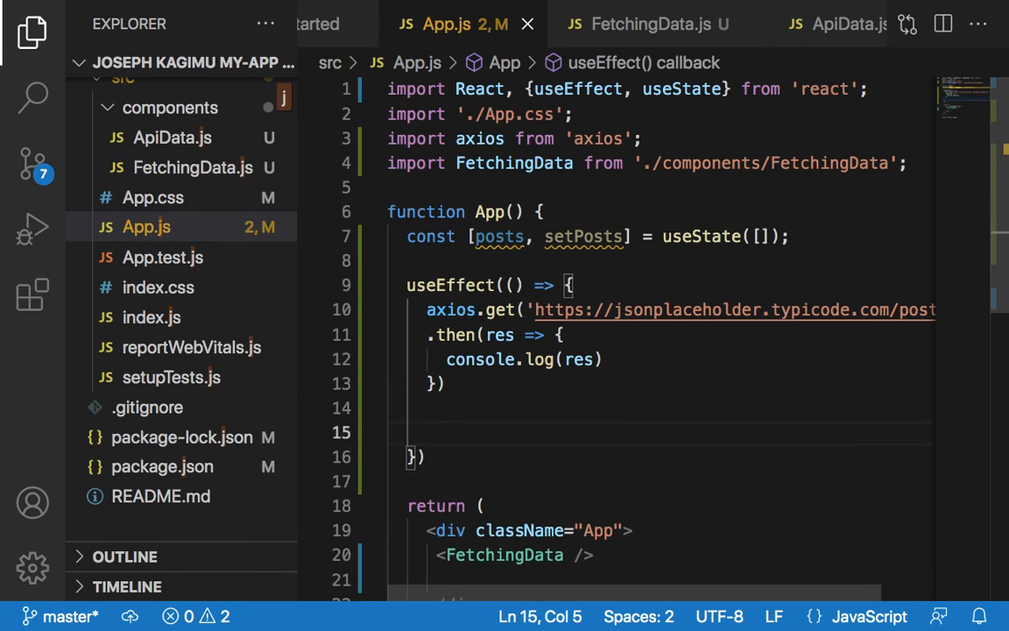
# Chain a .catch(err => { }) handler after the .then callback
pyautogui.write('.')
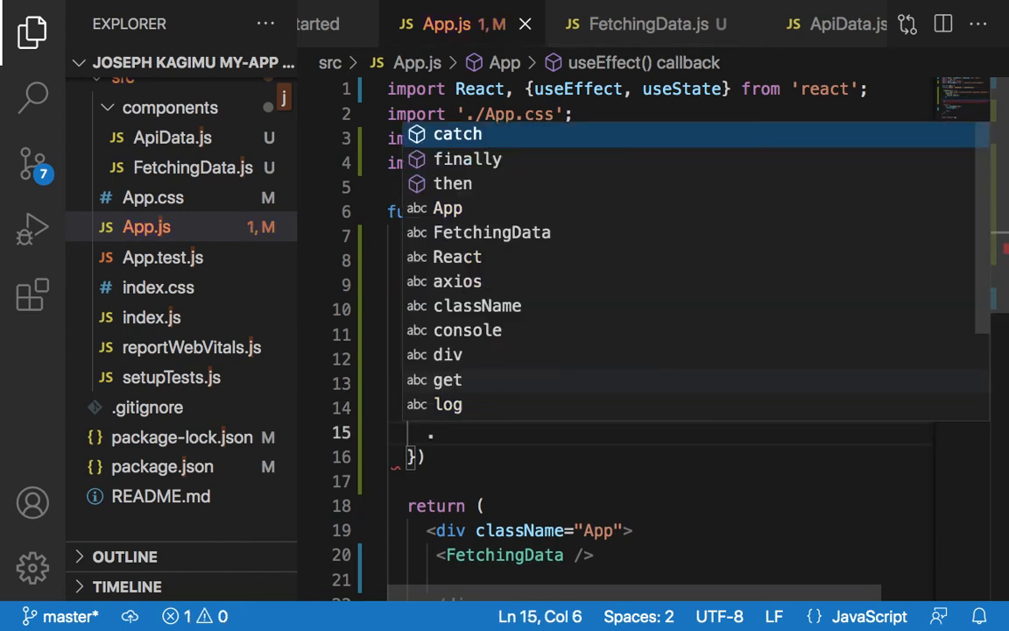
pyautogui.write('cat')
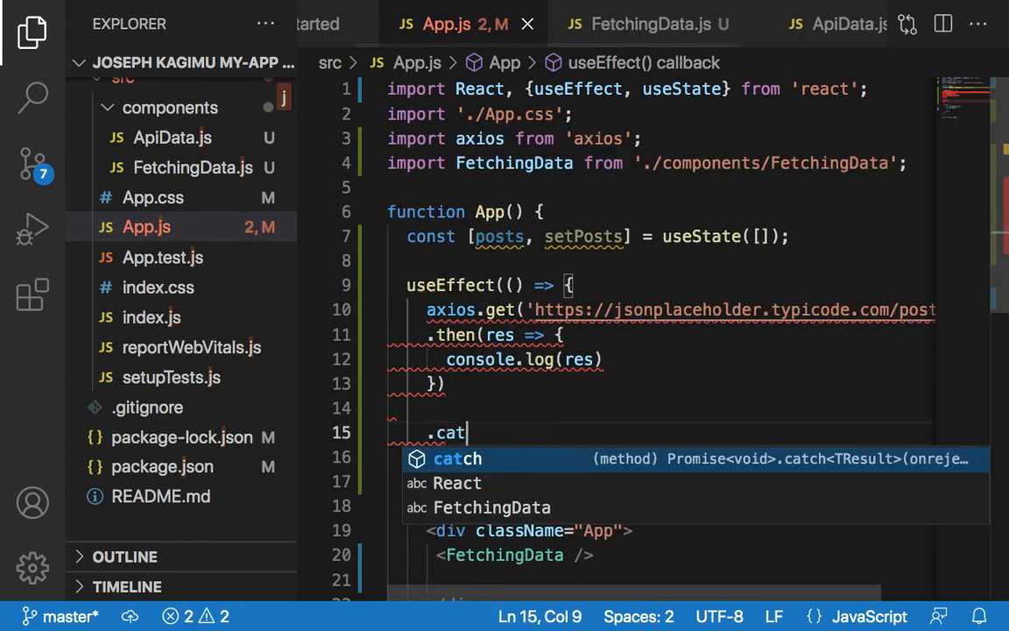
pyautogui.write('ch')
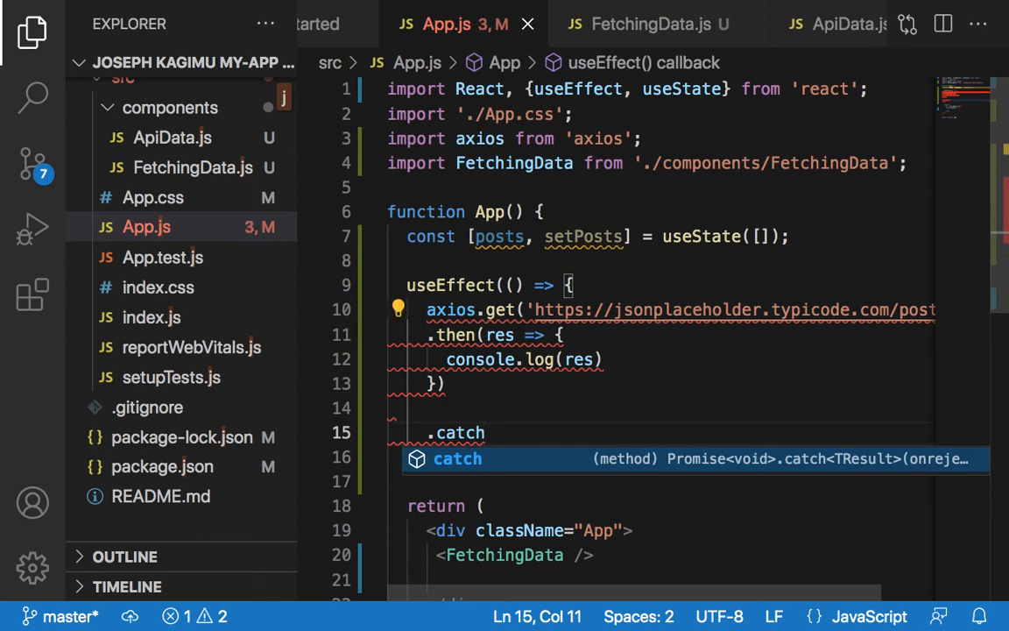
pyautogui.write('(')
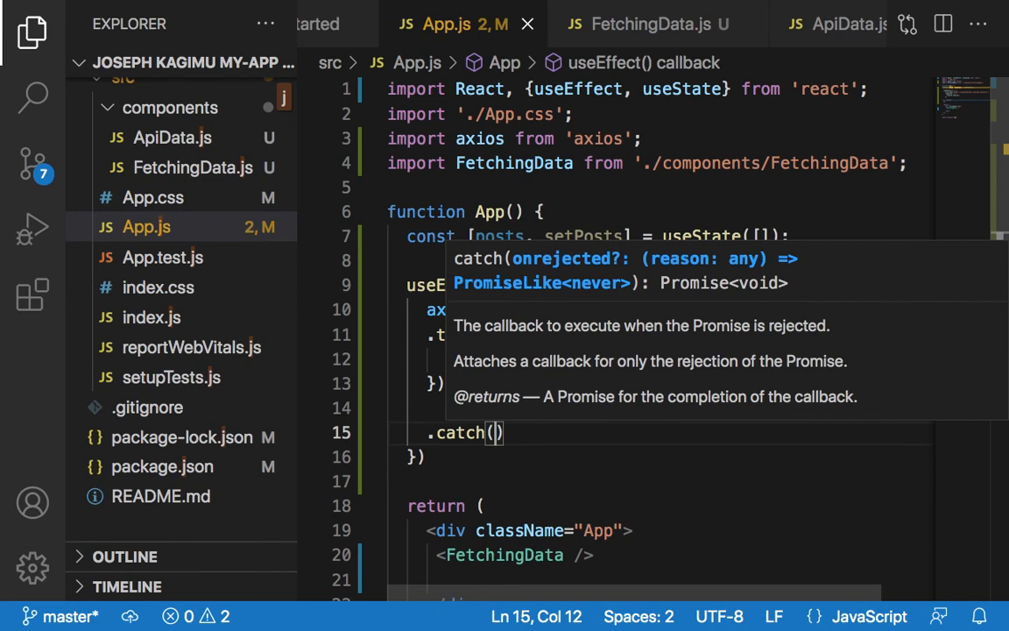
pyautogui.write('e')
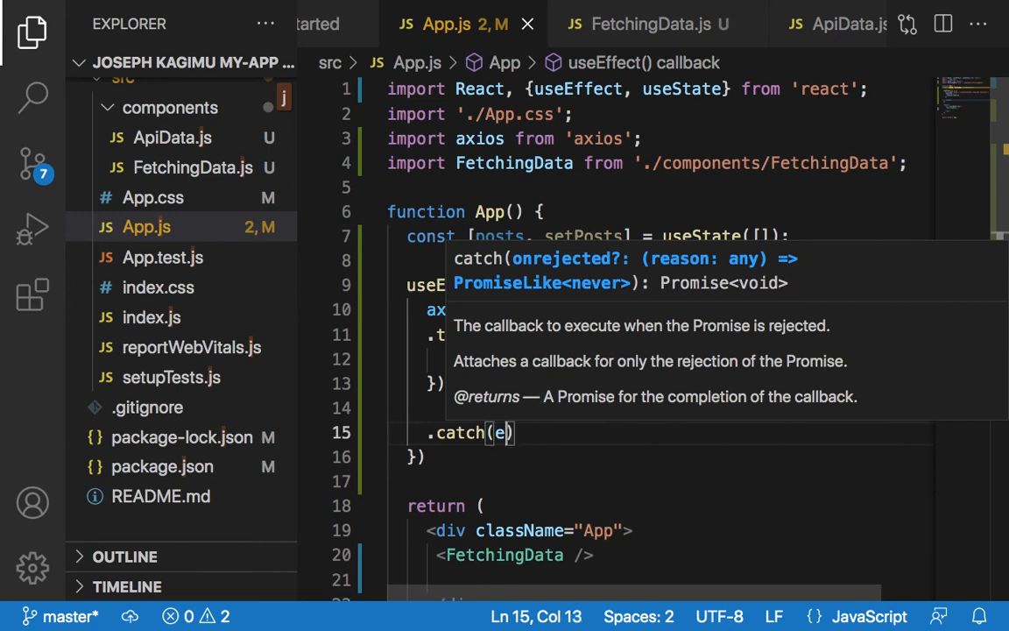
pyautogui.write('rr => {')
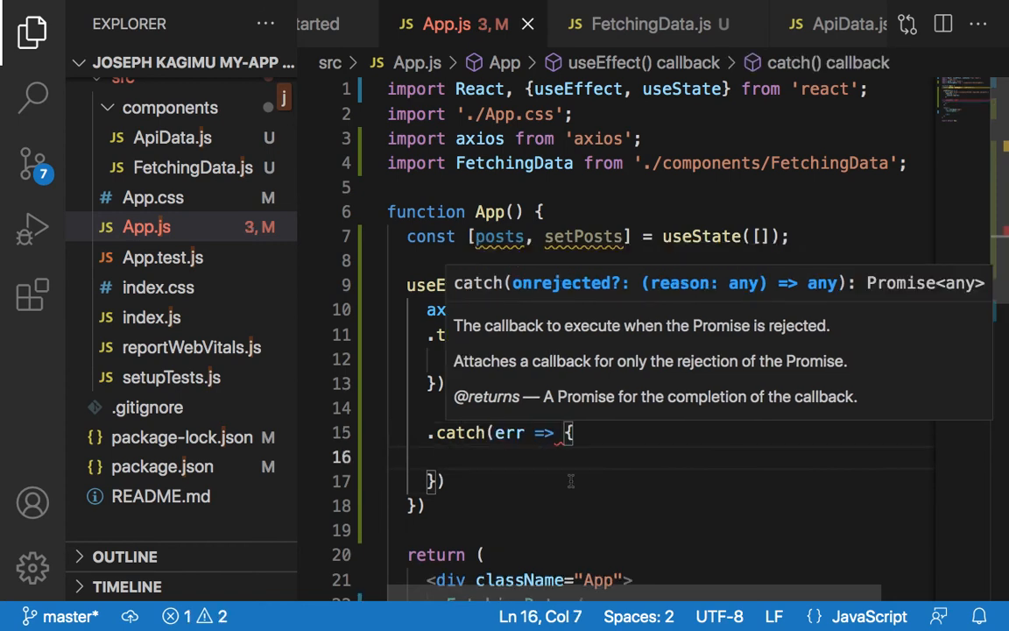
# Log the error with console.log(err) inside the catch, then switch to FetchingData.js
pyautogui.write('co')
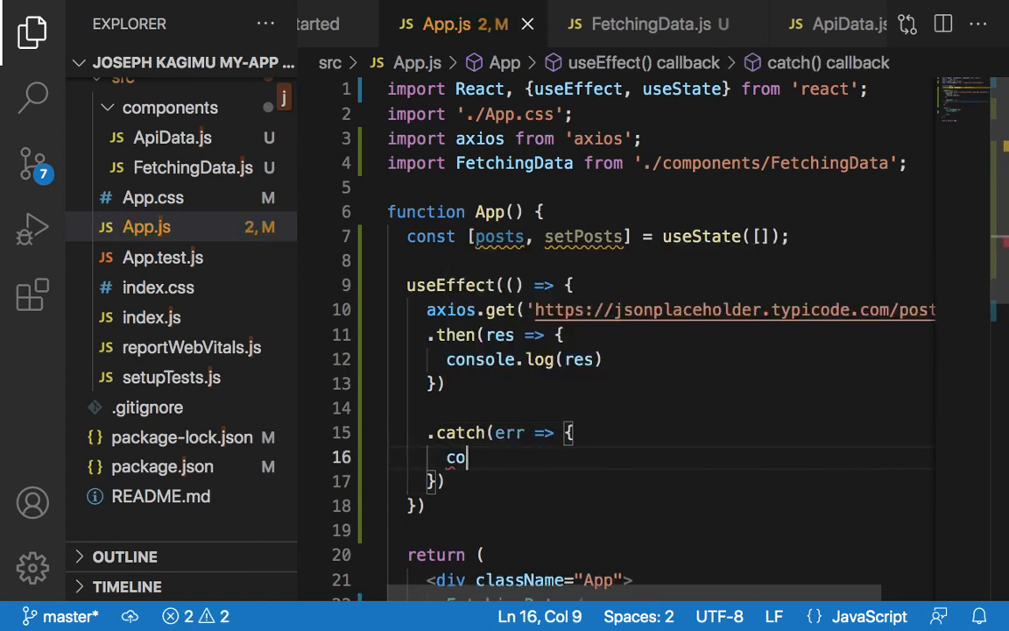
pyautogui.write('s')
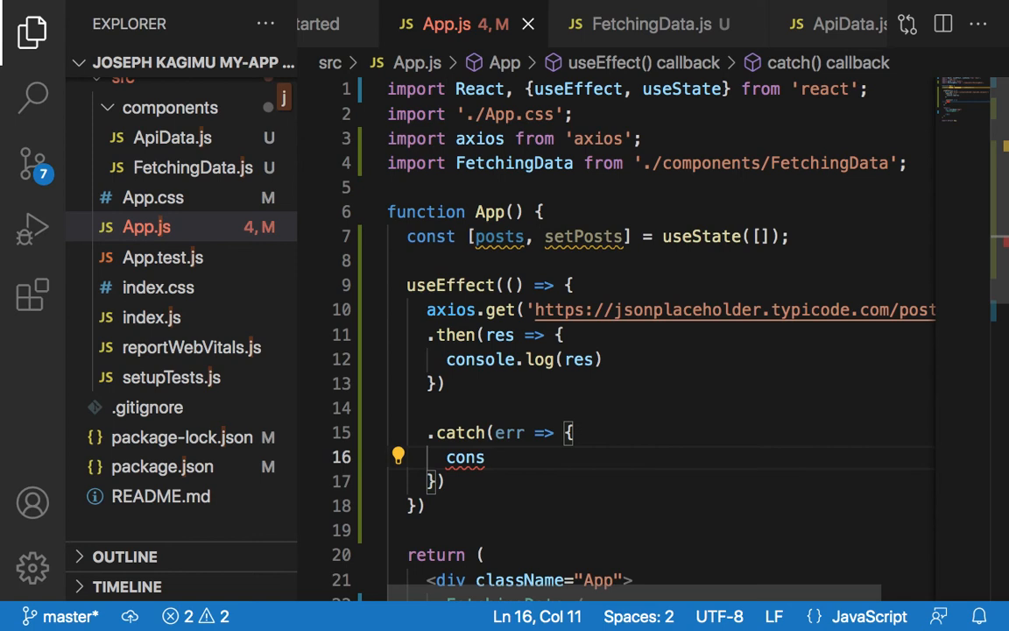
pyautogui.write('cons')
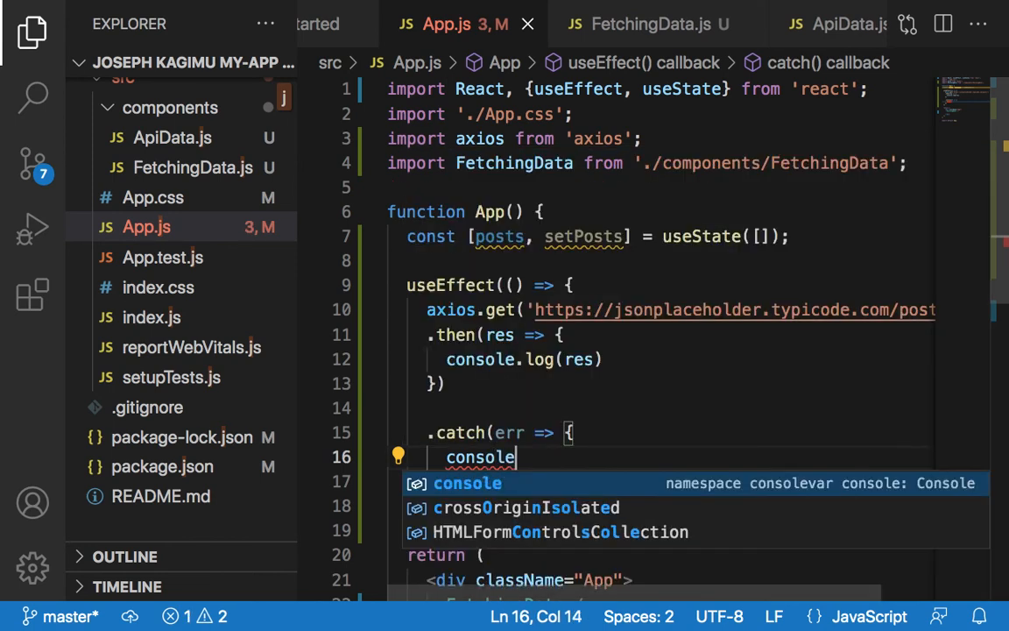
pyautogui.write('.lo')
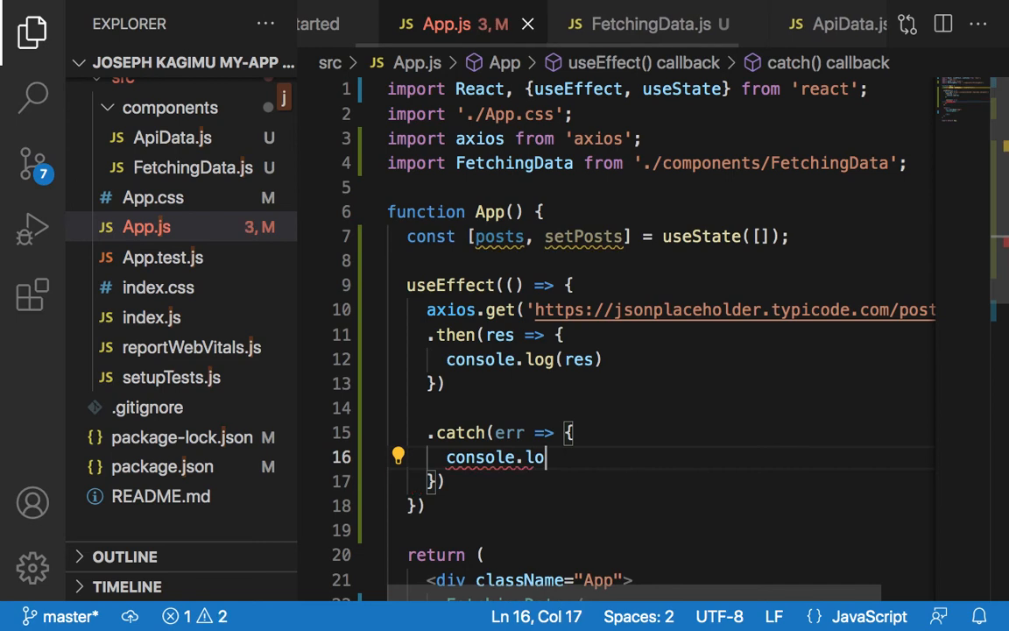
pyautogui.write('g')
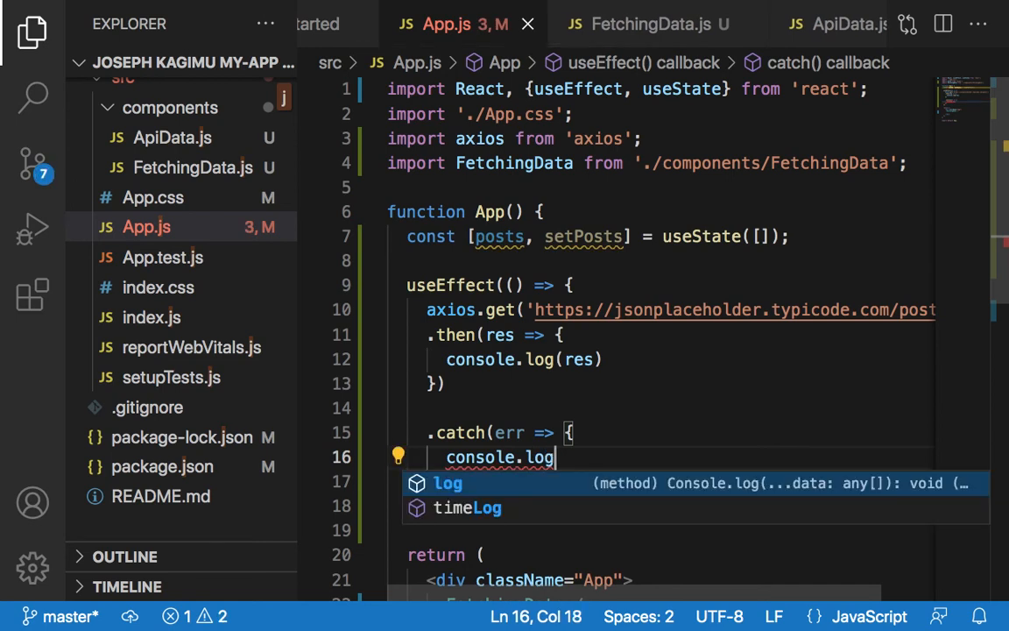
pyautogui.write('(')
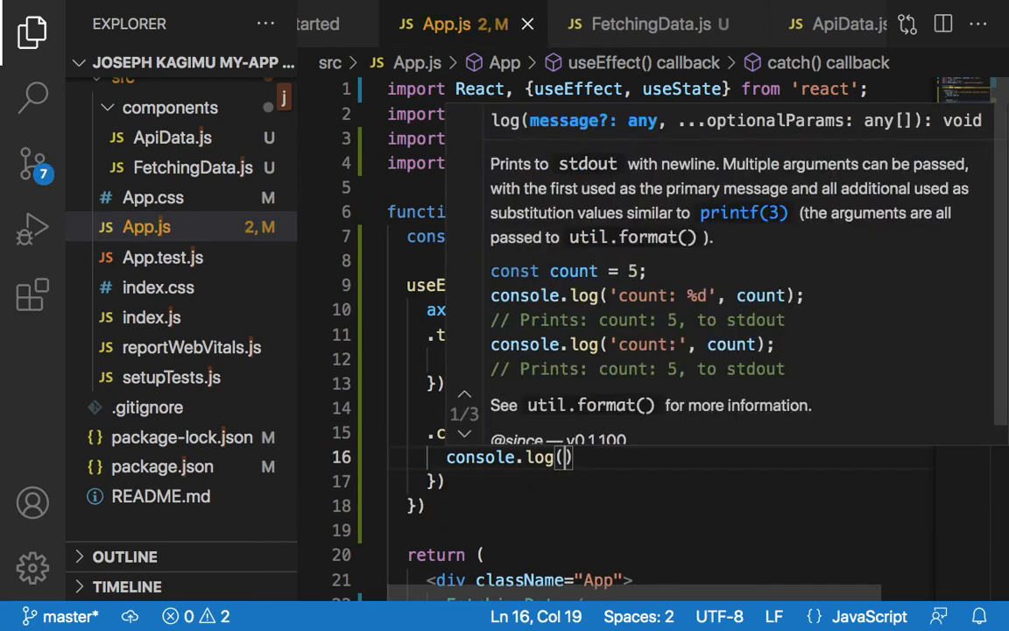
pyautogui.write('err')
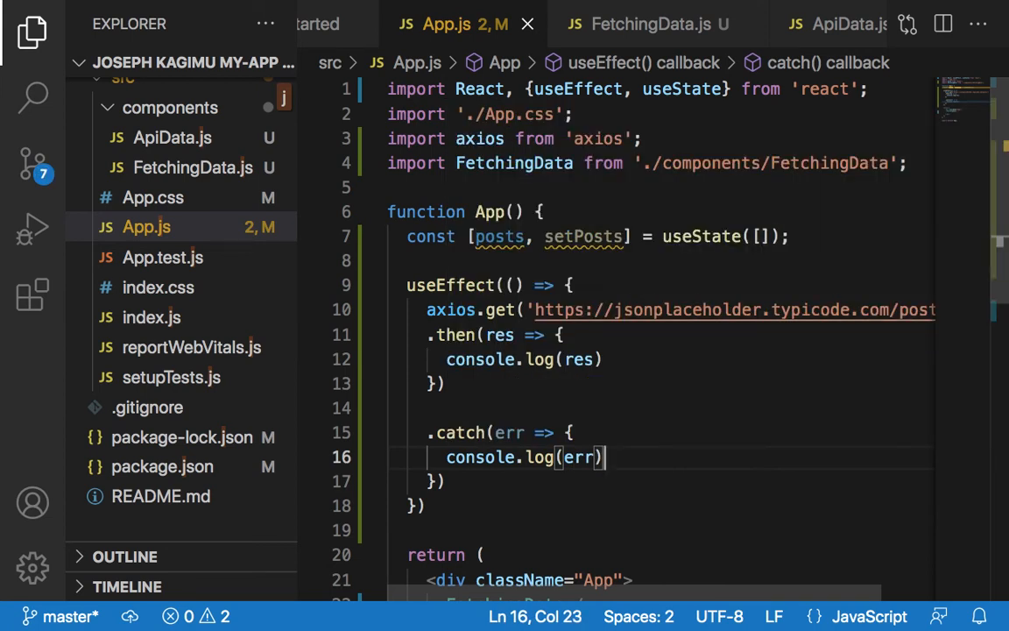
pyautogui.scroll(-3)
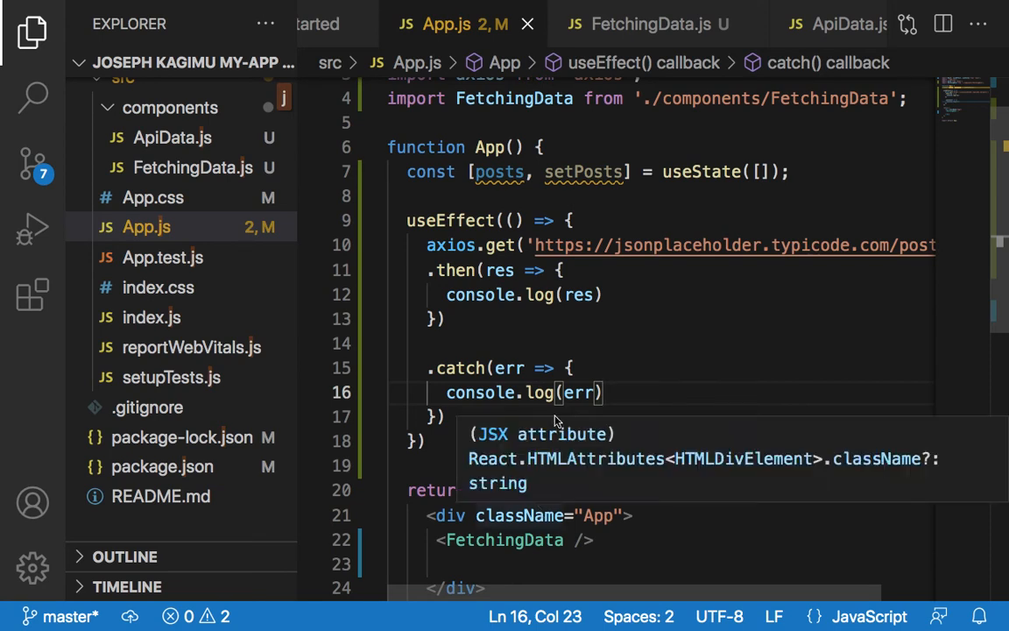
pyautogui.moveTo(687, 372)
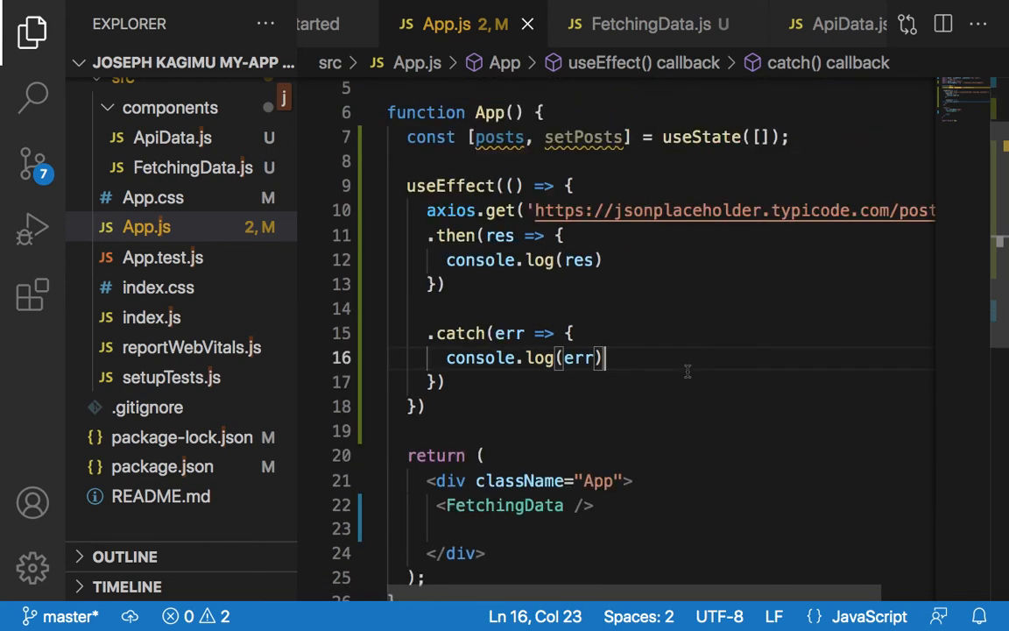
pyautogui.scroll(-3)
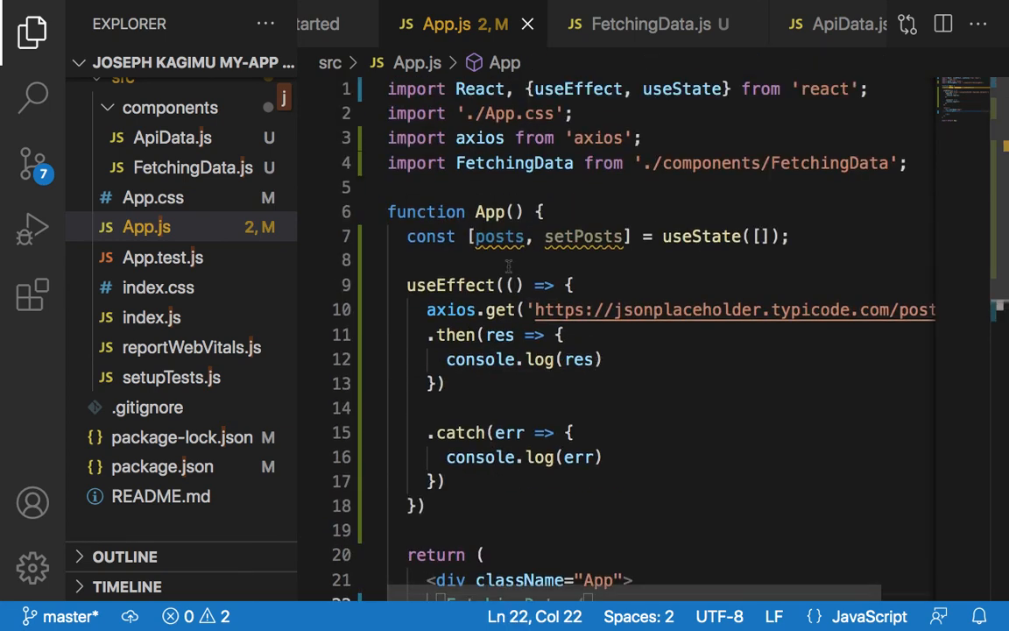
pyautogui.click(652, 25)
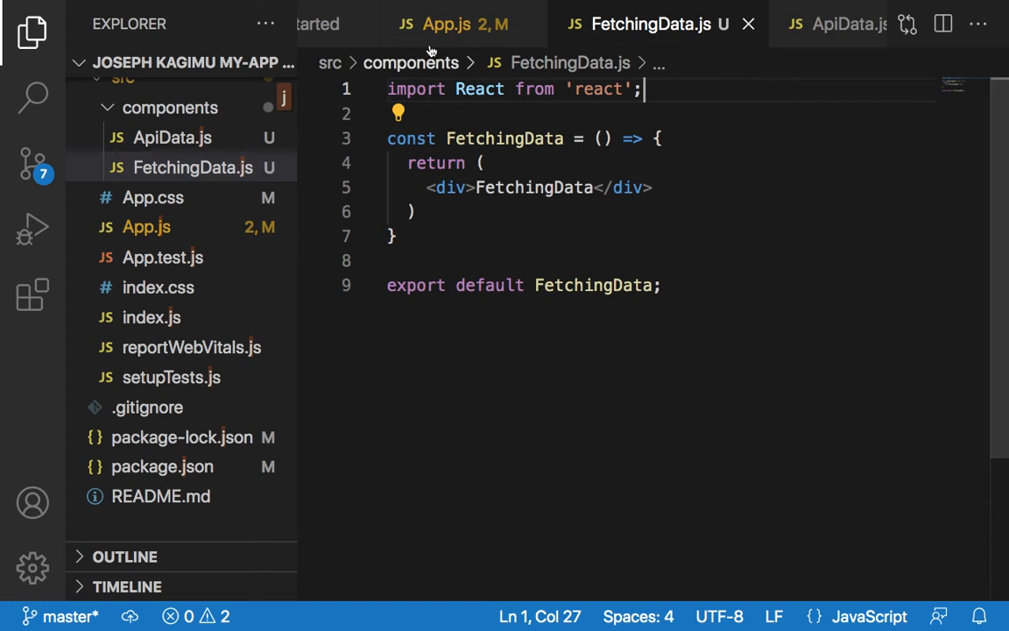
# Move the import axios from 'axios'; line from App.js into FetchingData.js below the React import
pyautogui.click(446, 24)
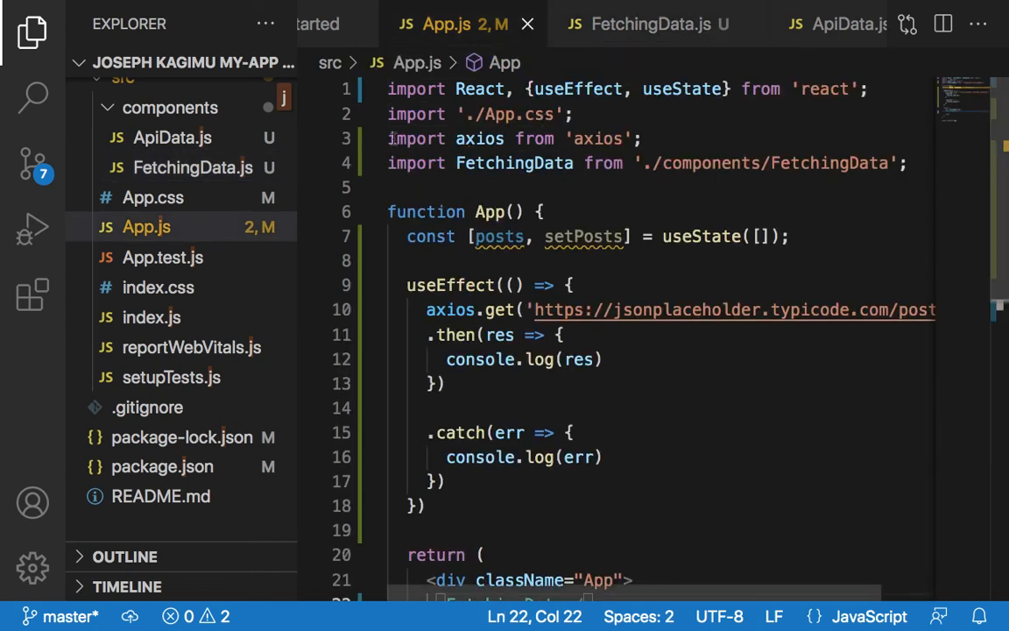
pyautogui.tripleClick(513, 138)
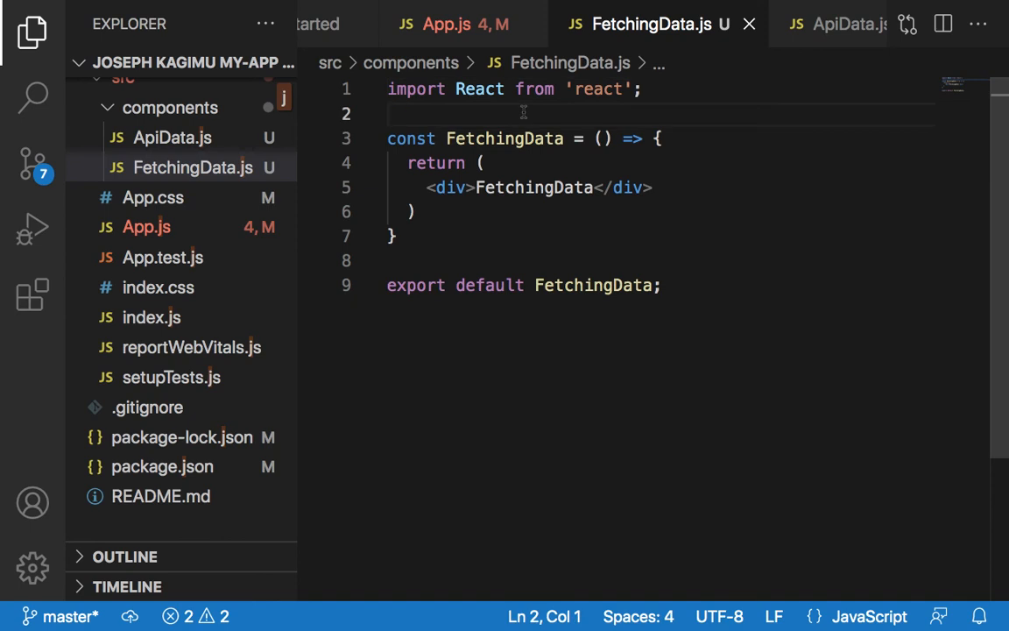
pyautogui.write("import axios from 'axios';")
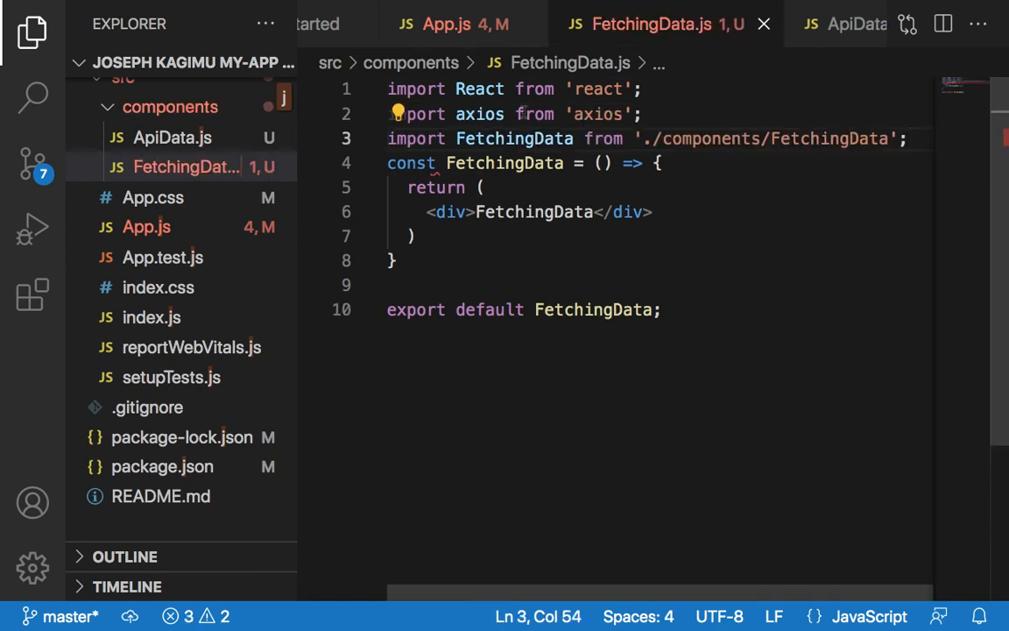
pyautogui.press('Enter')
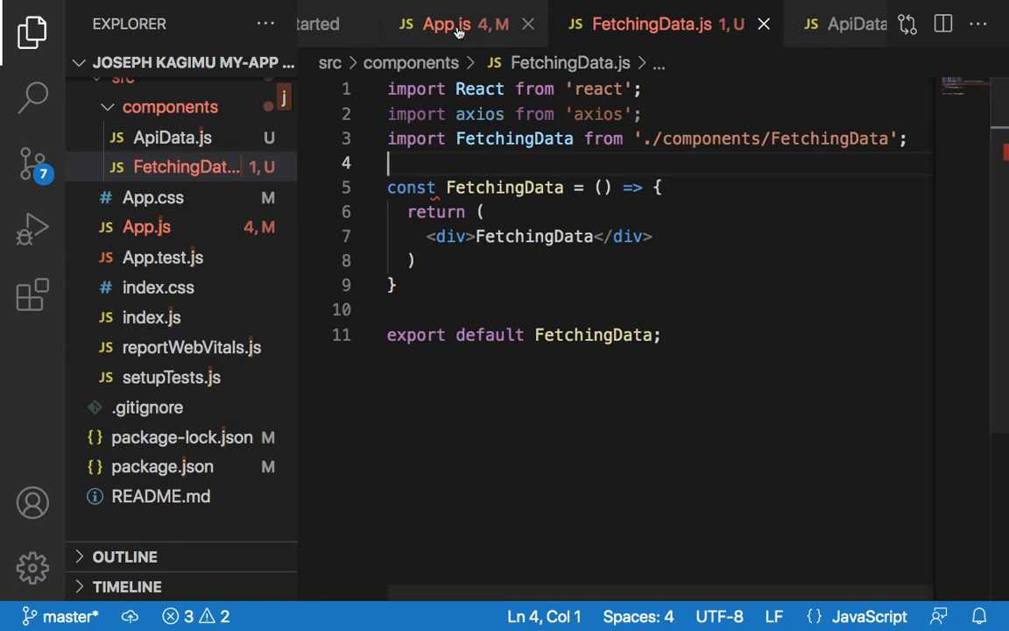
pyautogui.click(447, 24)
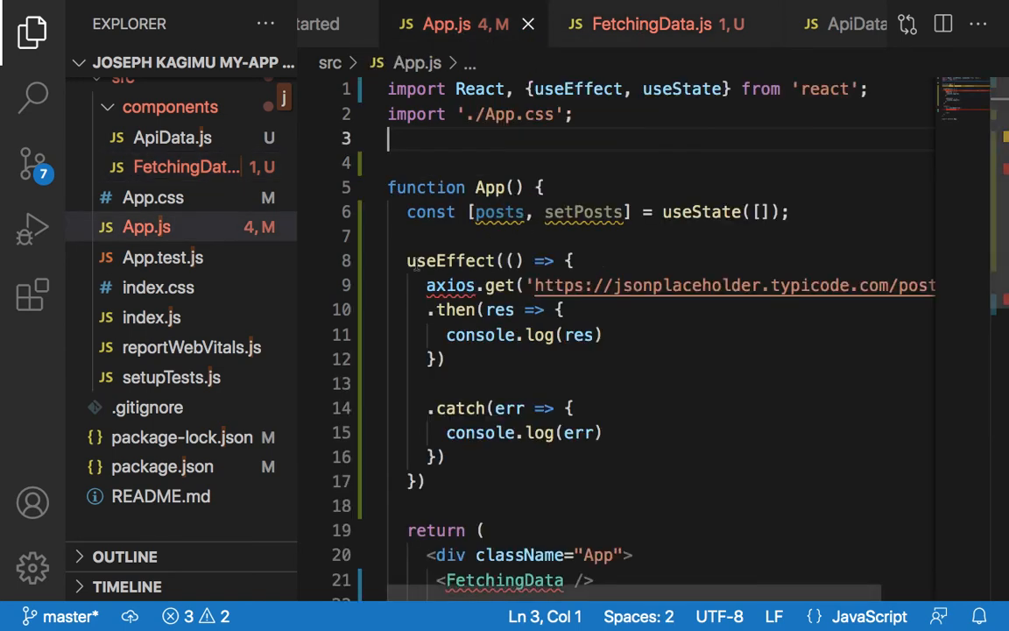
# Cut the posts state and useEffect fetch from App.js and place them in the FetchingData component
pyautogui.moveTo(407, 185); pyautogui.dragTo(477, 309)
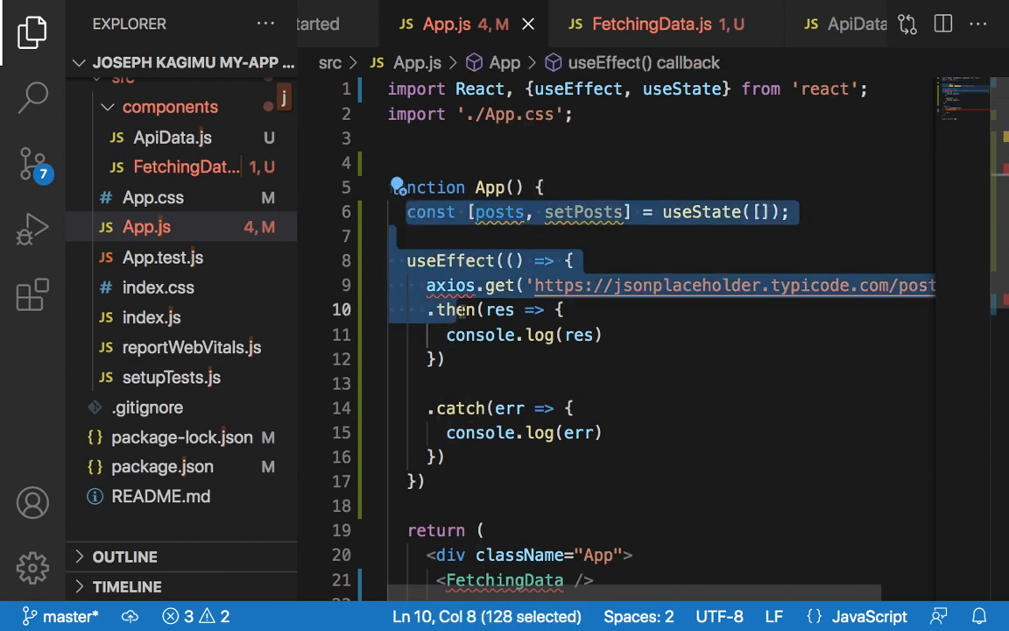
pyautogui.press('Delete')
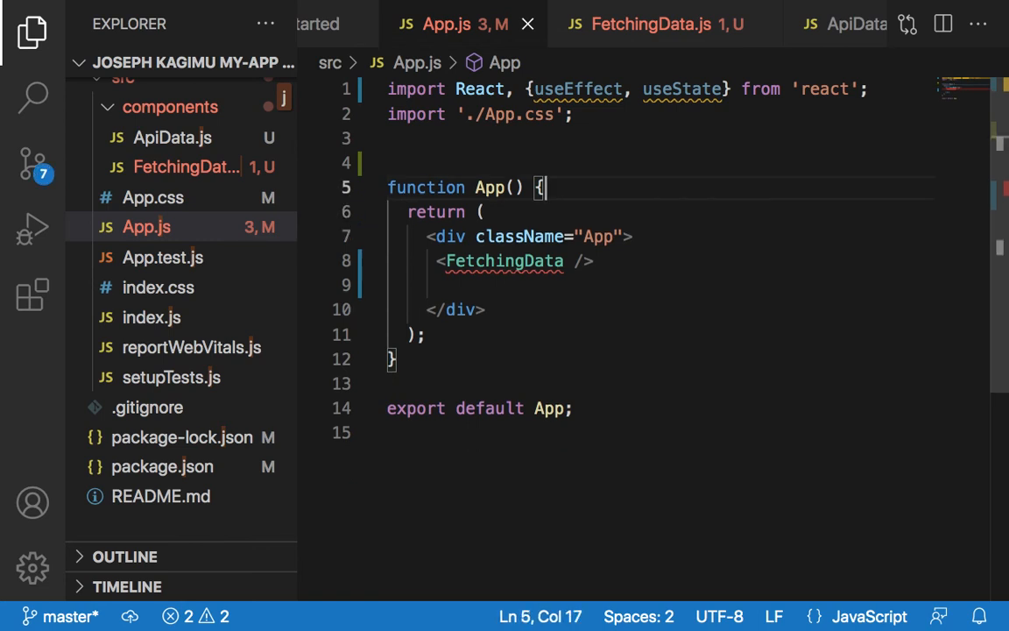
pyautogui.moveTo(582, 123)
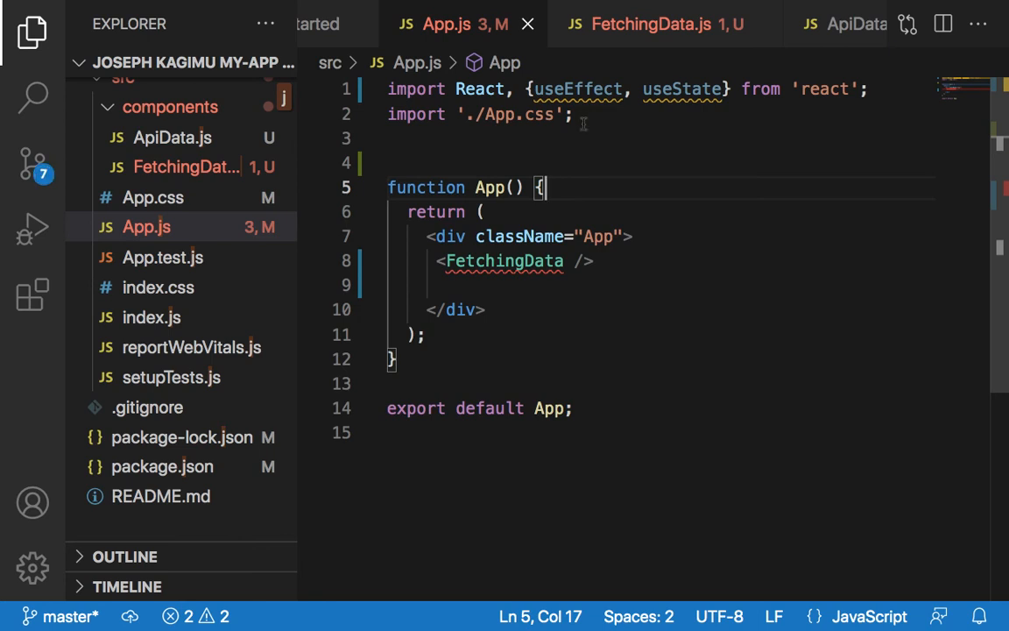
pyautogui.click(651, 25)
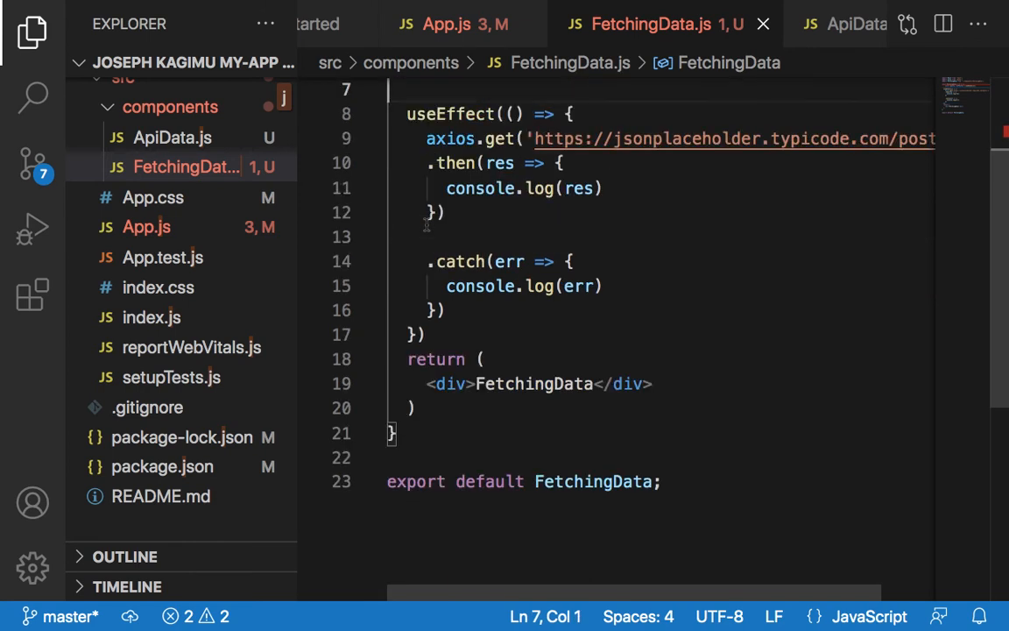
pyautogui.scroll(-3)
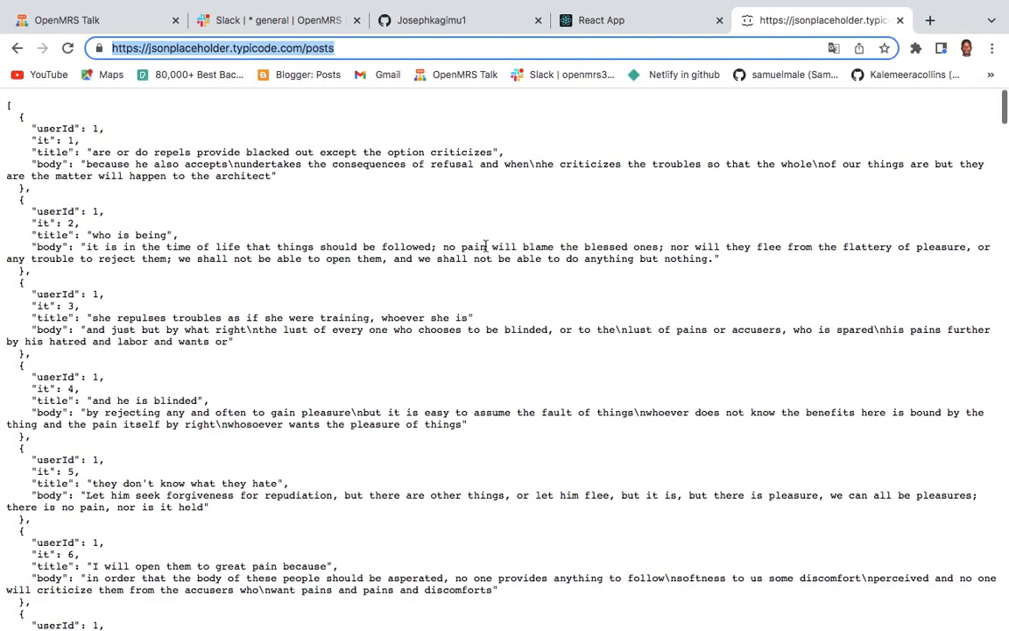
# Switch to the React App tab to see the 'FetchingData' is not defined error
pyautogui.click(603, 19)
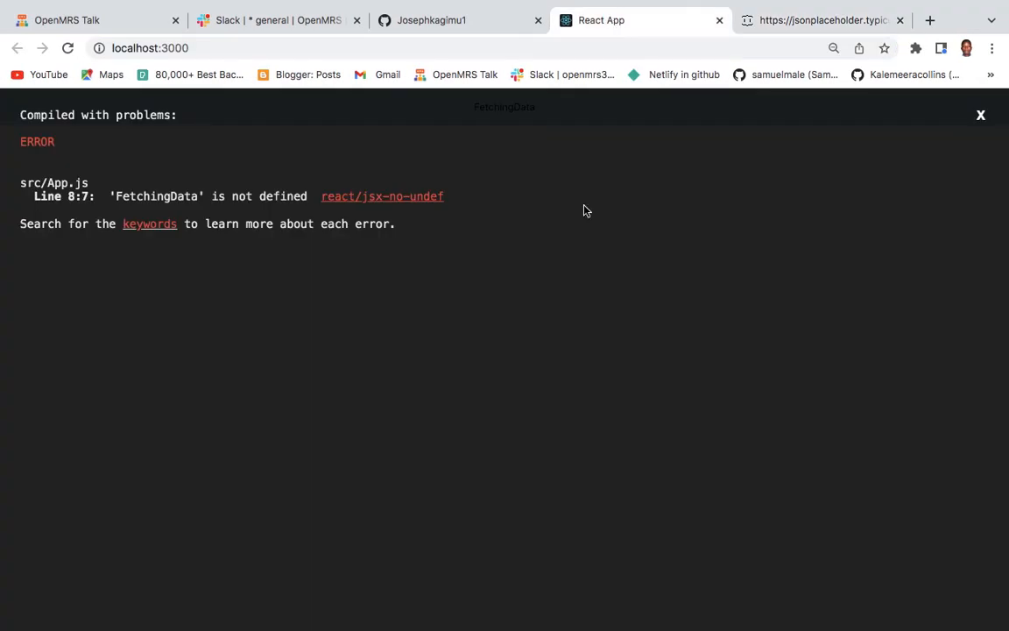
pyautogui.moveTo(433, 379)
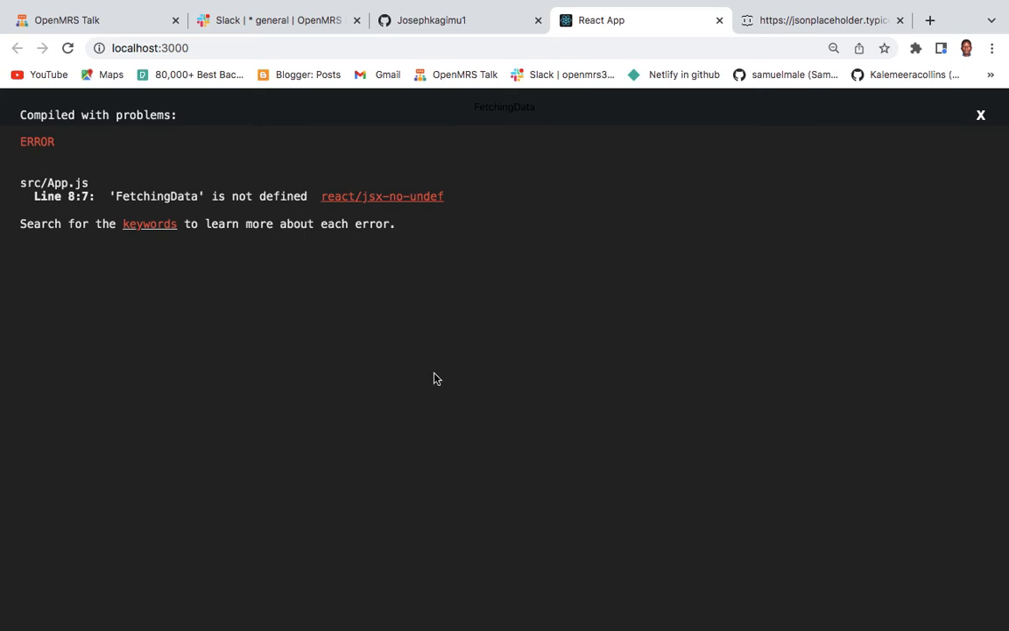
pyautogui.moveTo(435, 378)
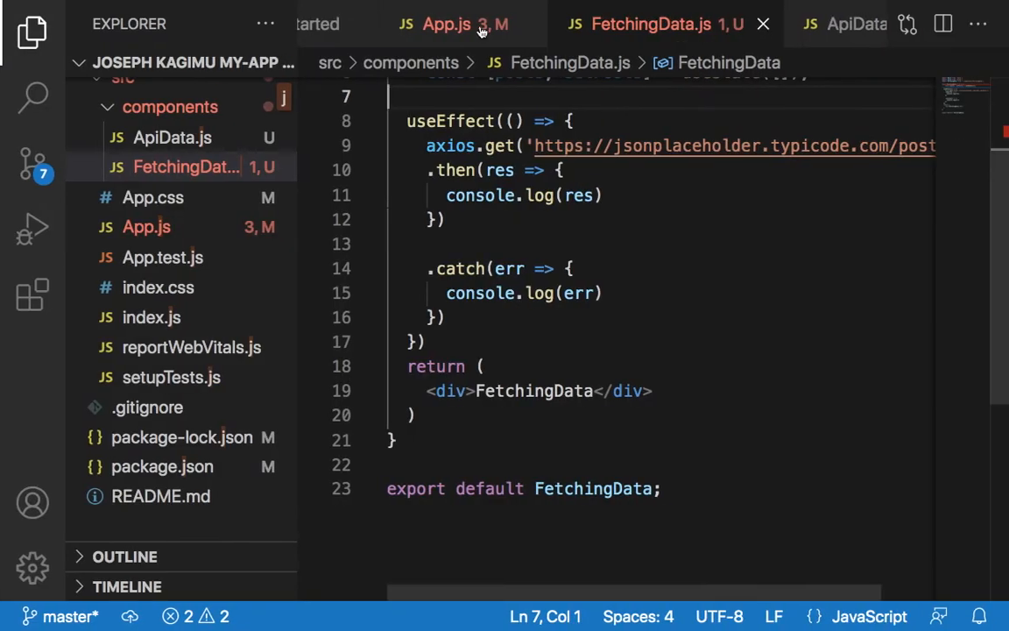
# Cut the misplaced FetchingData import from FetchingData.js so it can go into App.js
pyautogui.click(445, 25)
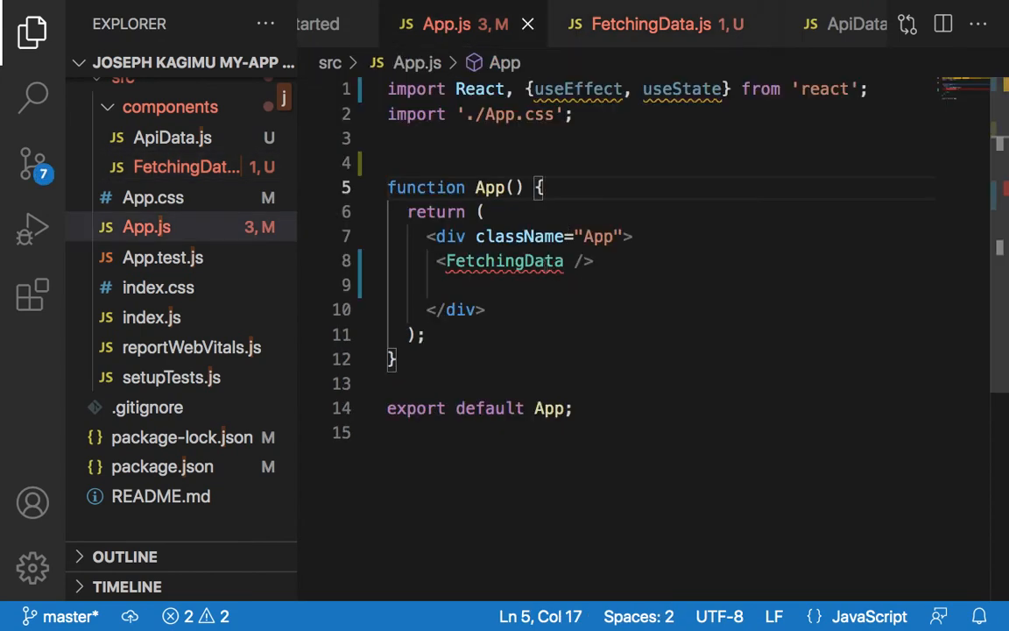
pyautogui.moveTo(645, 77)
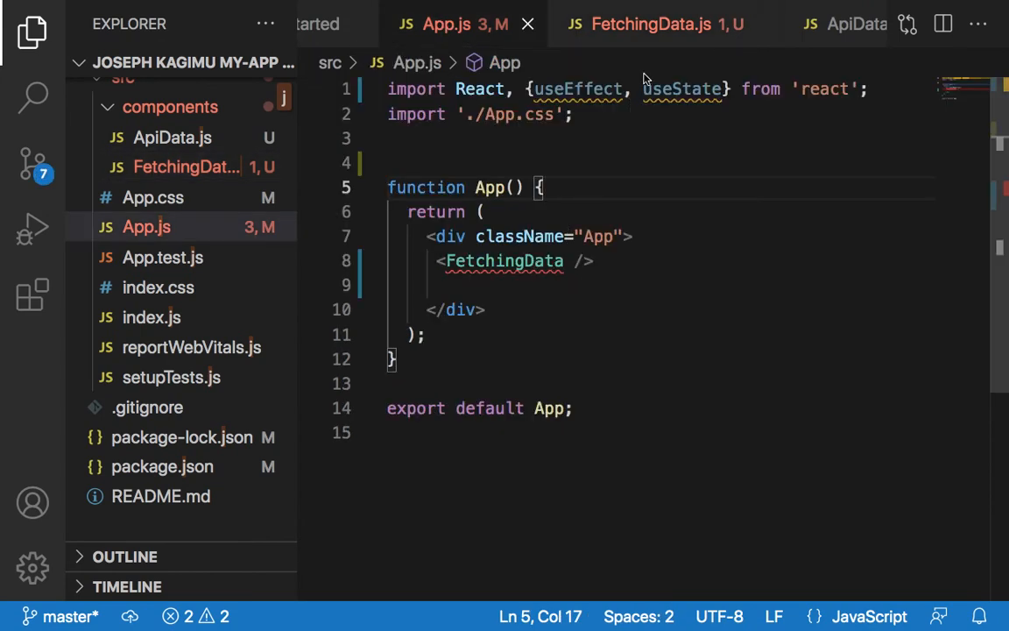
pyautogui.click(652, 24)
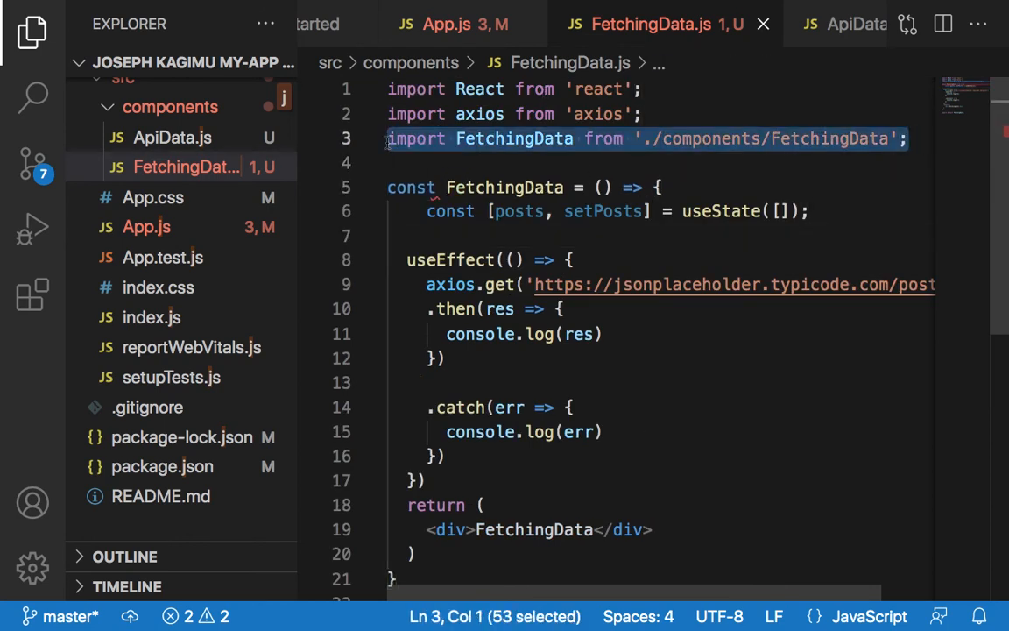
pyautogui.press('Delete')
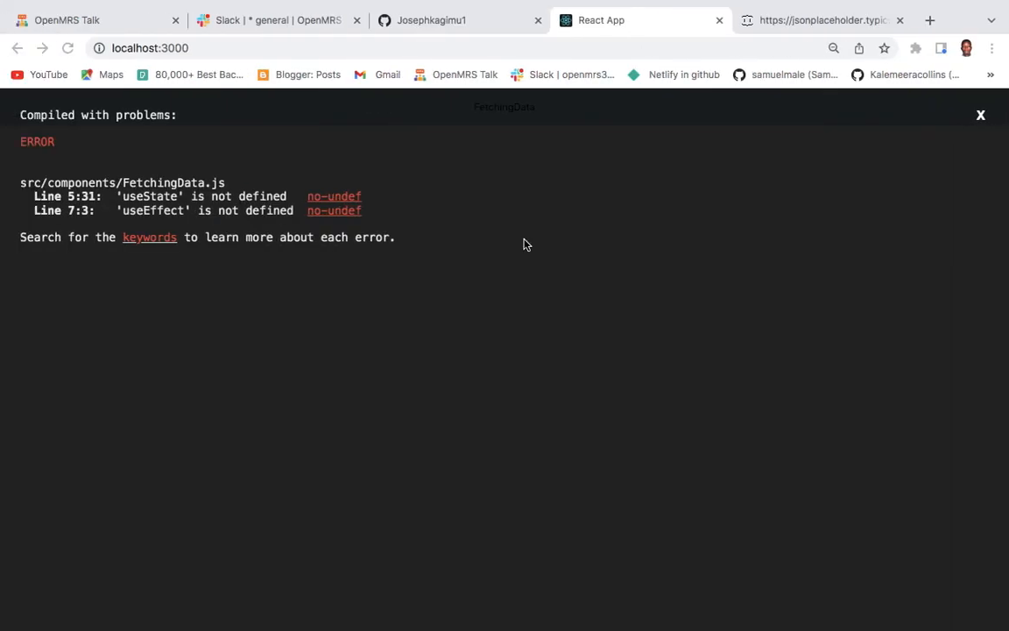
# Return to the editor after reading the useState/useEffect undefined errors
pyautogui.click(66, 49)
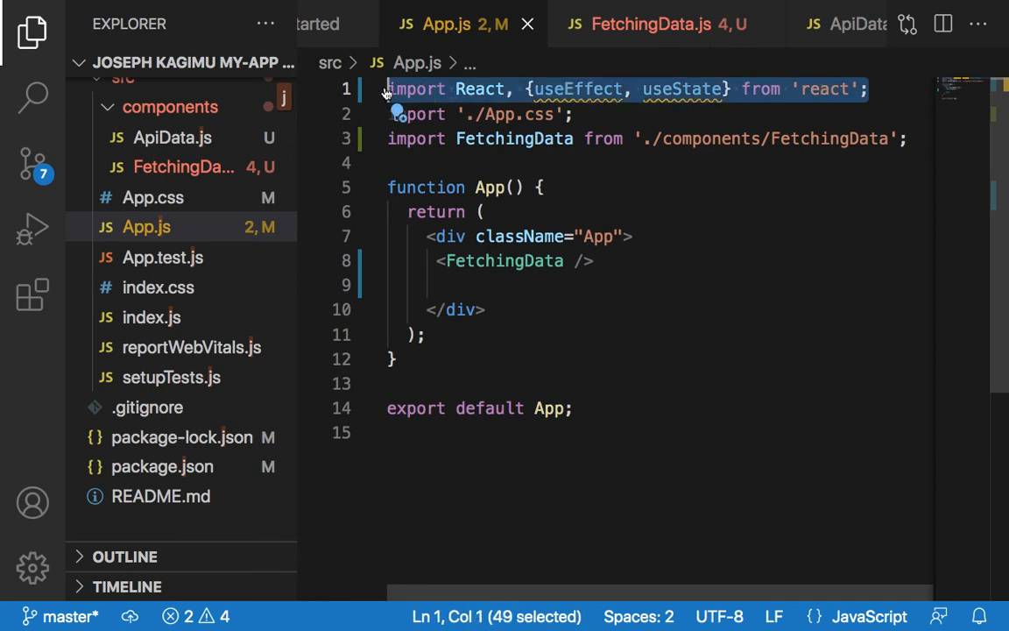
# Move the useState/useEffect import from App.js into FetchingData.js, replacing its plain React import
pyautogui.press('Delete')
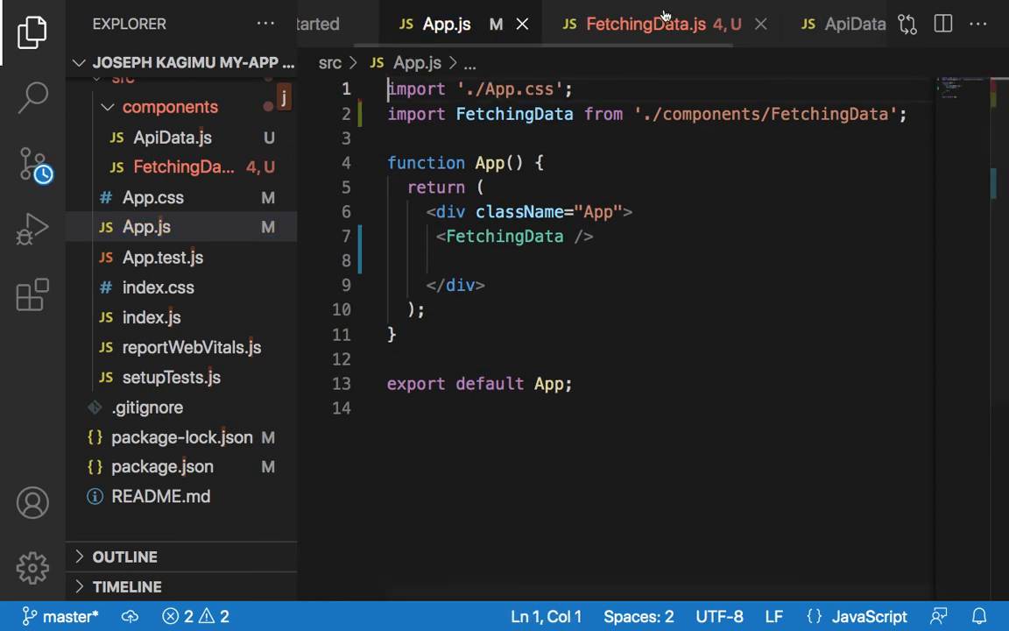
pyautogui.click(645, 25)
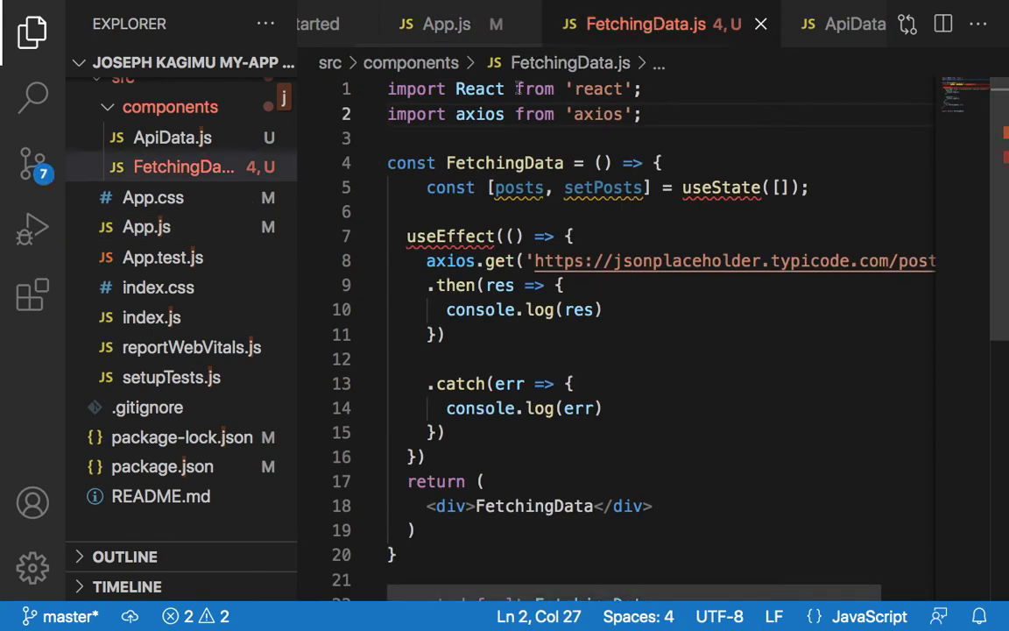
pyautogui.tripleClick(515, 87)
pyautogui.write(', {useEffect, useState}')
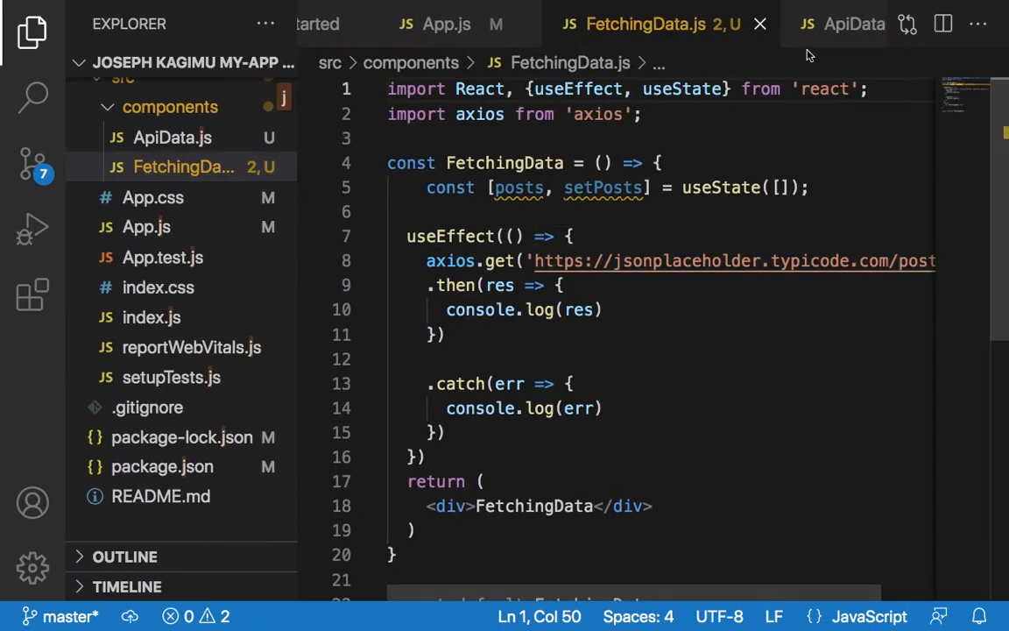
pyautogui.scroll(-3)
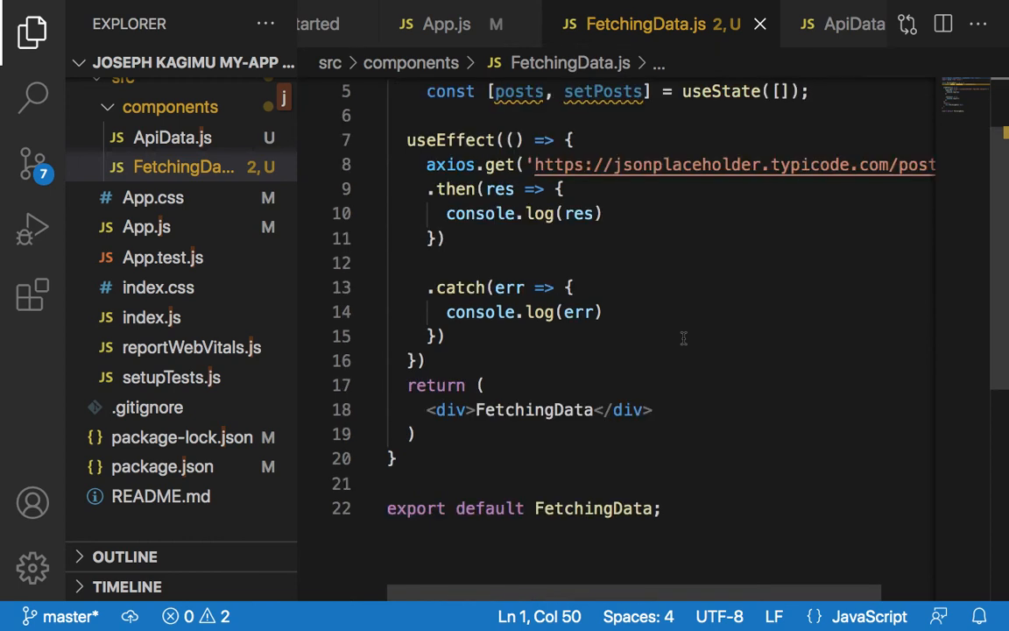
pyautogui.scroll(-3)
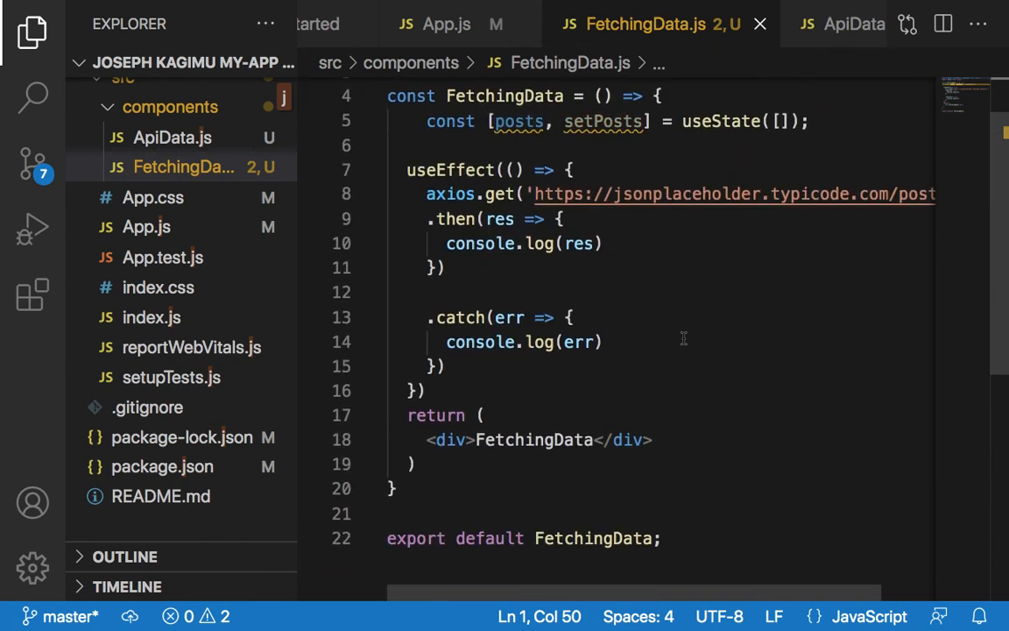
pyautogui.scroll(-3)
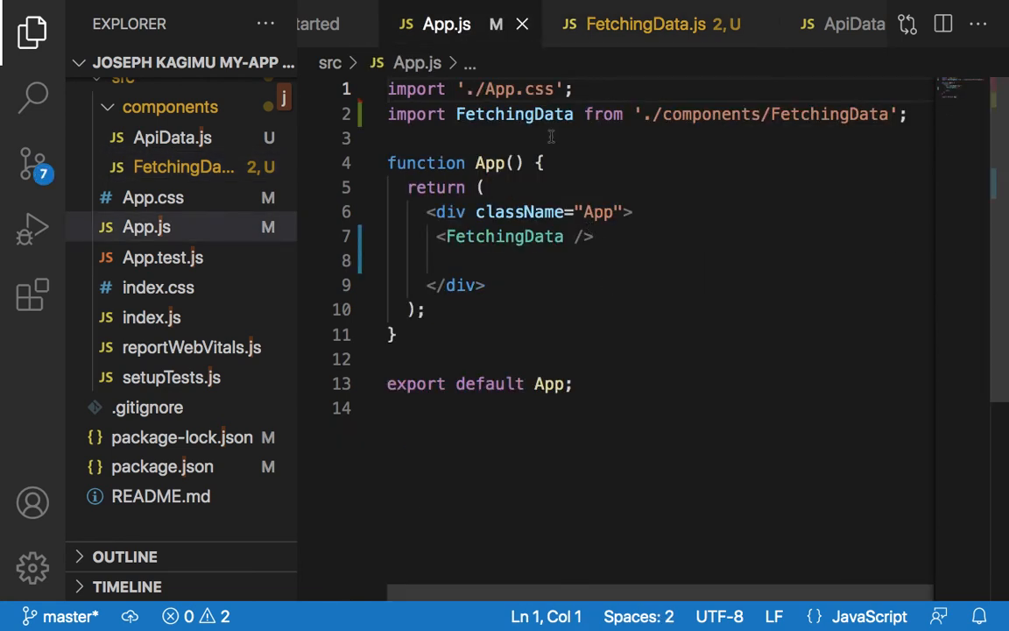
pyautogui.moveTo(519, 130)
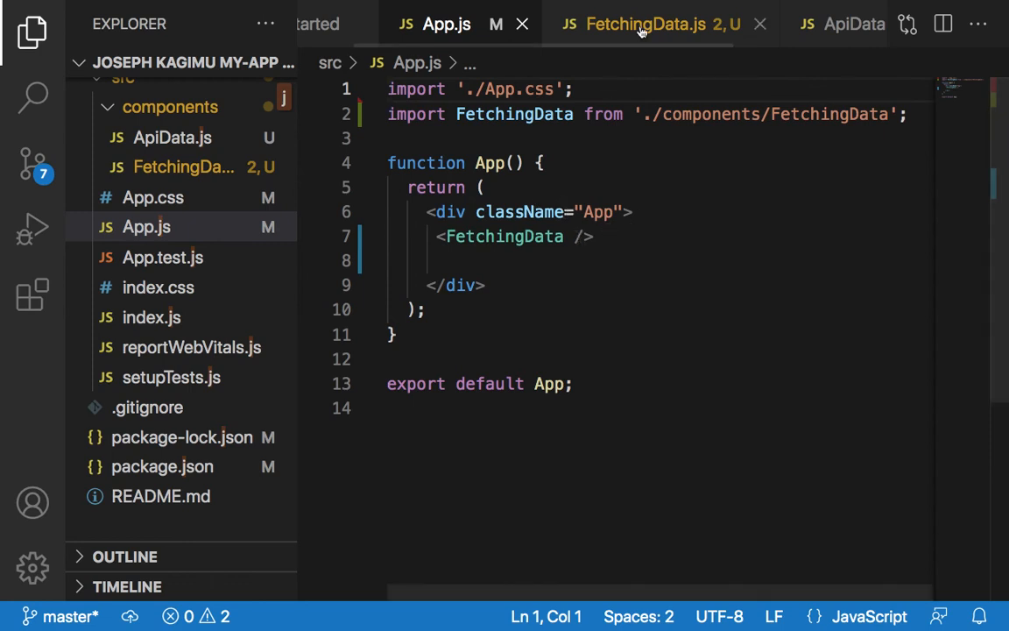
# Review FetchingData.js from its hooks and axios imports down to the placeholder return
pyautogui.click(648, 24)
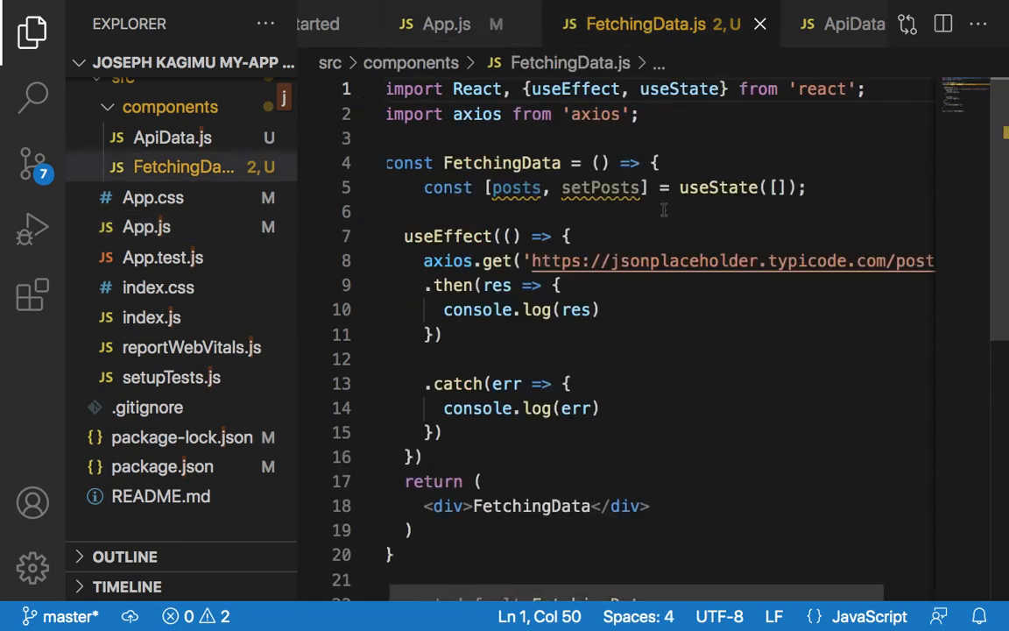
pyautogui.scroll(-3)
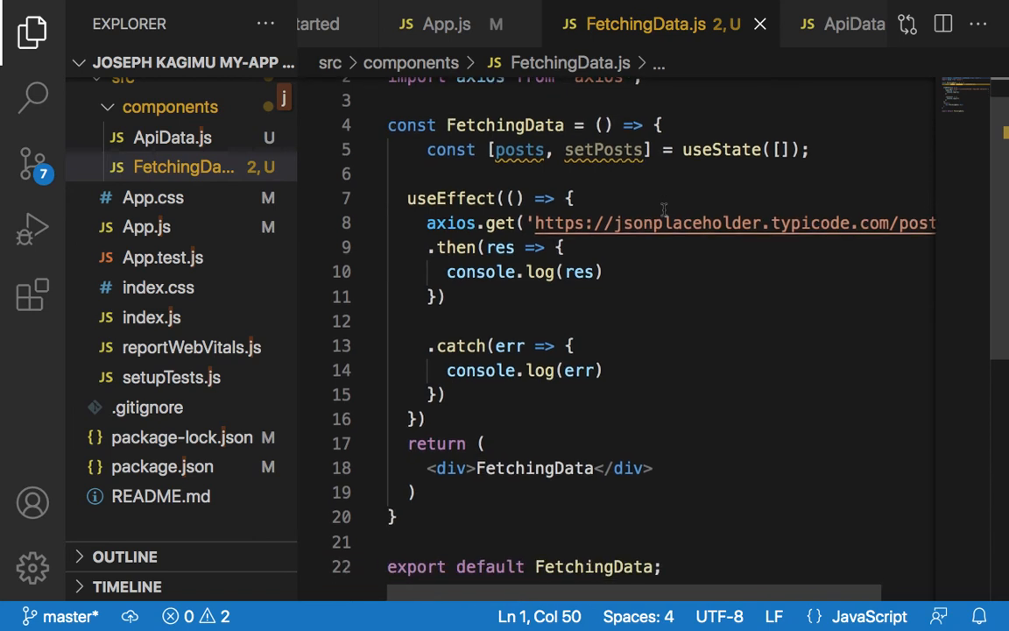
pyautogui.scroll(3)
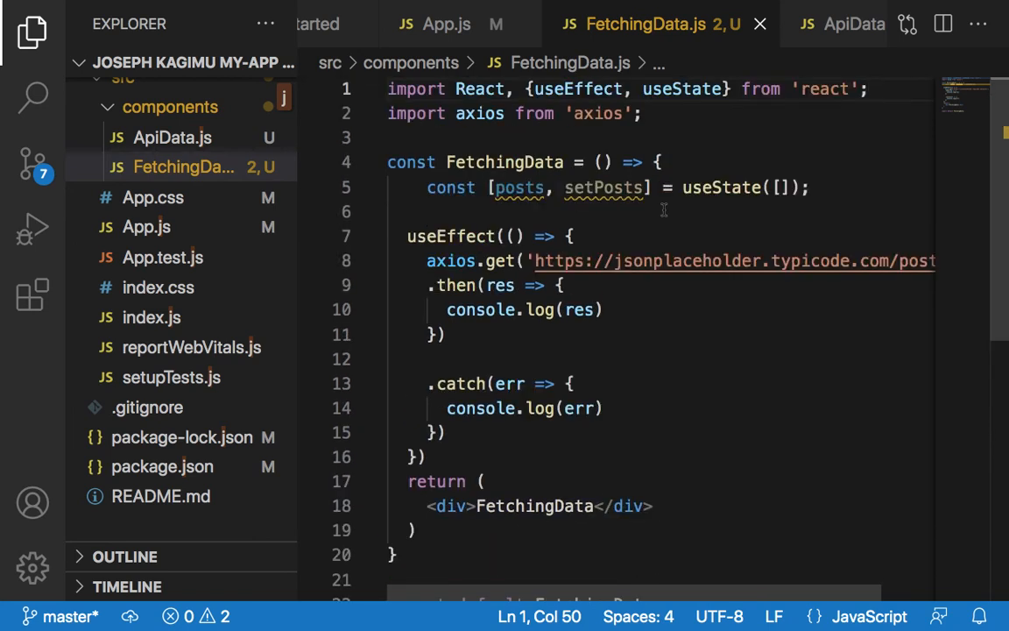
pyautogui.scroll(-3)
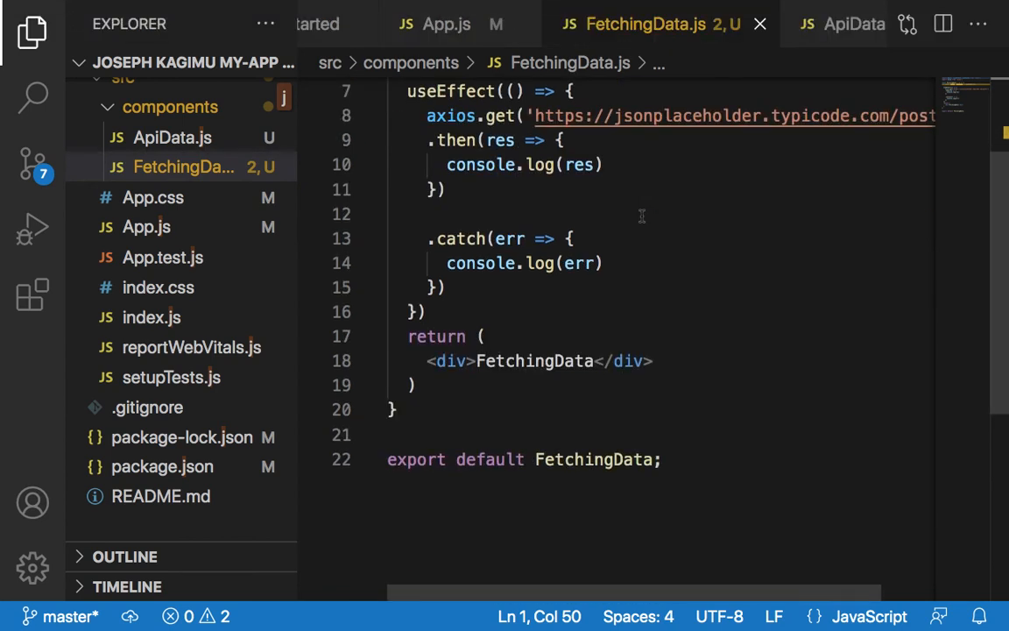
pyautogui.moveTo(498, 368)
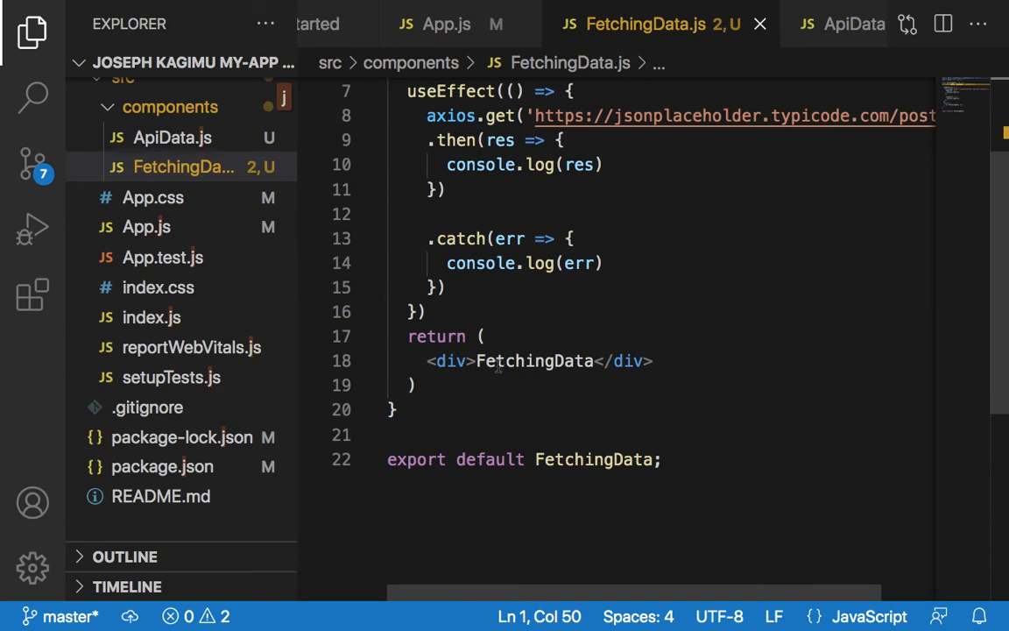
pyautogui.moveTo(670, 361)
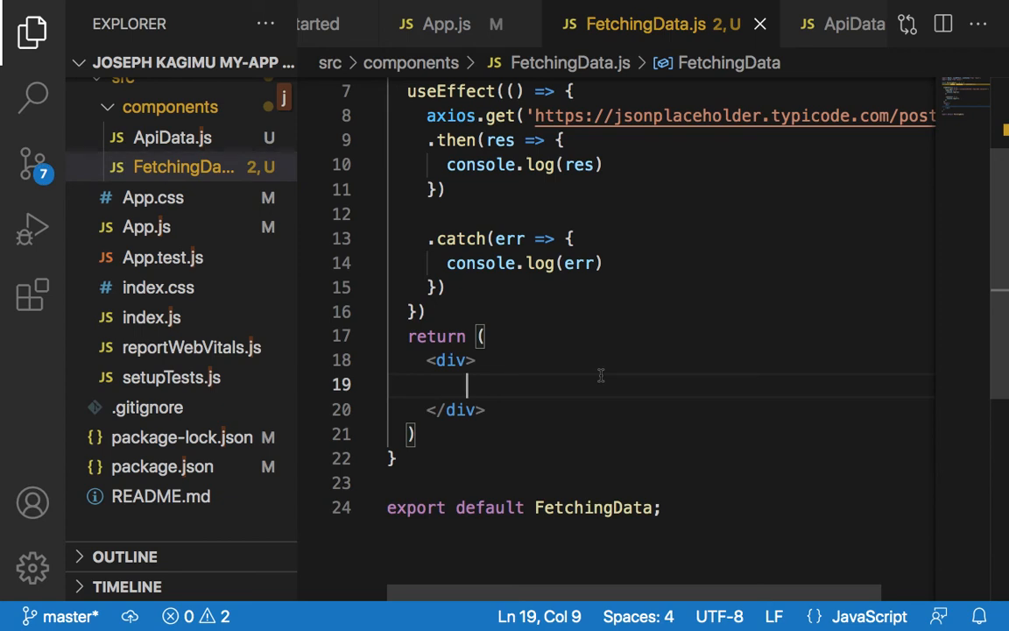
# Add a ul in the returned div that maps over posts with posts.map(post ...)
pyautogui.write('<u')
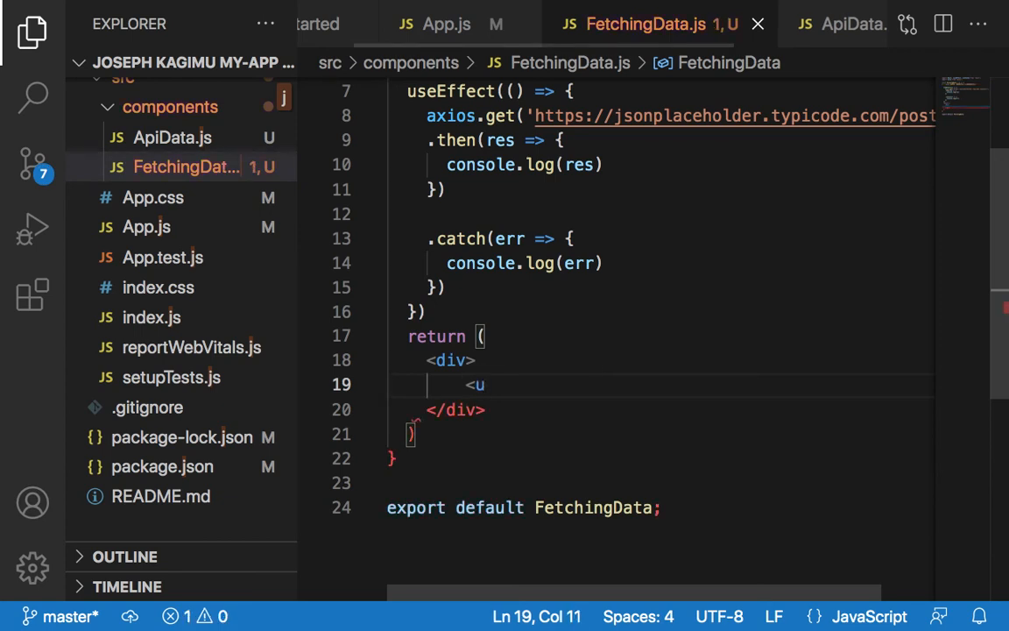
pyautogui.write('l>')
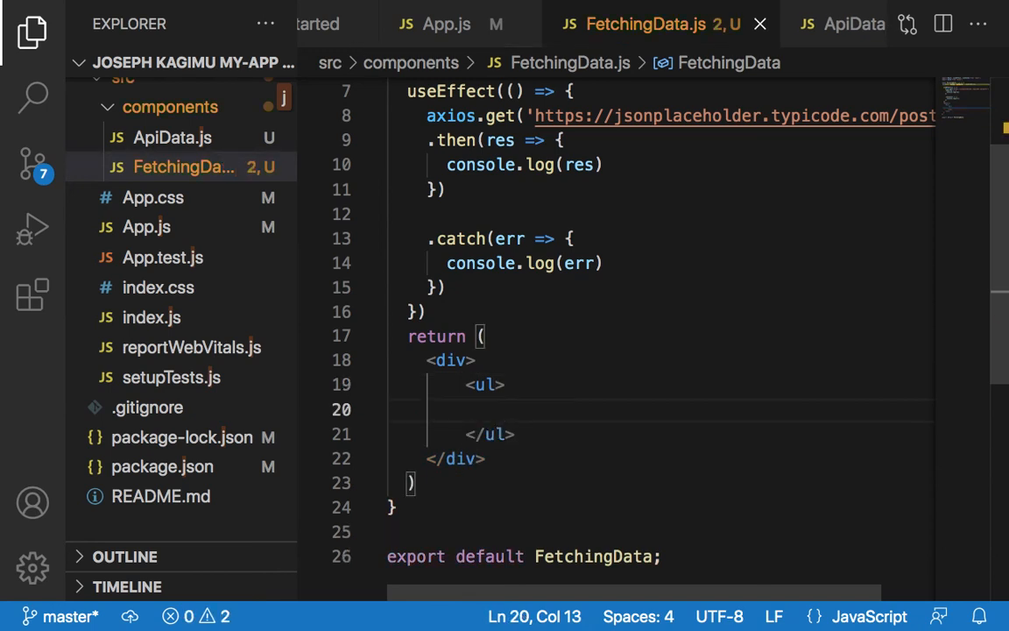
pyautogui.write('{}')
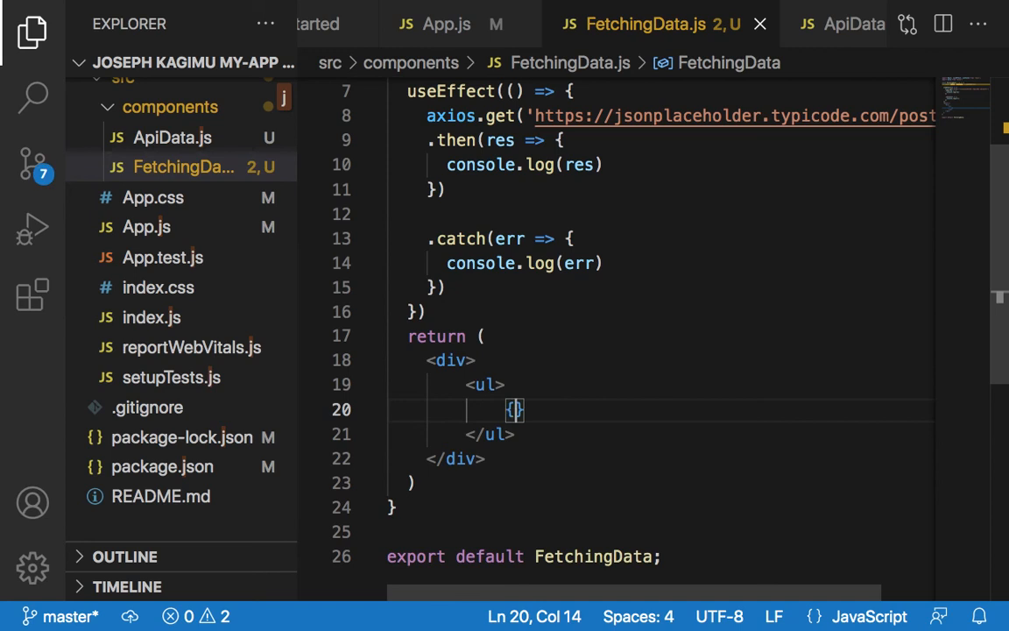
pyautogui.write('p')
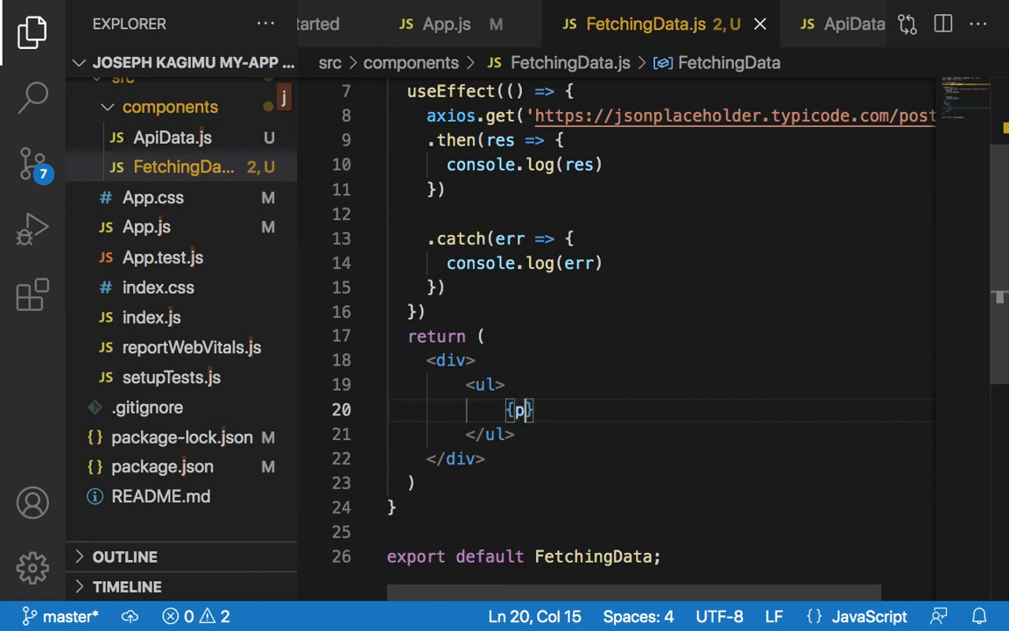
pyautogui.write('osts.')
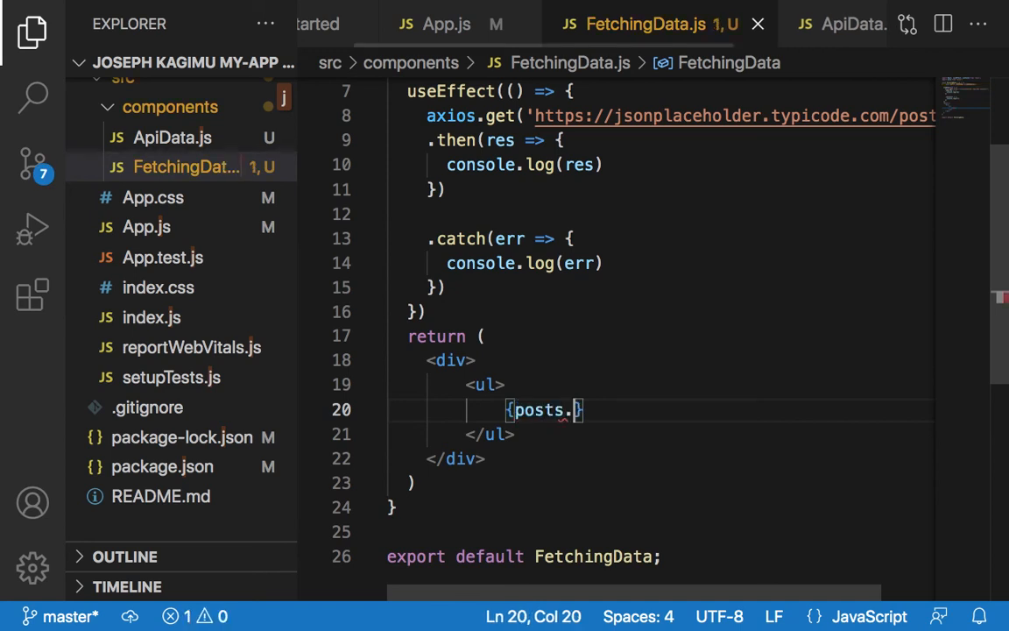
pyautogui.write('map')
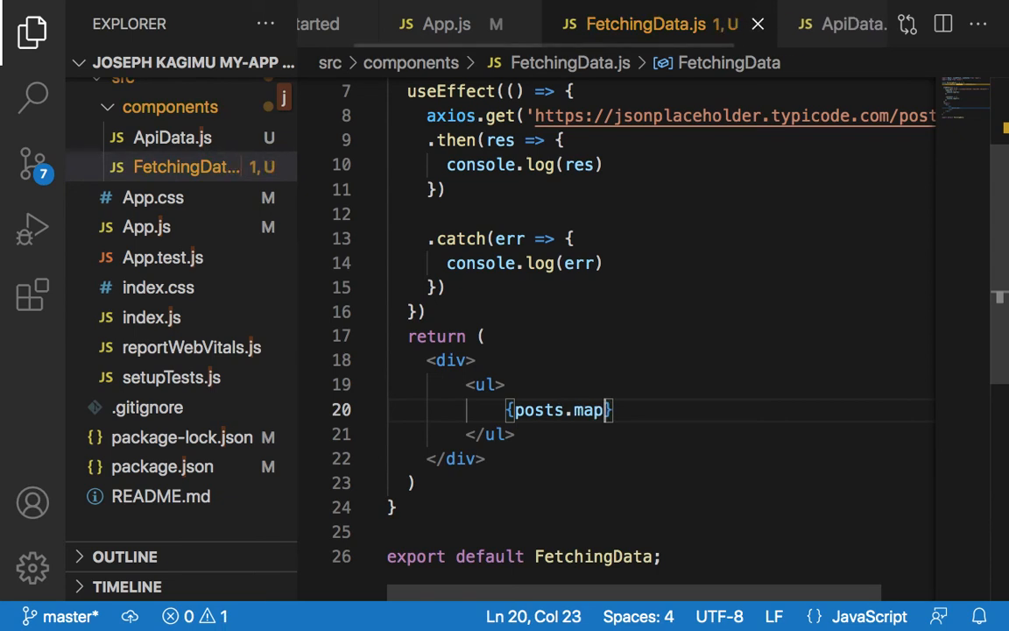
pyautogui.write('()')
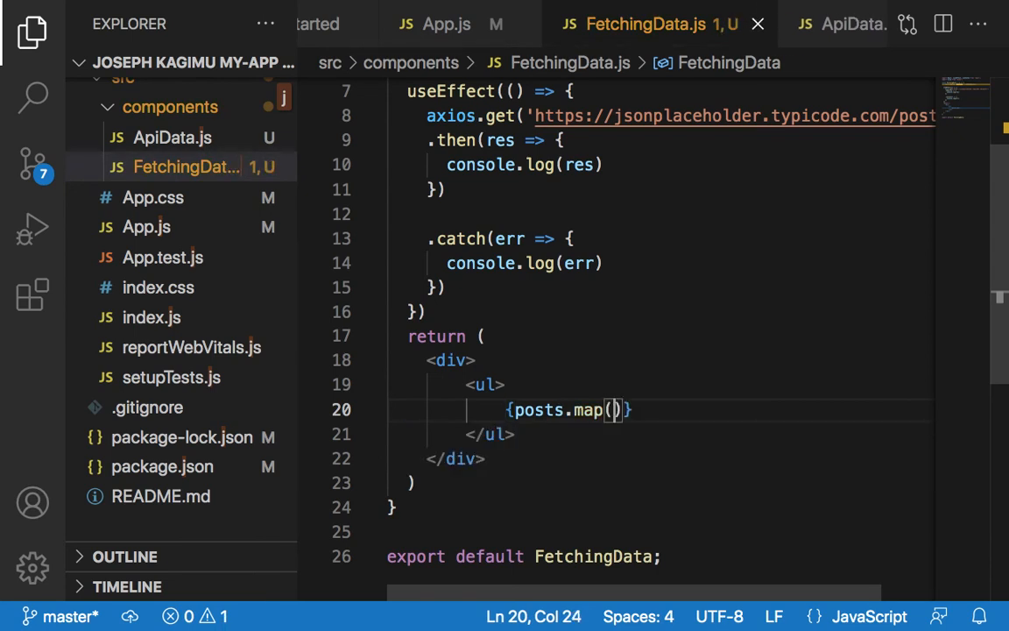
pyautogui.write('po')
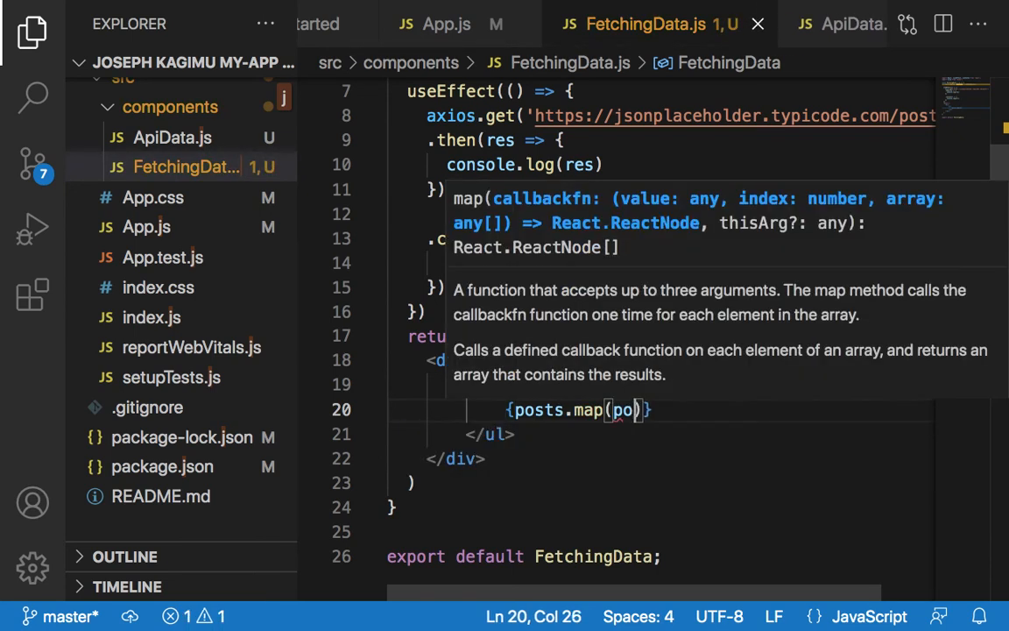
pyautogui.write('st')
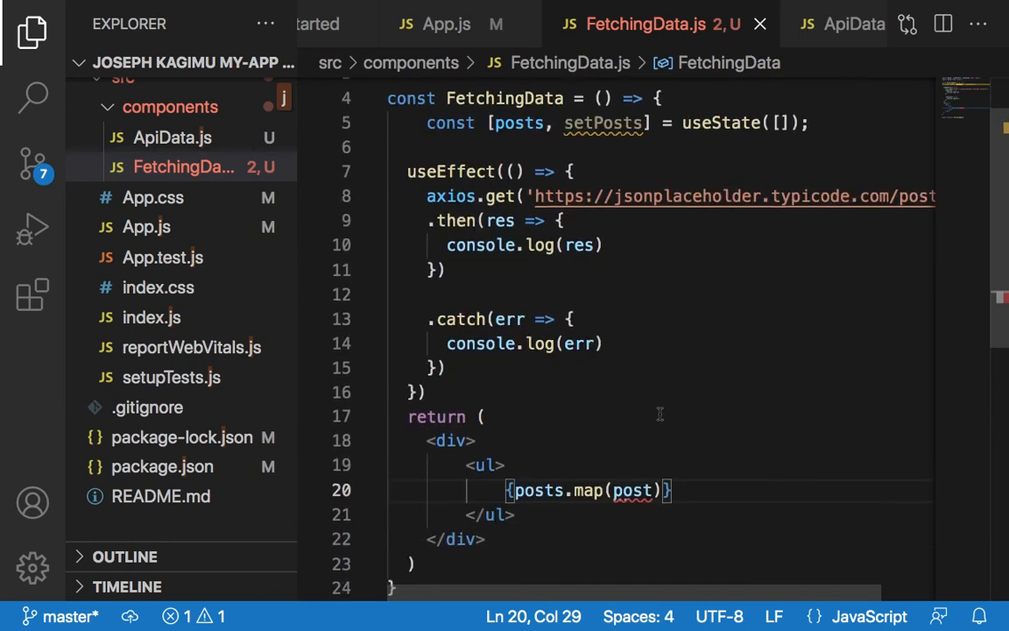
pyautogui.scroll(-3)
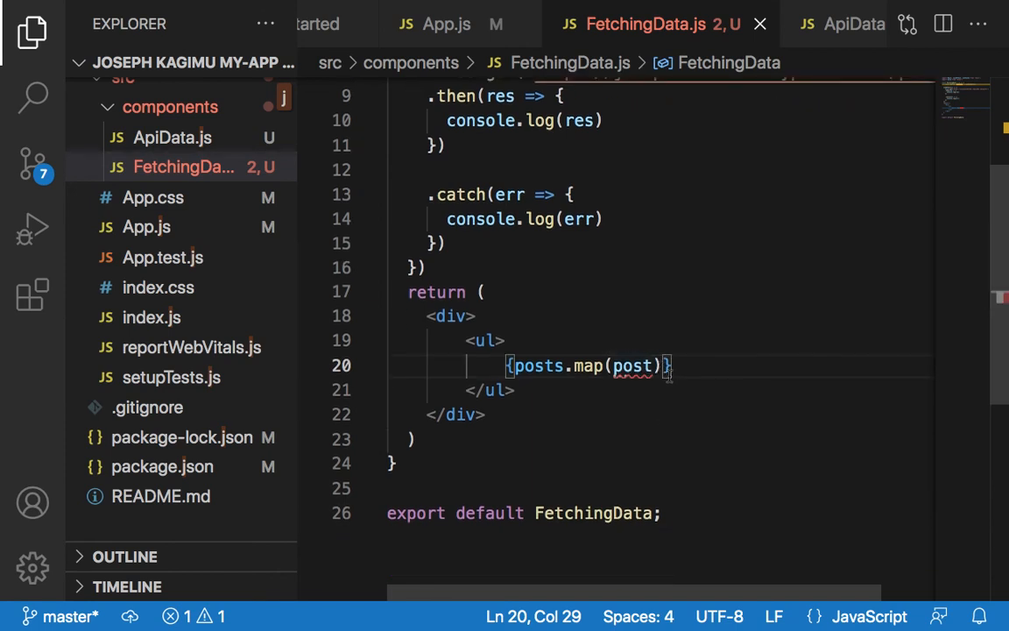
pyautogui.moveTo(633, 367)
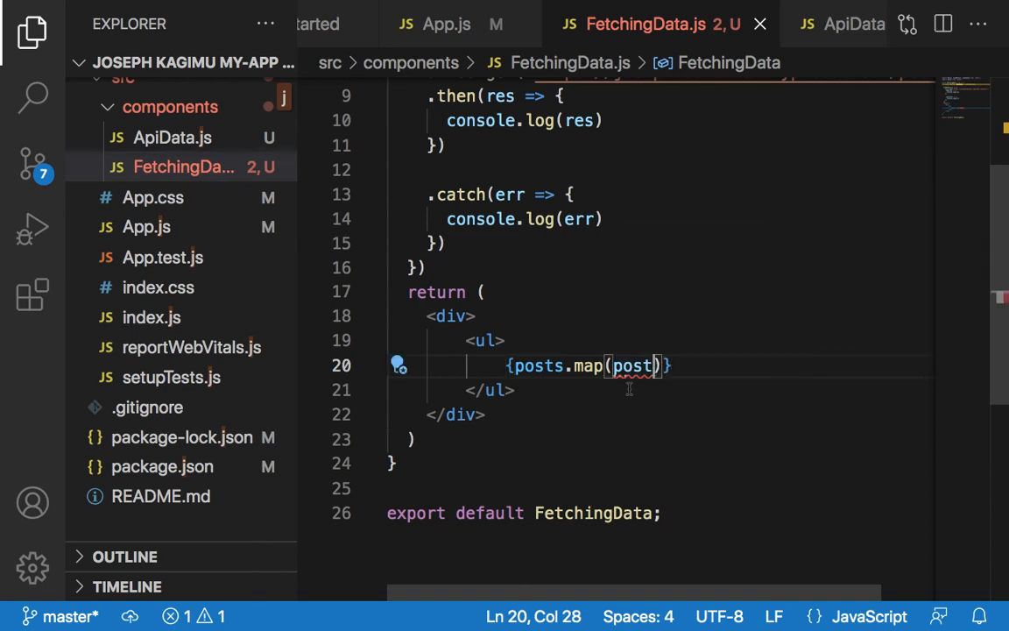
# Render each post as an li showing {post.title} keyed by post.id
pyautogui.write('=>')
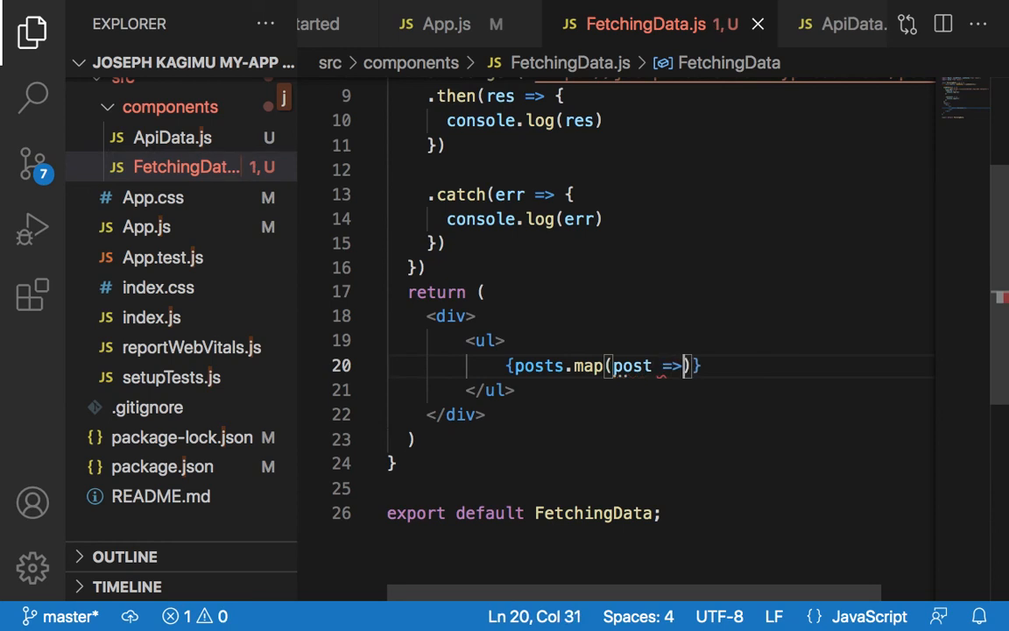
pyautogui.write('" "')
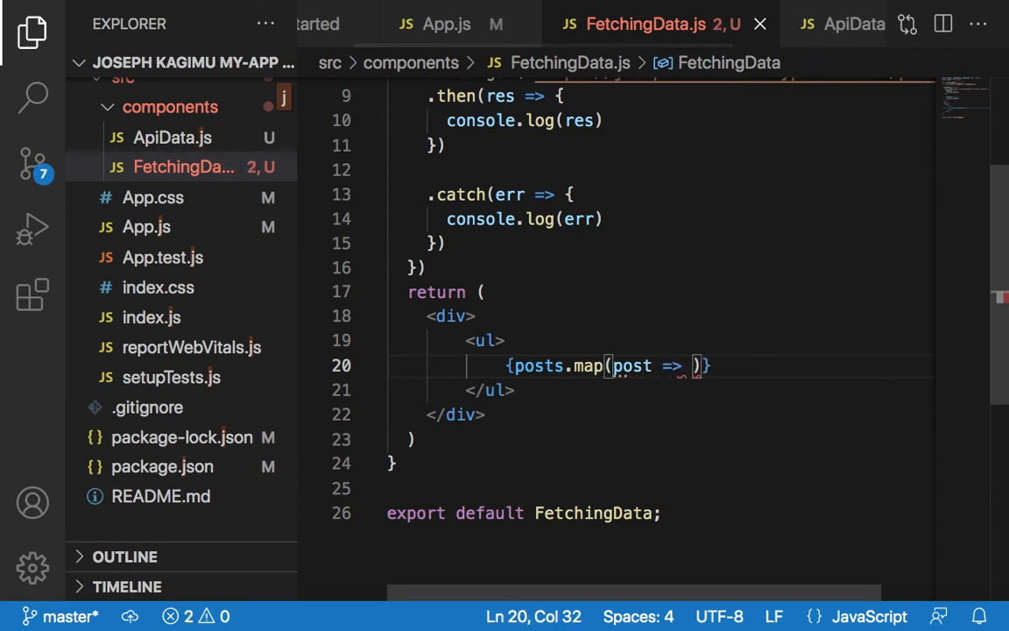
pyautogui.write('<li>  </li>')
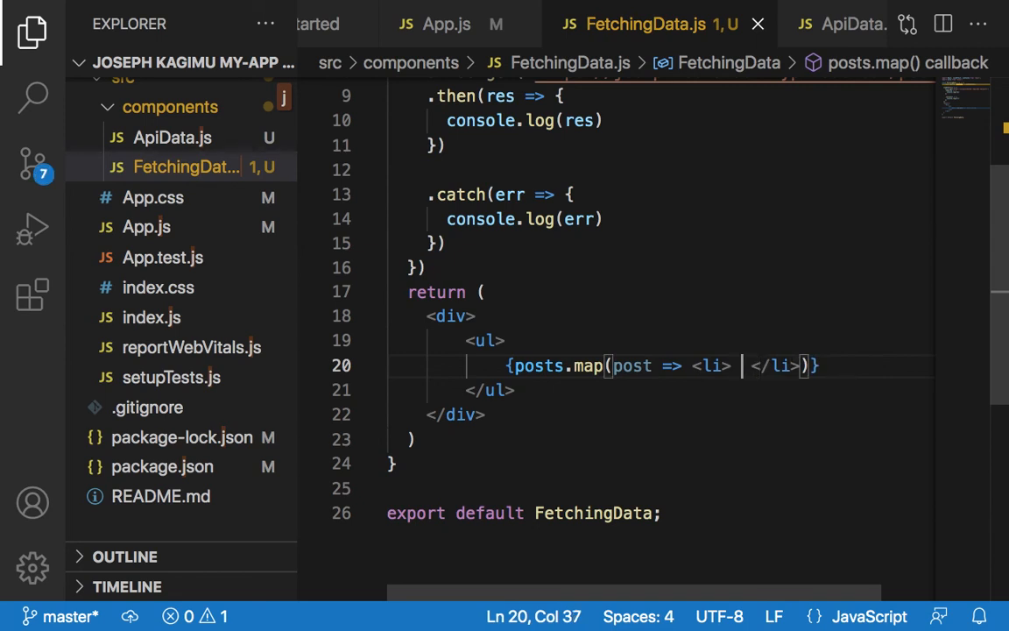
pyautogui.write('{post.')
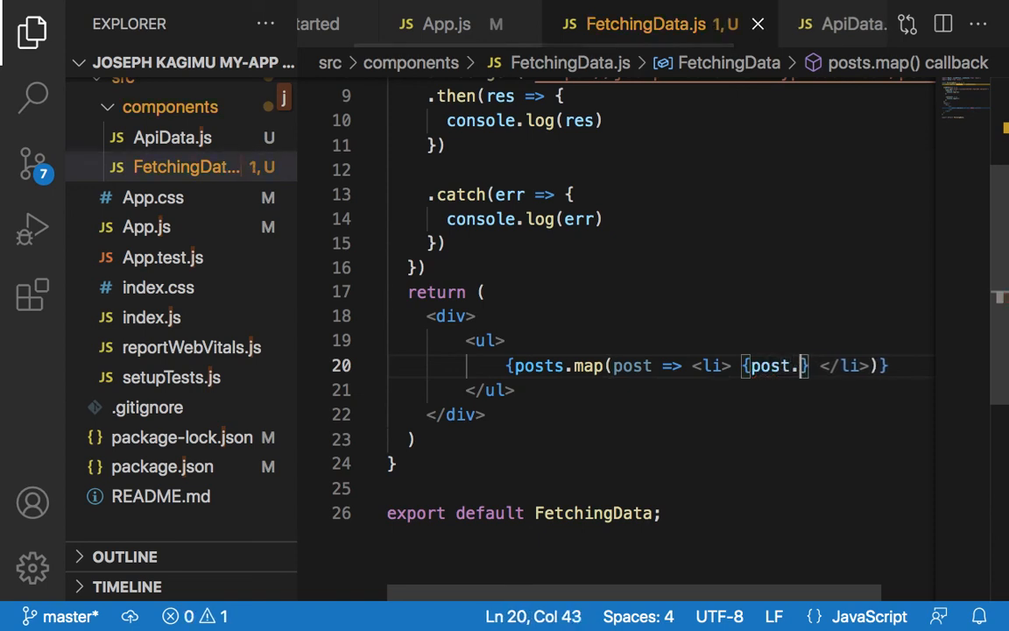
pyautogui.write('ti')
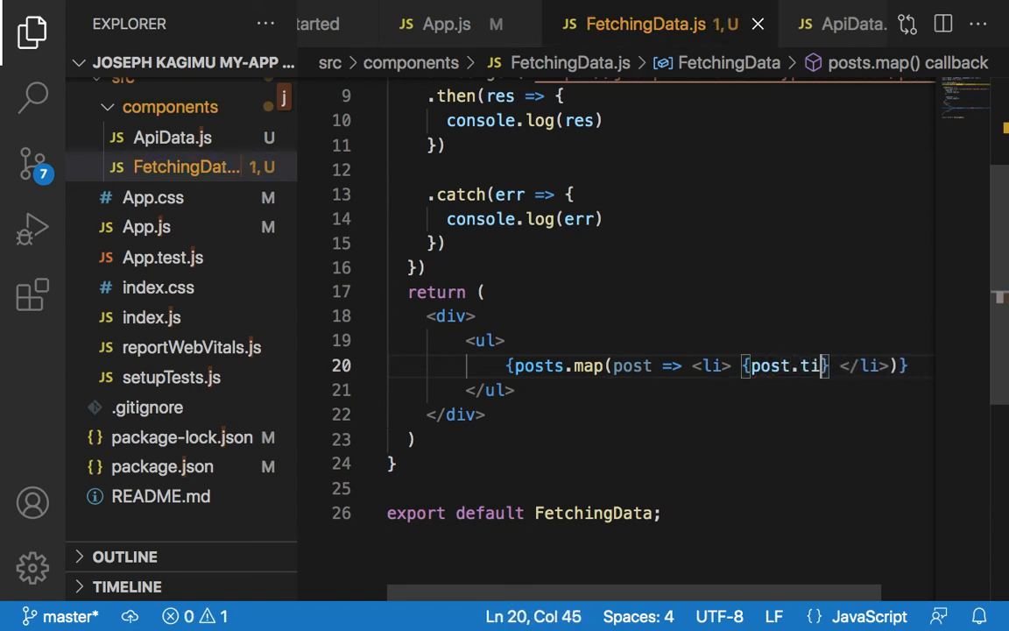
pyautogui.write('tle')
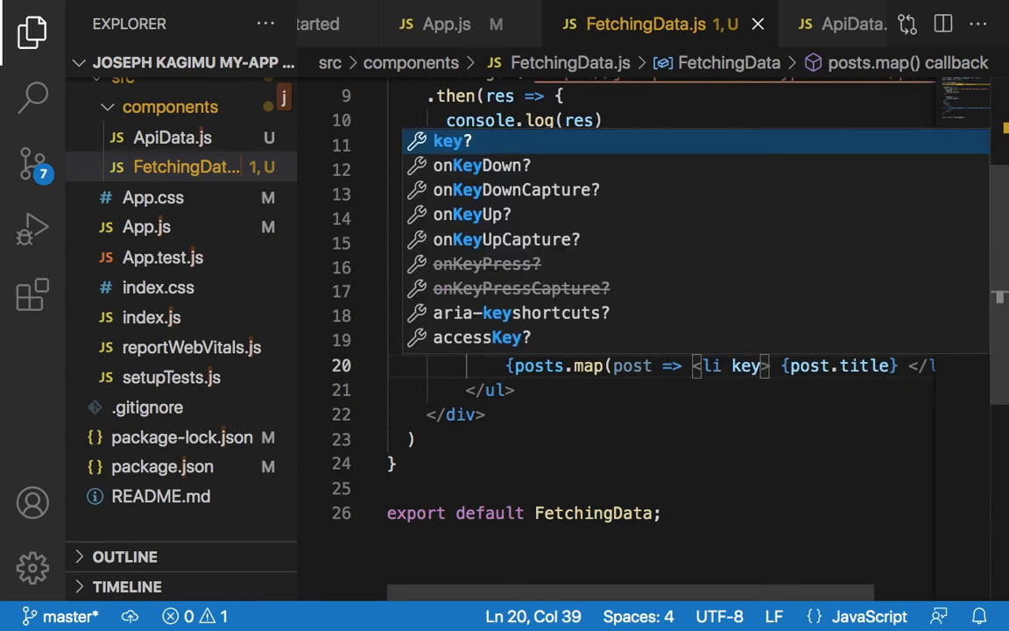
pyautogui.write('={')
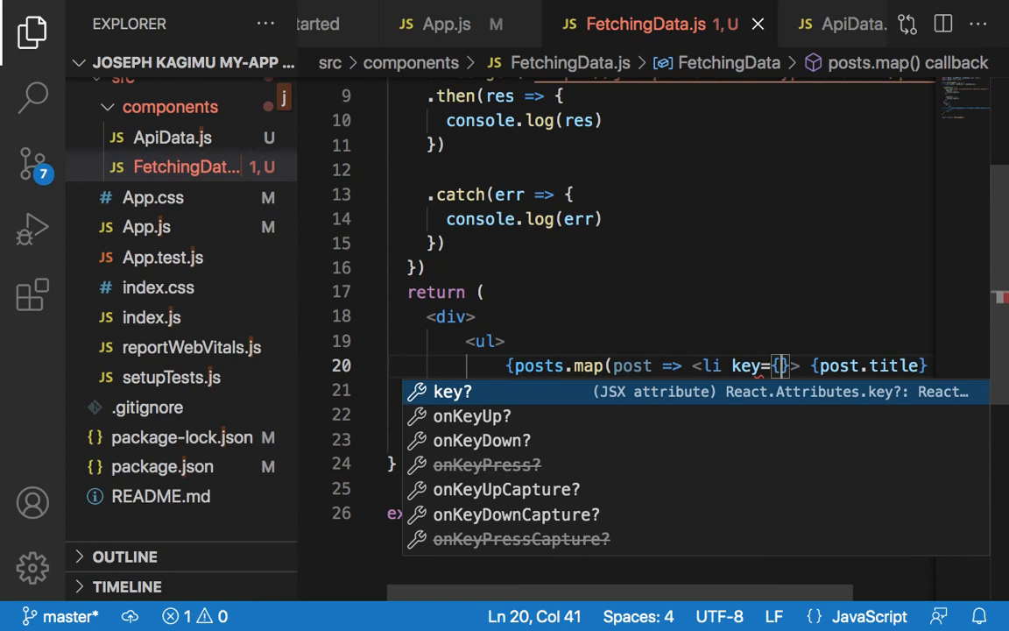
pyautogui.write('post')
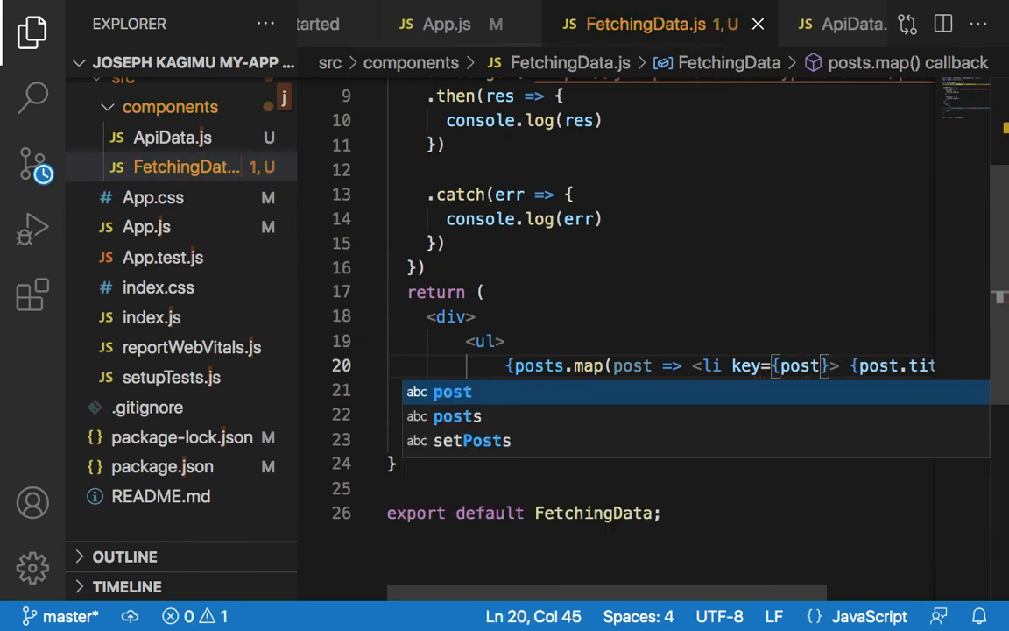
pyautogui.write('.id')
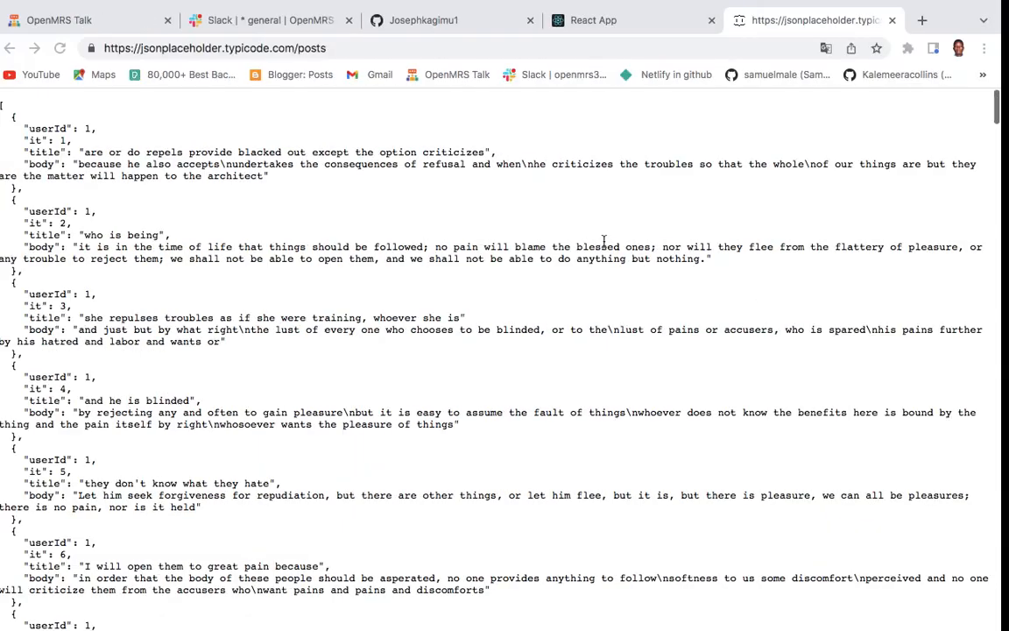
# Expand the logged response object in Chrome's console to see data, headers and status 200
pyautogui.click(592, 19)
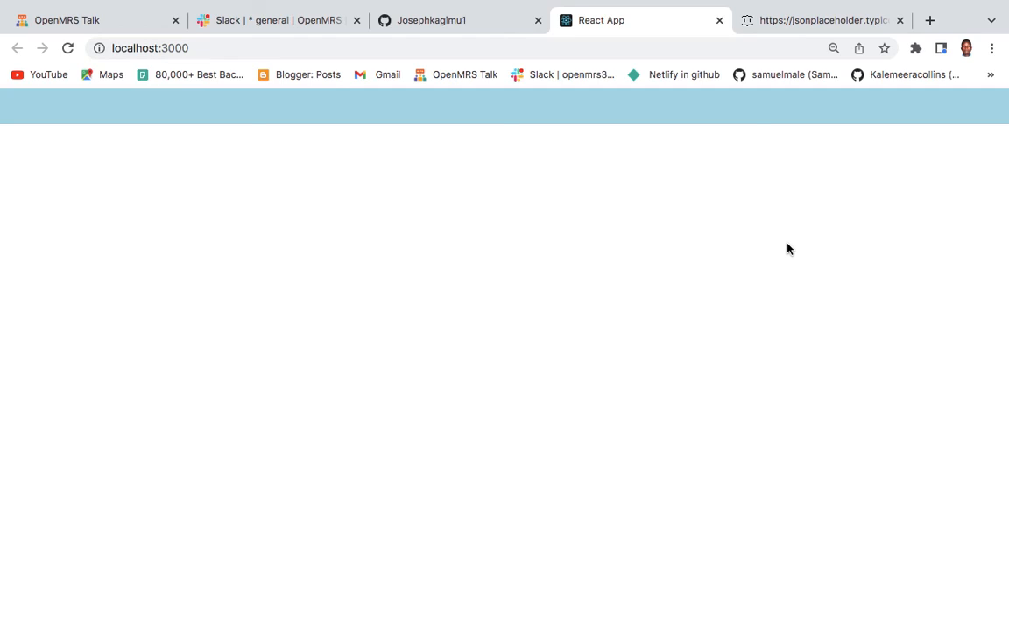
pyautogui.press('F12')
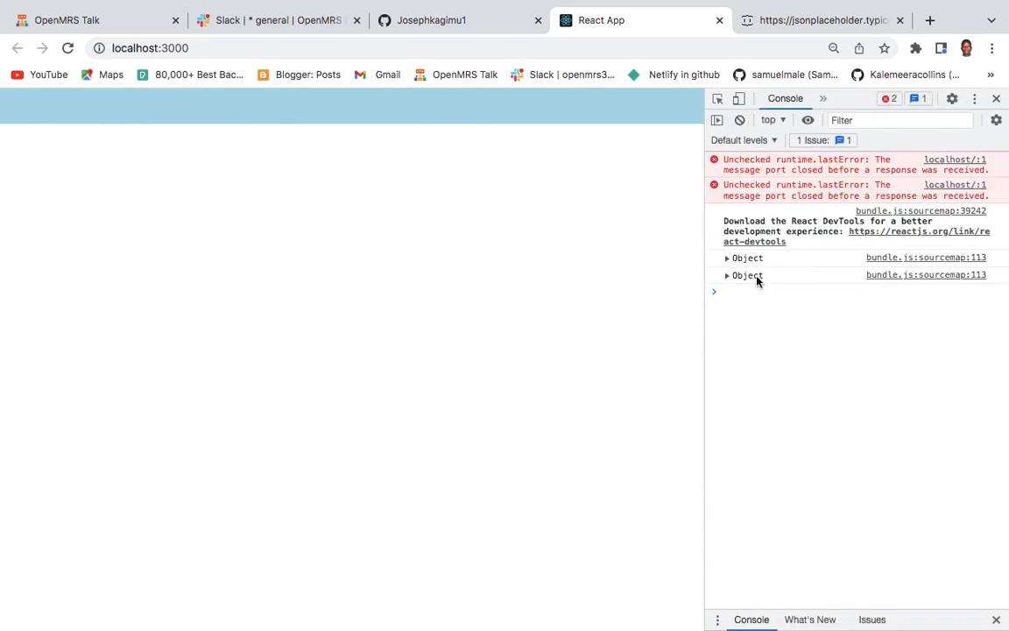
pyautogui.click(727, 274)
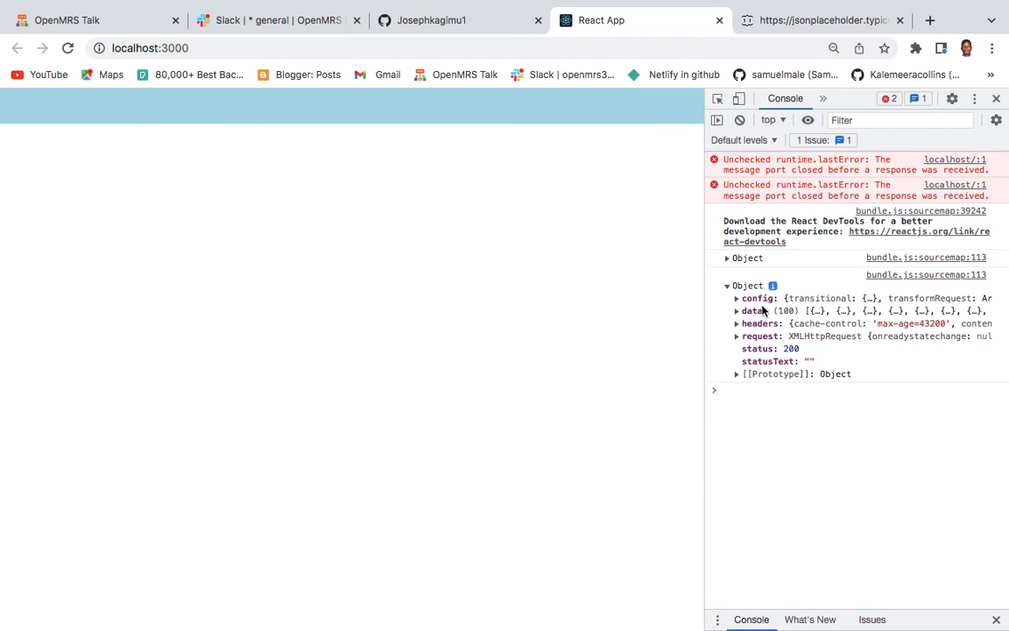
pyautogui.click(736, 310)
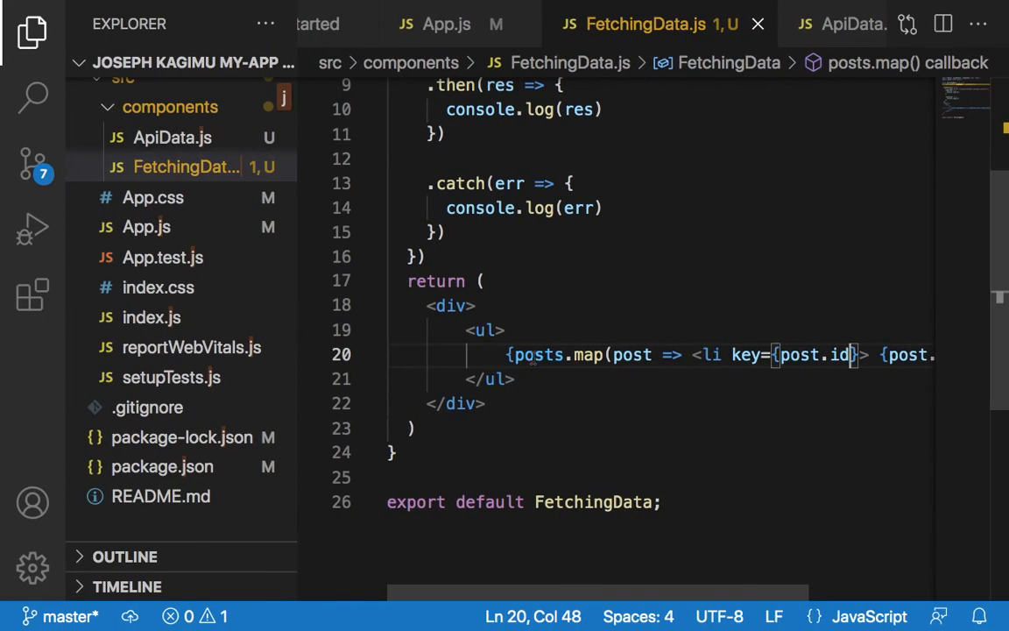
# Add an h1 reading 'Data from an Api' after the opening div
pyautogui.click(470, 305)
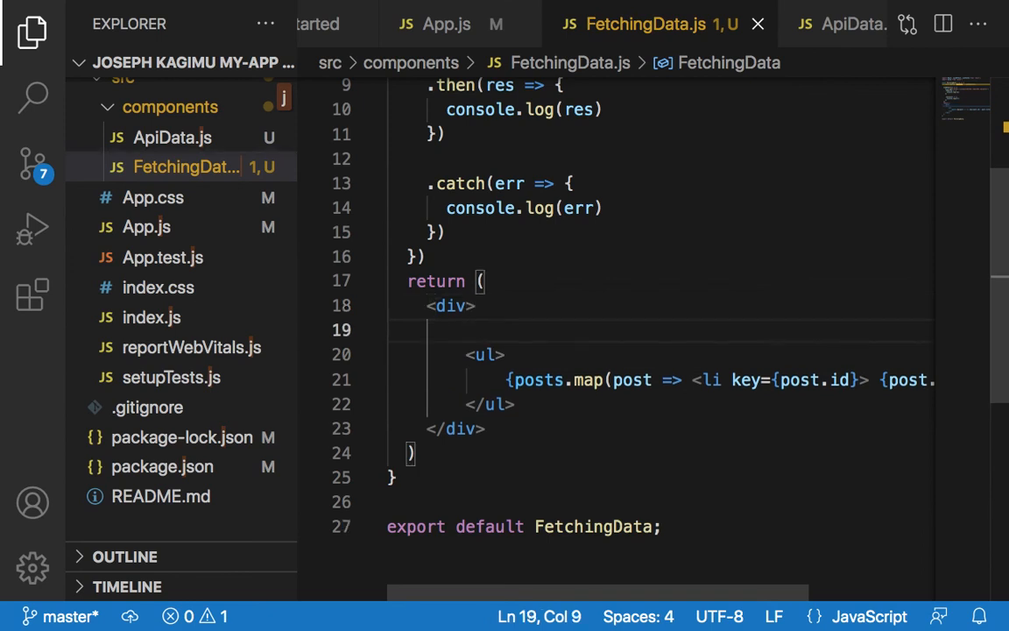
pyautogui.write('<')
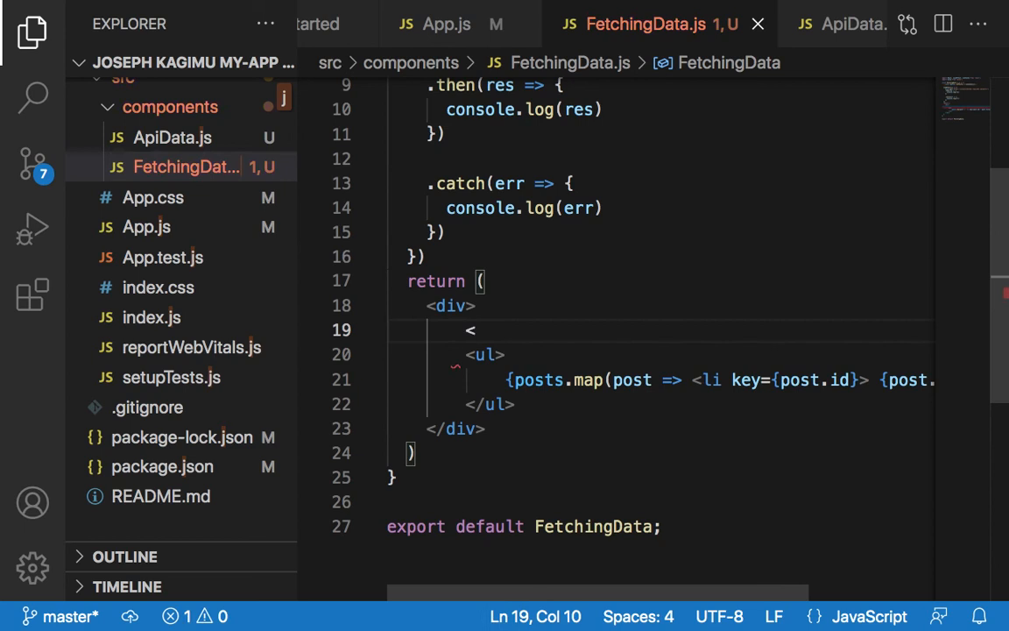
pyautogui.write('h1></h1>')
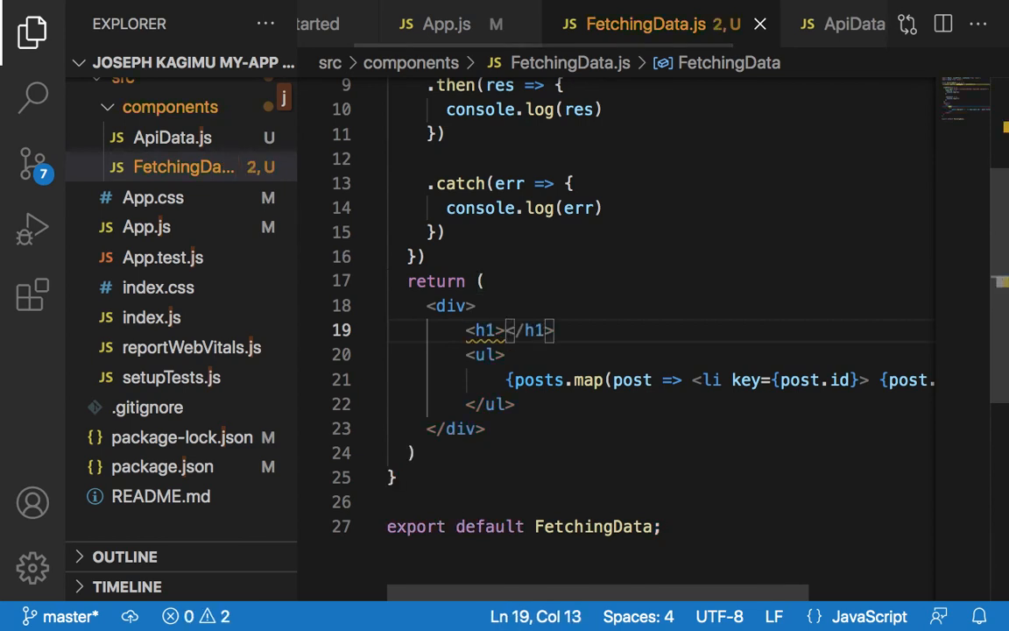
pyautogui.write('Data')
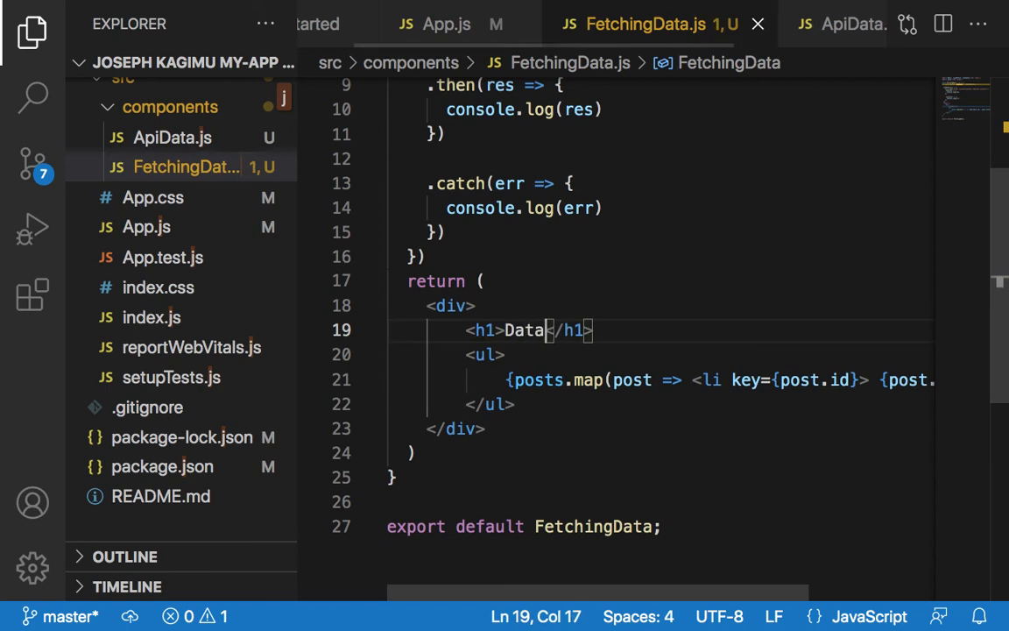
pyautogui.write('fromm')
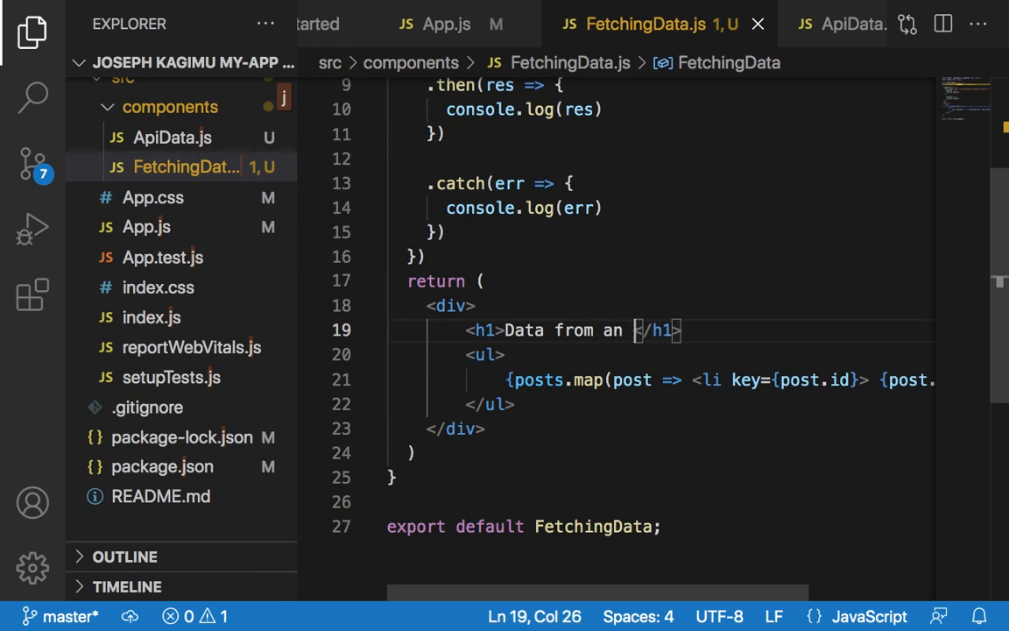
pyautogui.write('Api')
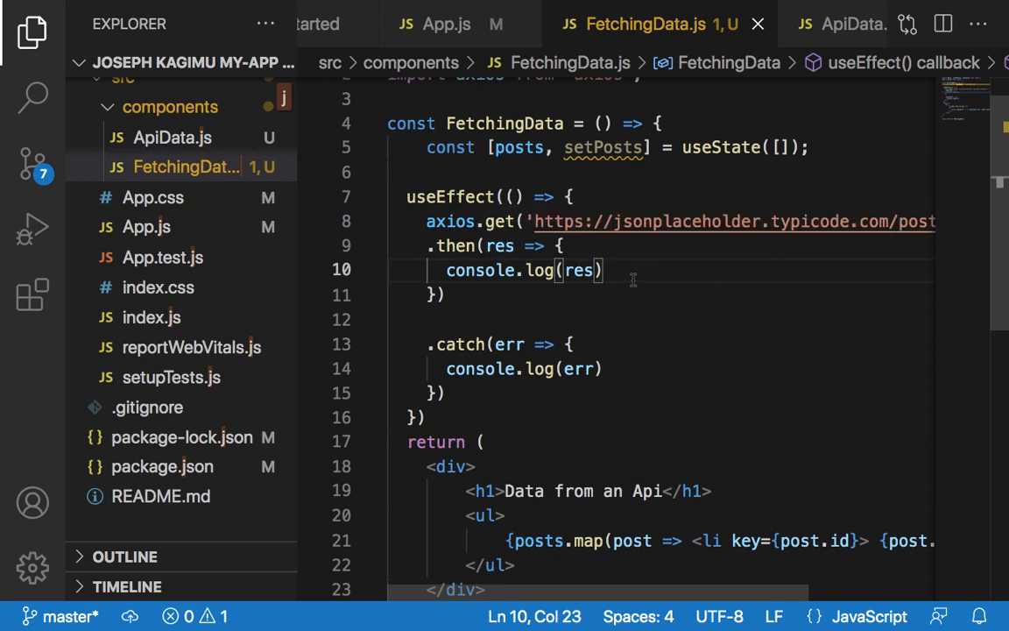
# Add setPosts(res.data) after console.log(res) in the then callback
pyautogui.press('Enter')
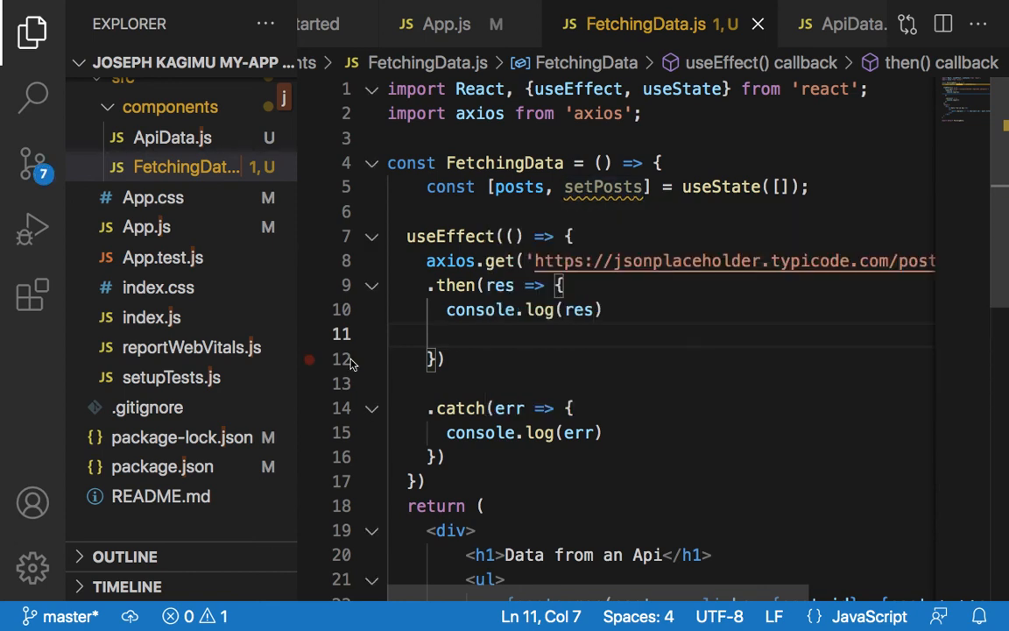
pyautogui.write('setP')
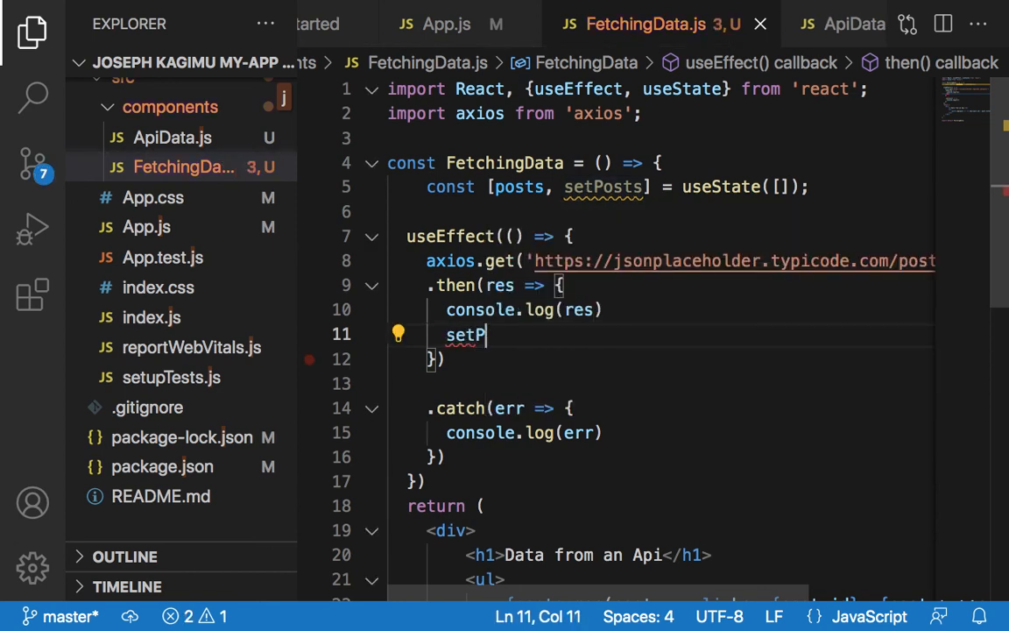
pyautogui.write('osts')
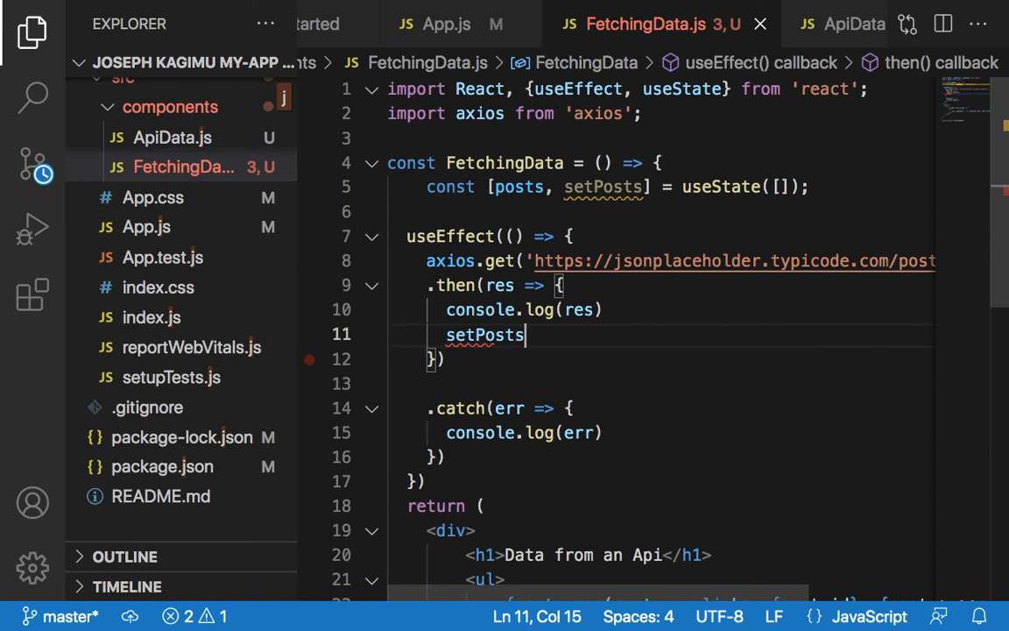
pyautogui.write('(')
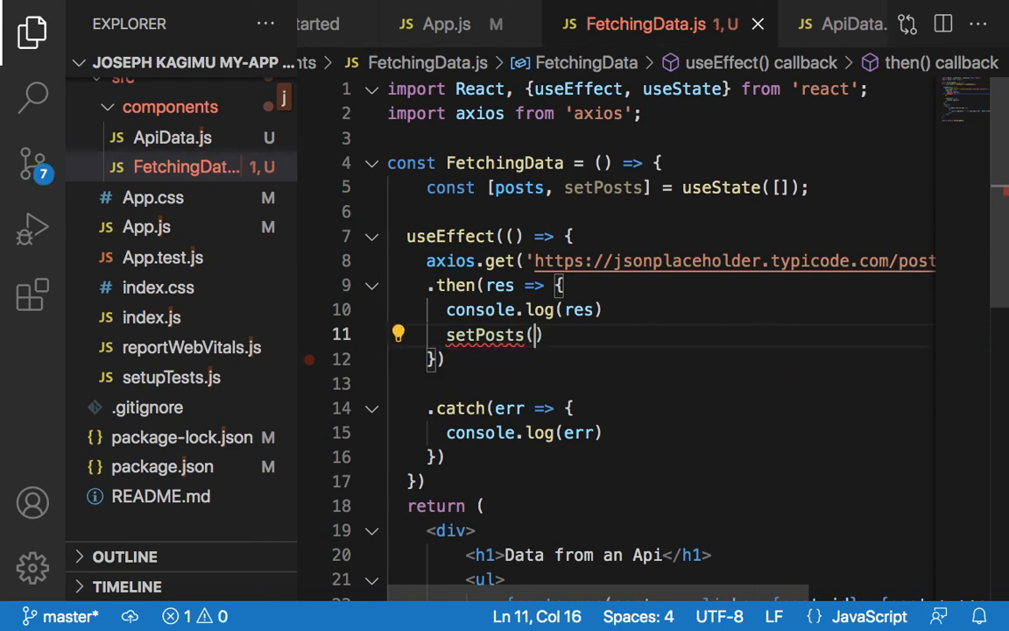
pyautogui.write('res')
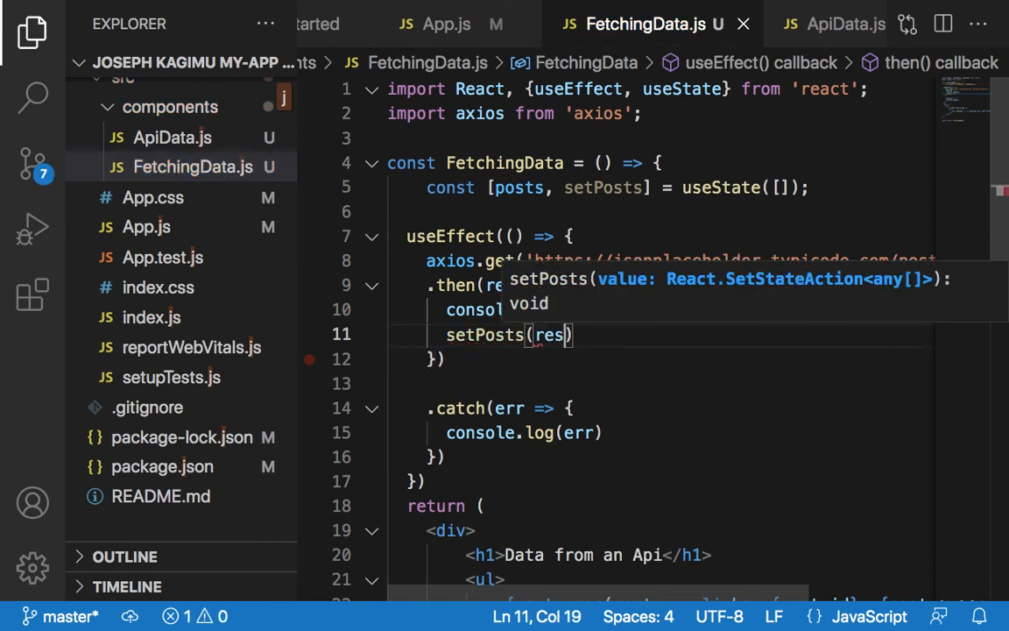
pyautogui.write('.d')
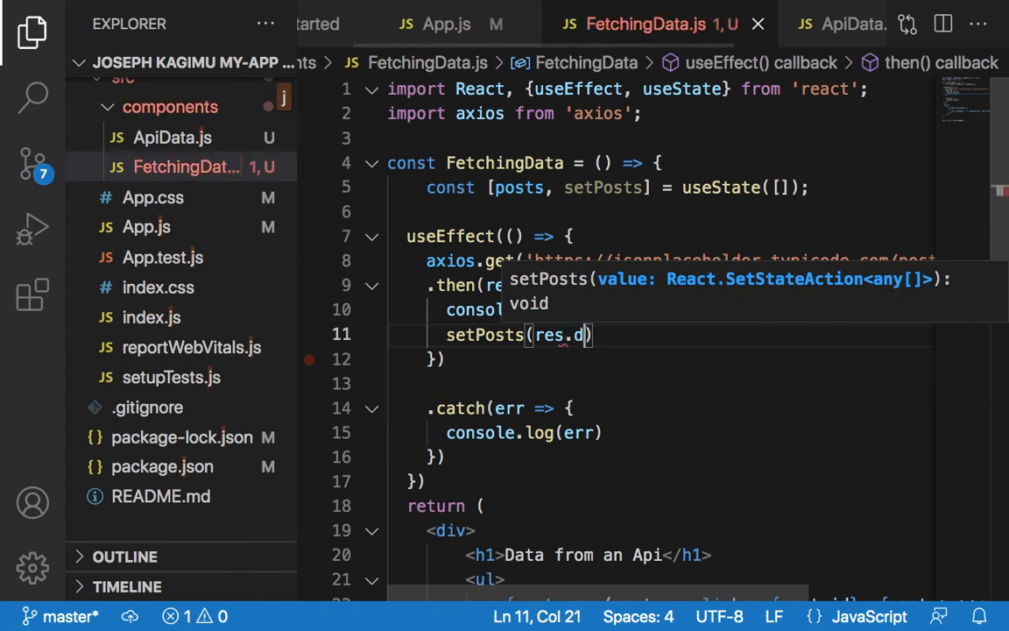
pyautogui.write('ata')
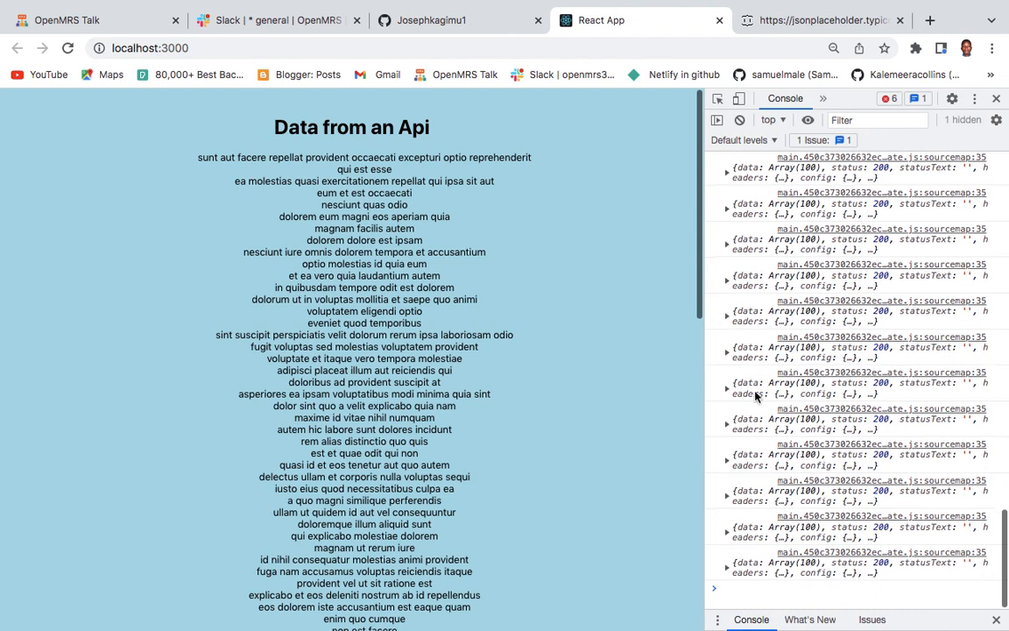
# Scroll the rendered post titles and the console's repeated response logs
pyautogui.scroll(-3)
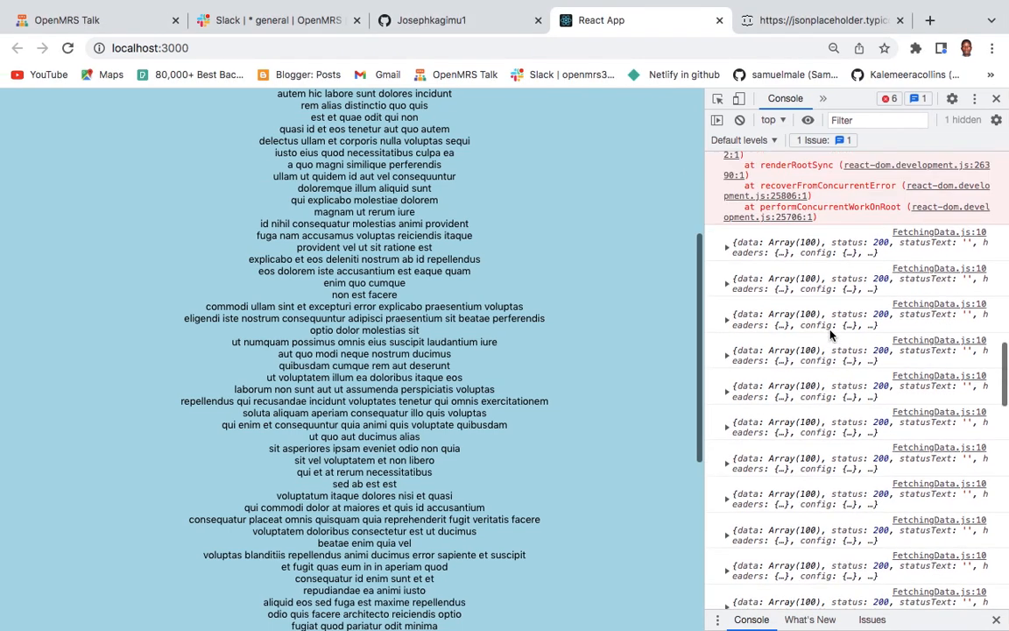
pyautogui.scroll(-3)
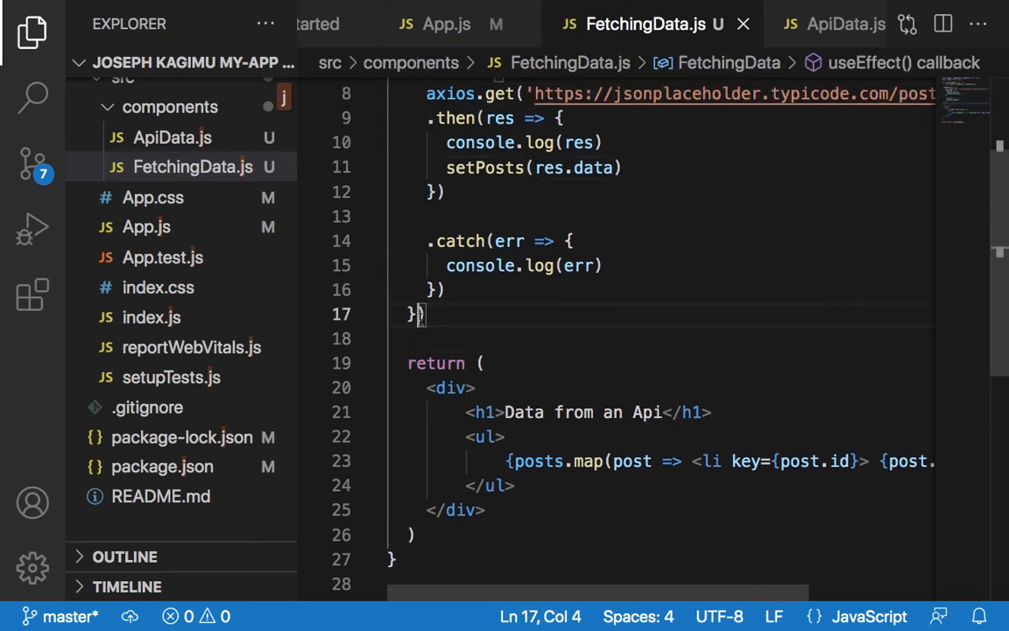
# Add an empty dependency array [] to the useEffect in FetchingData.js so posts fetch once
pyautogui.write(', [')
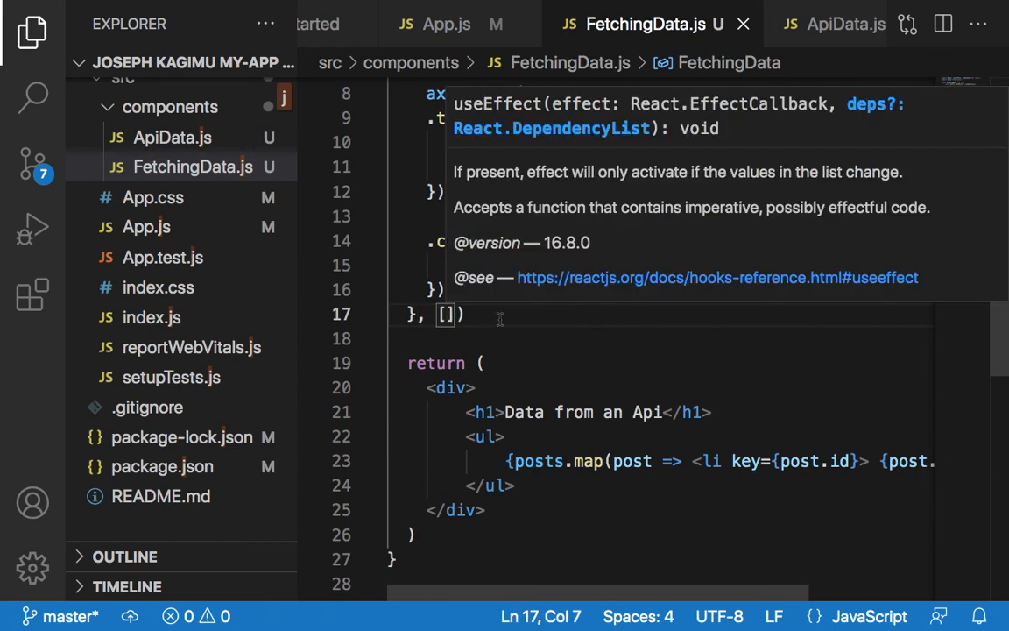
pyautogui.write(');')
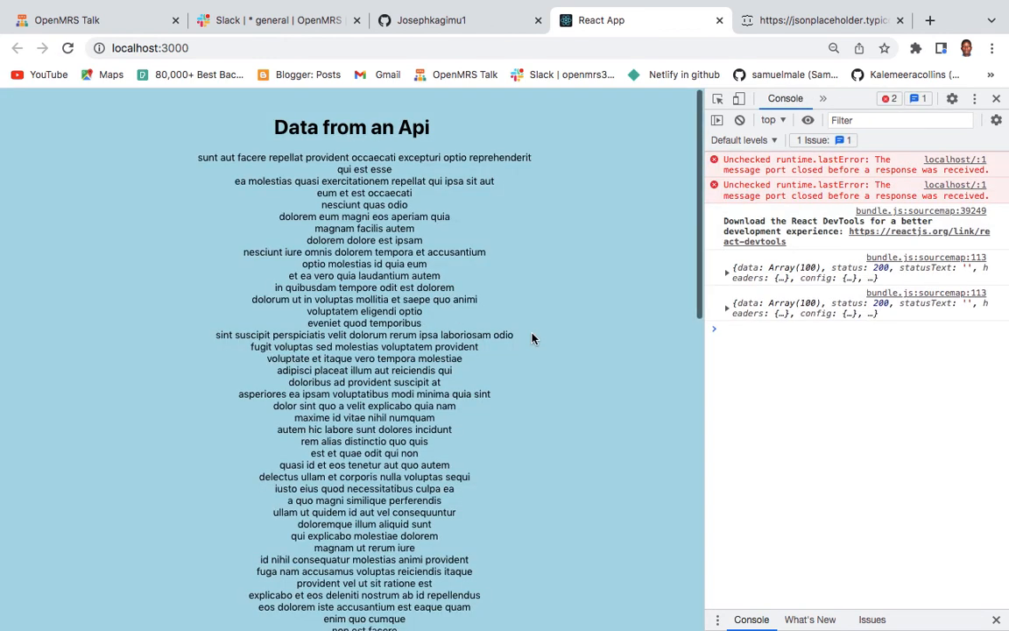
pyautogui.moveTo(823, 308)
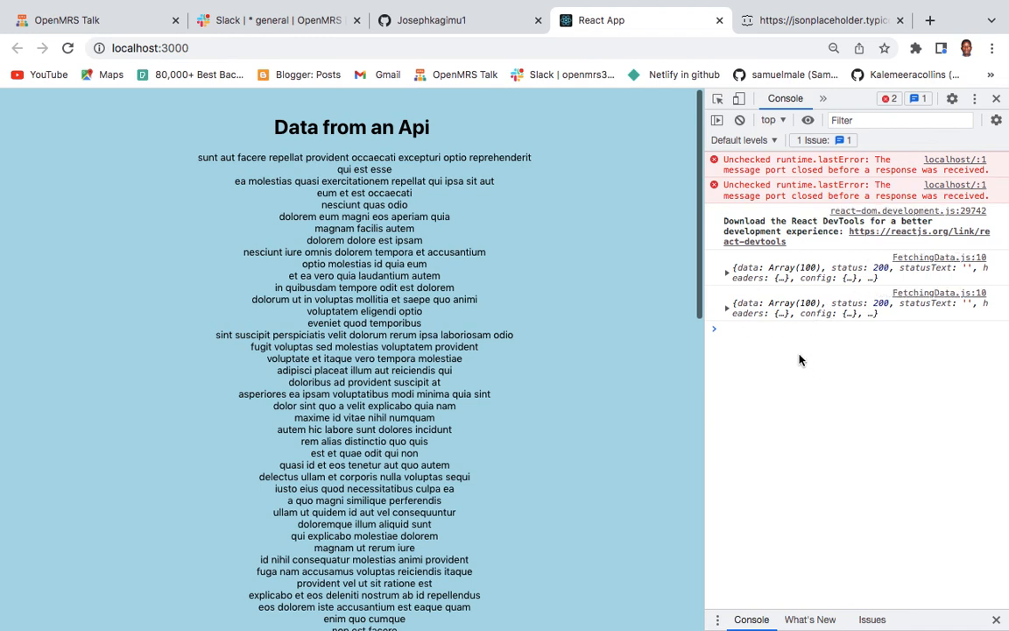
pyautogui.moveTo(760, 311)
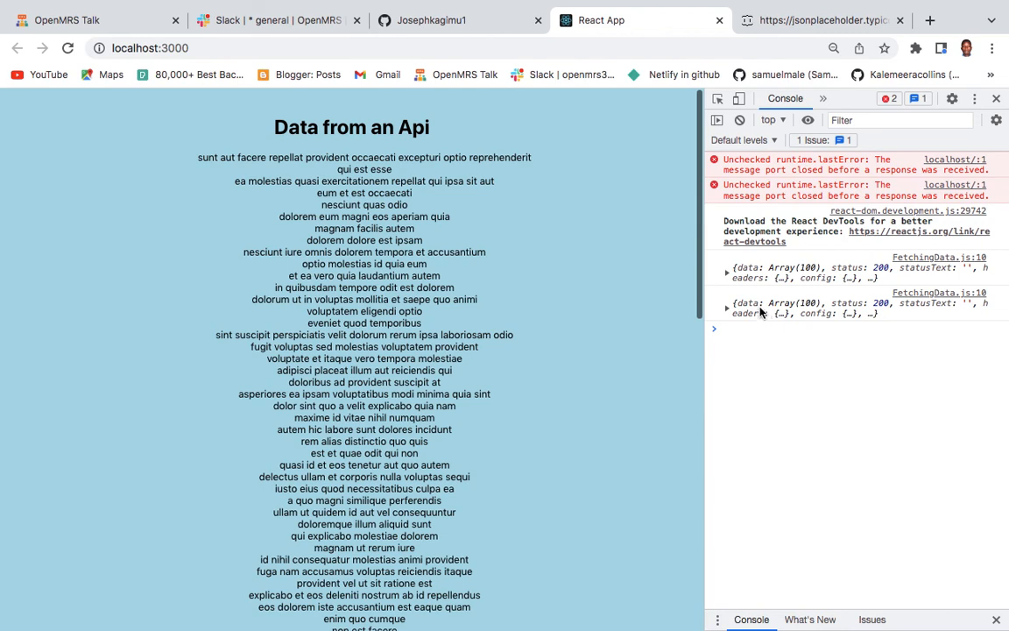
pyautogui.moveTo(729, 312)
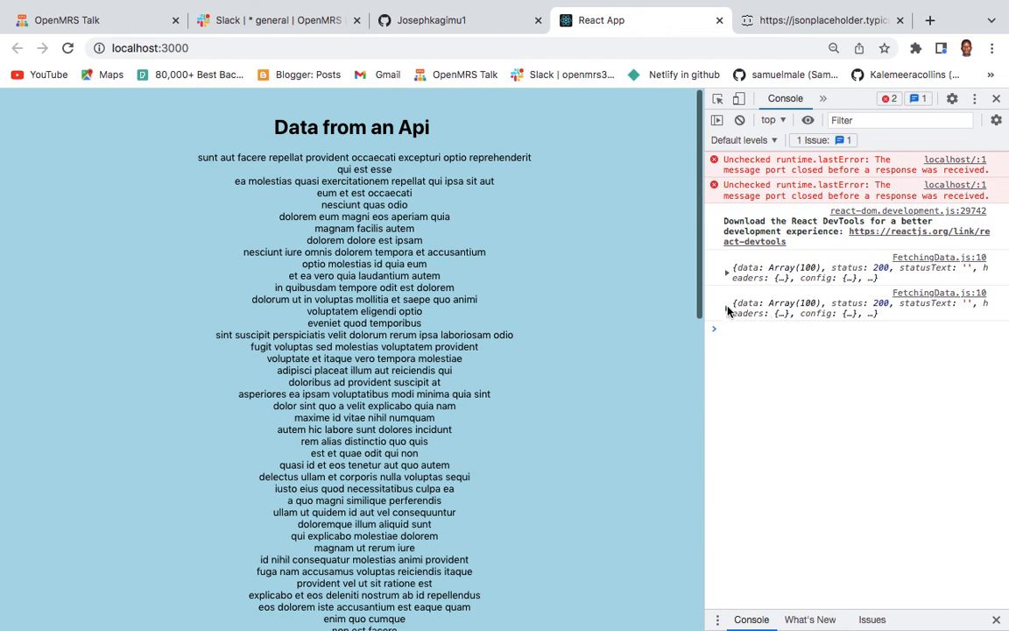